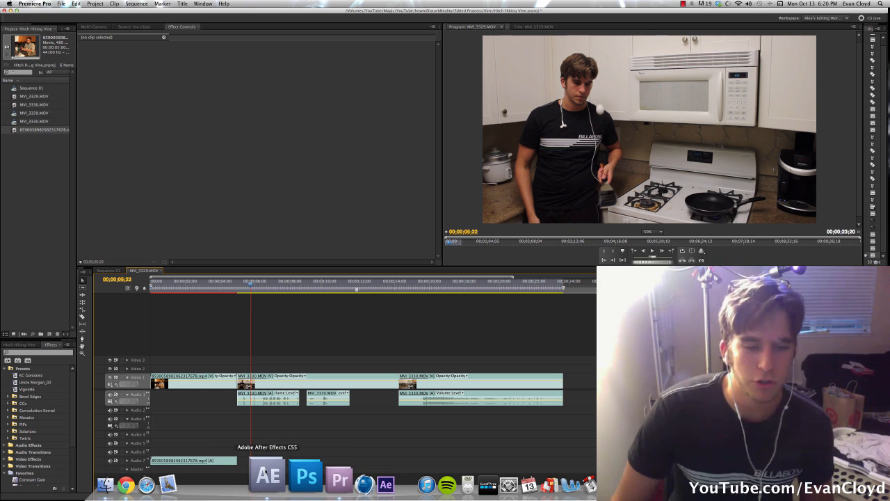
# Launch Adobe After Effects CS5 from the Dock for the Vine edit.
pyautogui.click(267, 476)
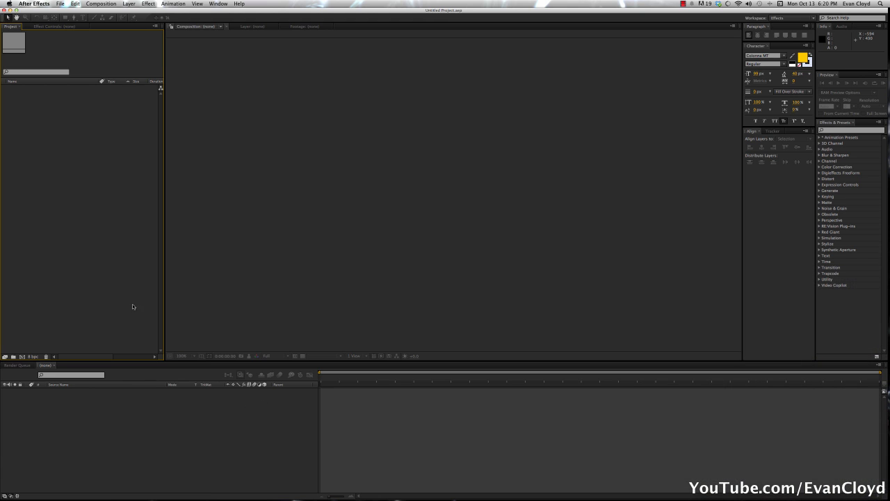
pyautogui.moveTo(89, 190)
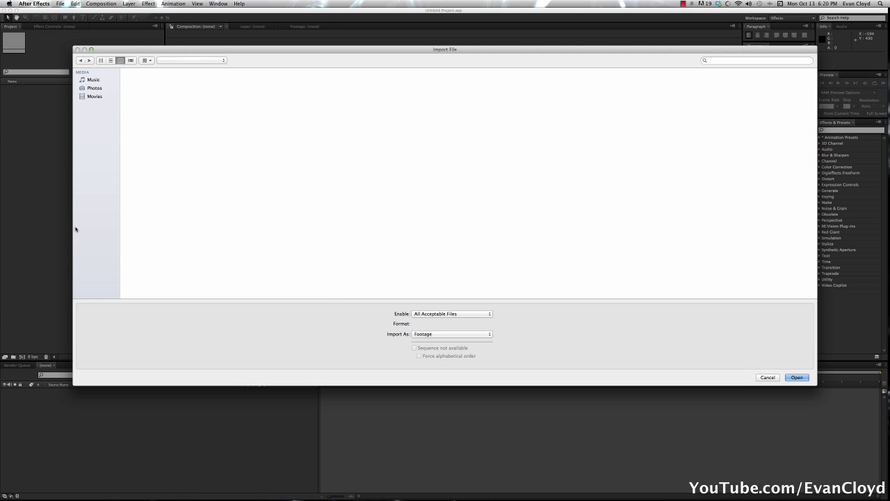
# Locate Ping Pong Egg.mov in the Ping Pong Egg project folder and import it.
pyautogui.click(768, 377)
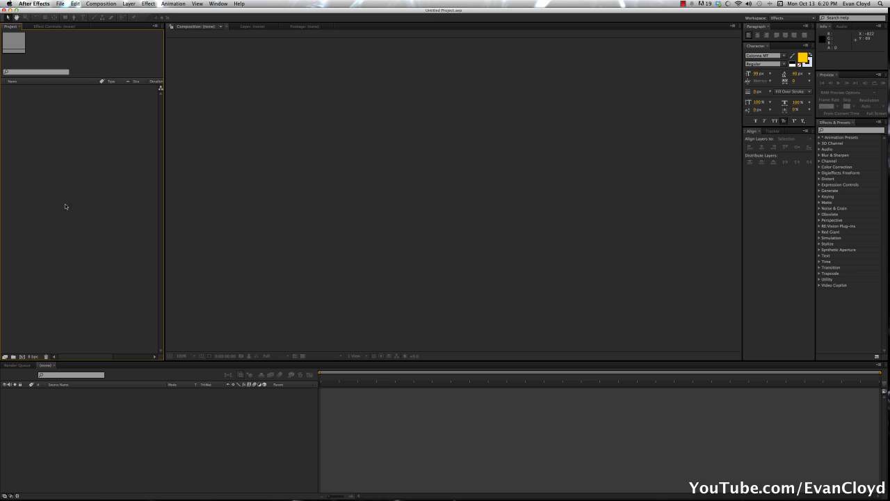
pyautogui.moveTo(69, 180)
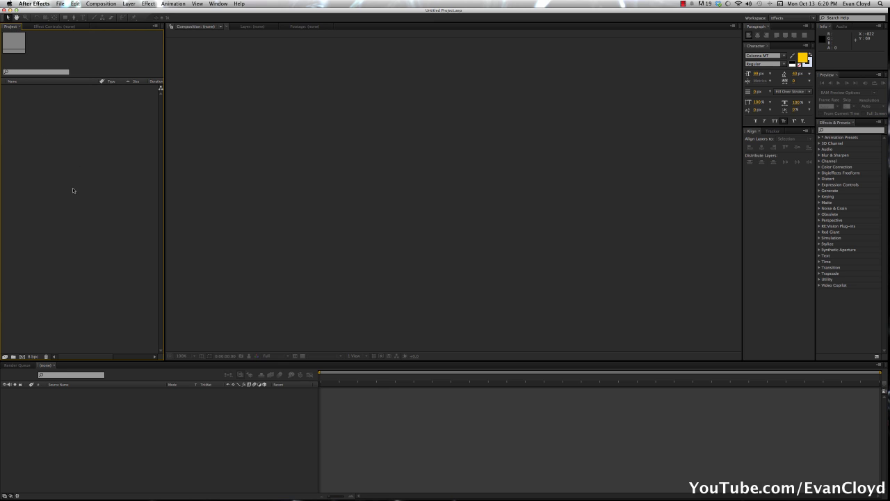
pyautogui.moveTo(61, 21)
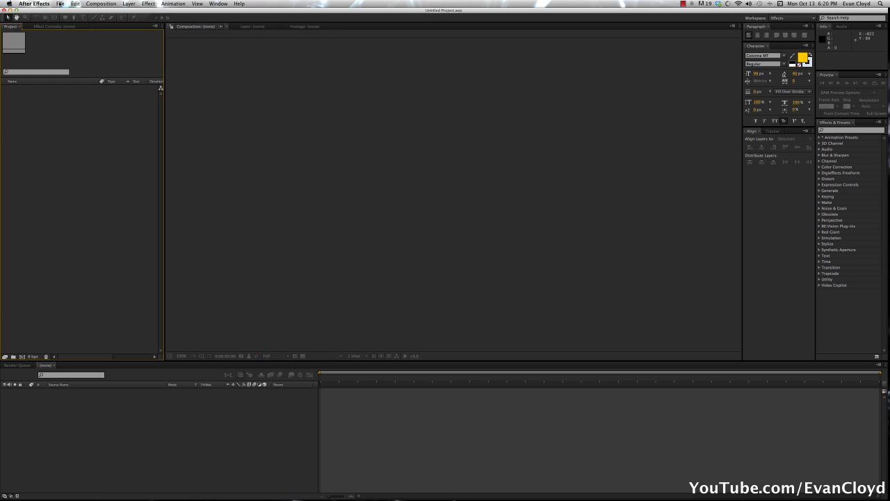
pyautogui.click(60, 3)
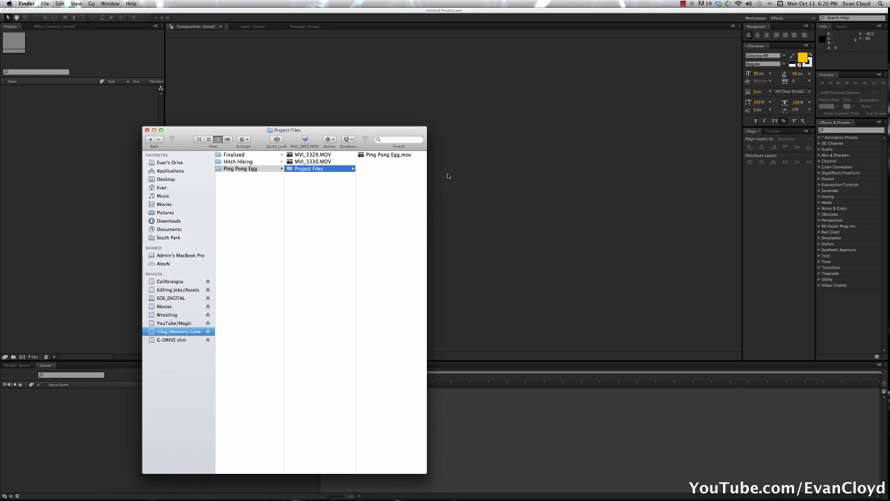
pyautogui.moveTo(388, 154); pyautogui.dragTo(68, 154)
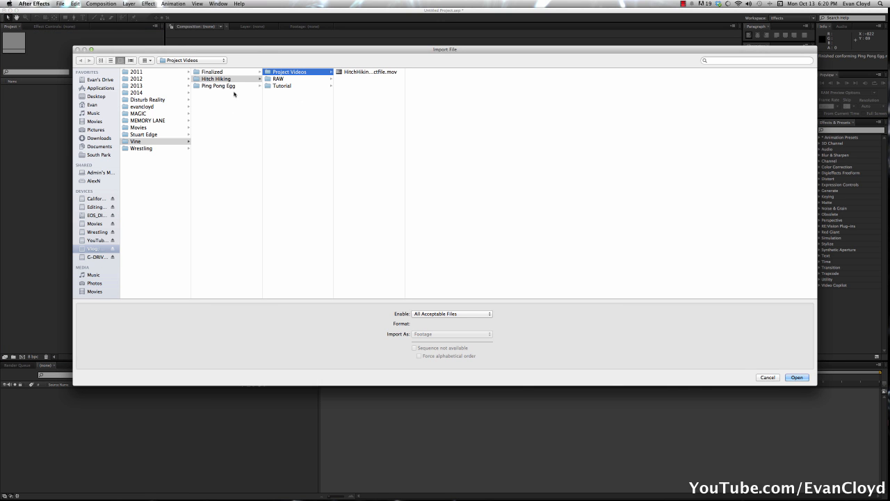
pyautogui.click(219, 86)
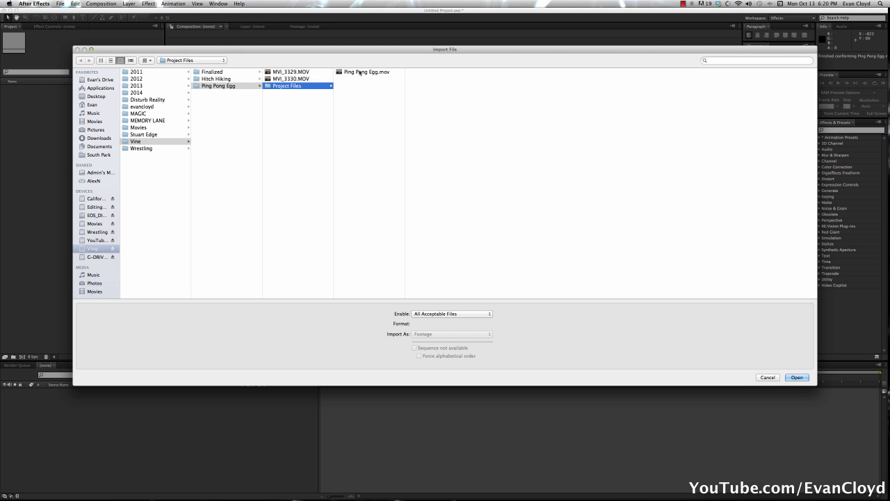
pyautogui.click(798, 377)
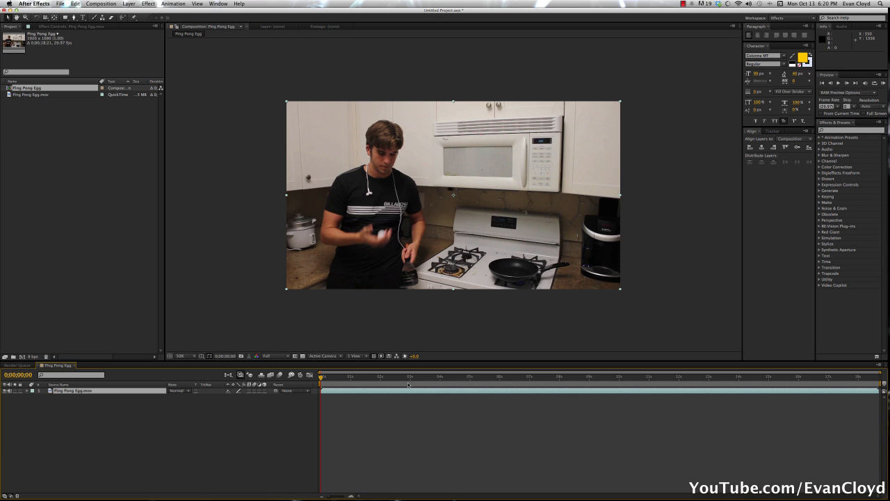
pyautogui.moveTo(320, 377)
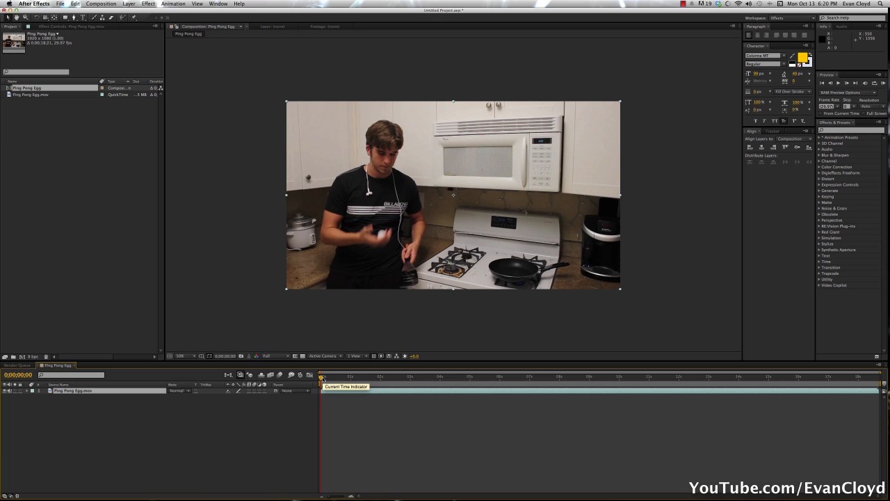
# Scrub the clip to the moment the arm reaches up toward the microwave.
pyautogui.moveTo(322, 376); pyautogui.dragTo(332, 376)
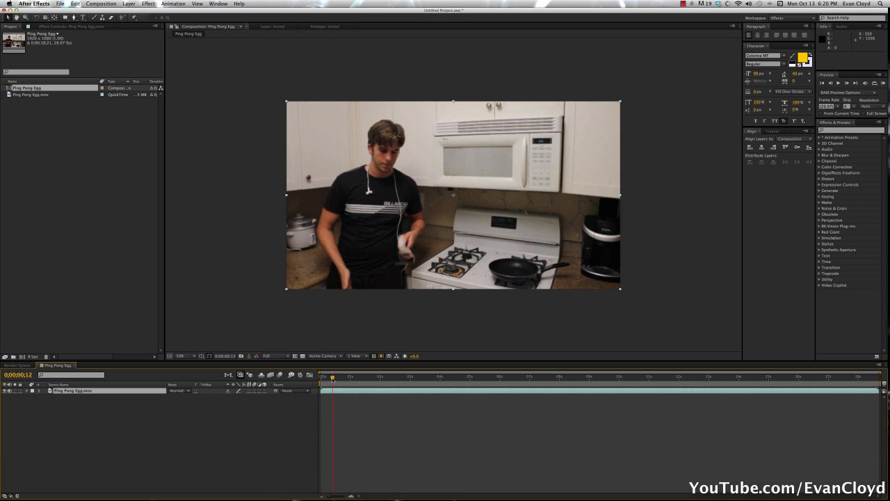
pyautogui.moveTo(332, 375); pyautogui.dragTo(339, 376)
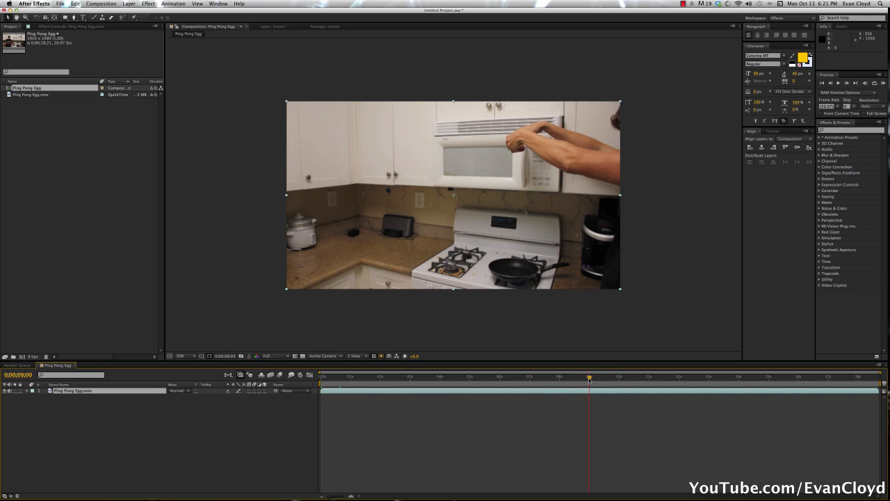
pyautogui.moveTo(590, 376); pyautogui.dragTo(587, 375)
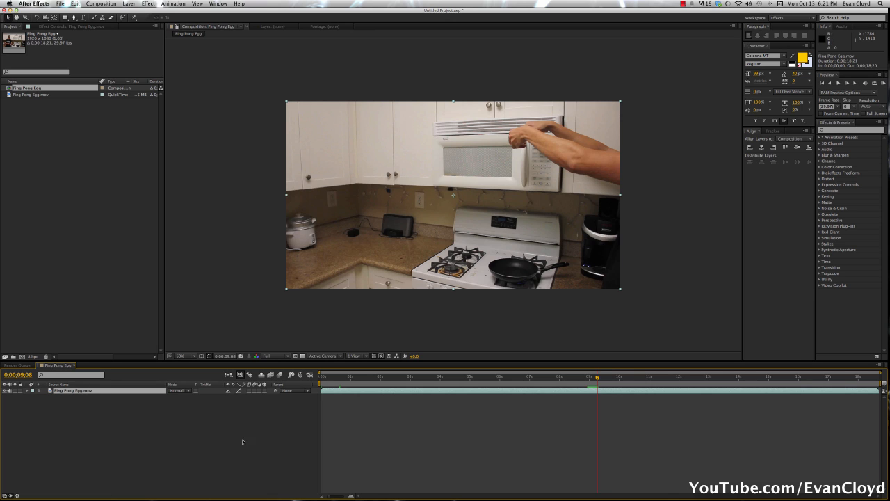
pyautogui.moveTo(209, 420)
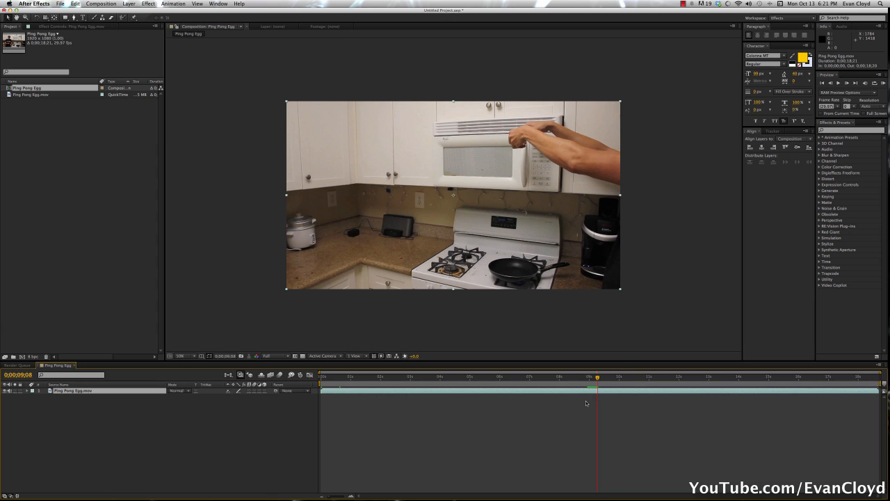
pyautogui.moveTo(597, 412)
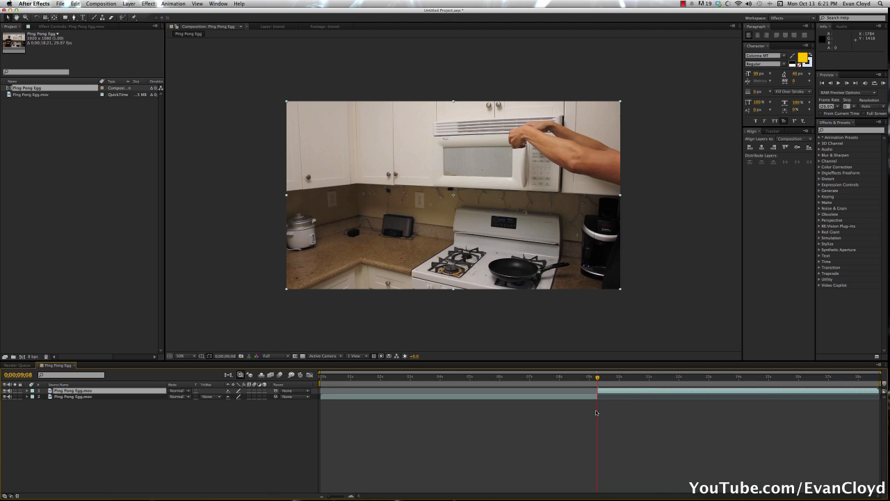
pyautogui.moveTo(601, 410)
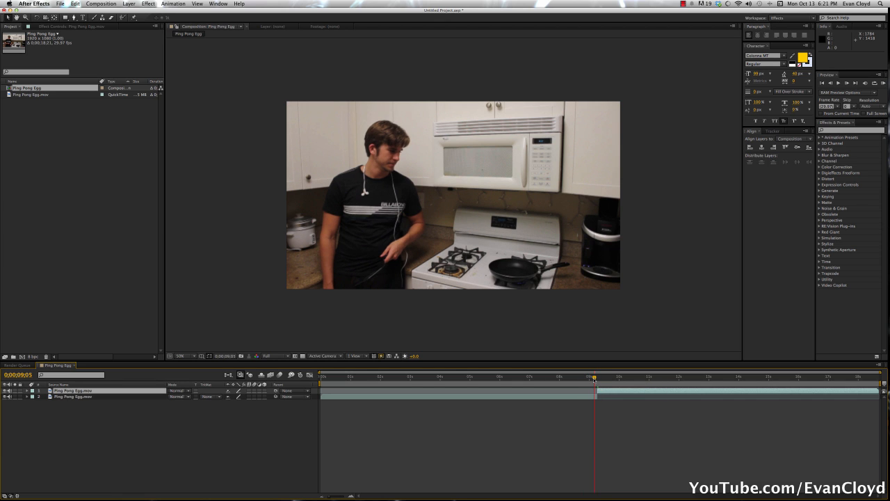
pyautogui.moveTo(596, 375); pyautogui.dragTo(605, 376)
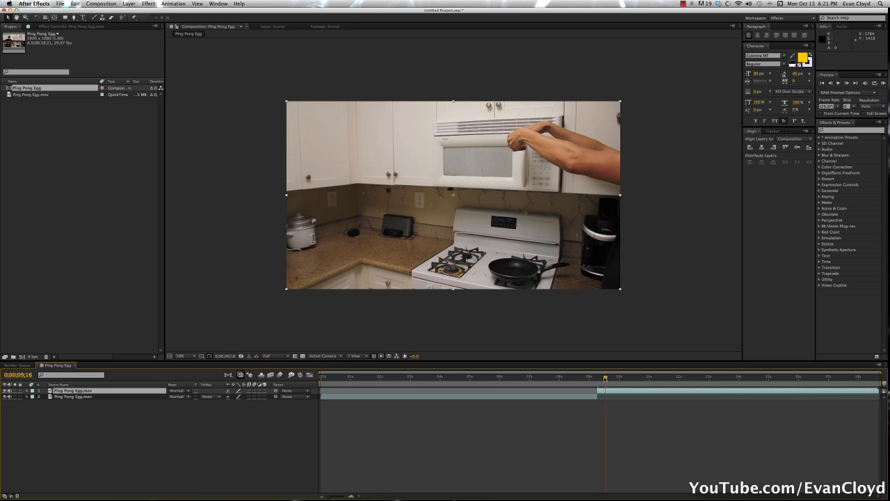
pyautogui.press('cmd+z')
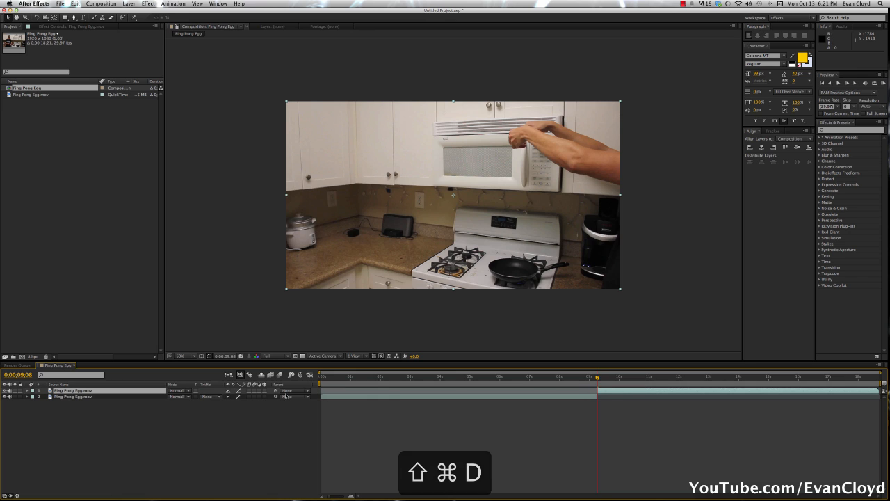
pyautogui.press('cmd+z')
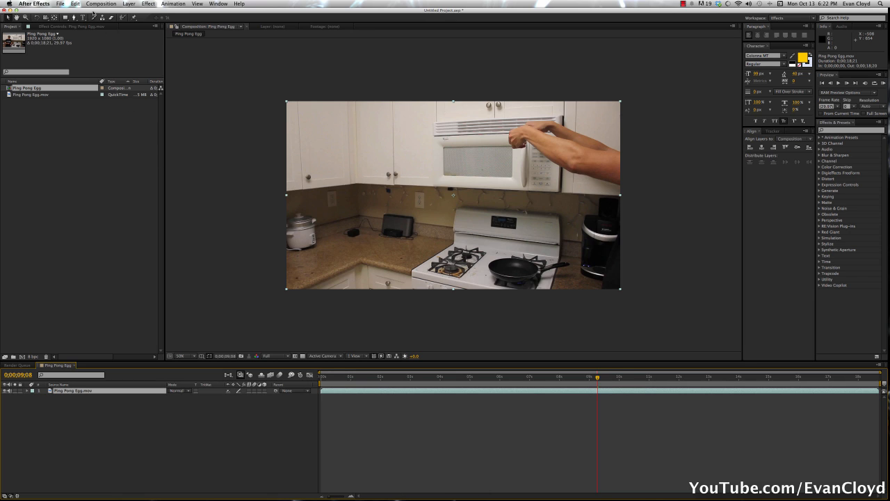
pyautogui.click(81, 3)
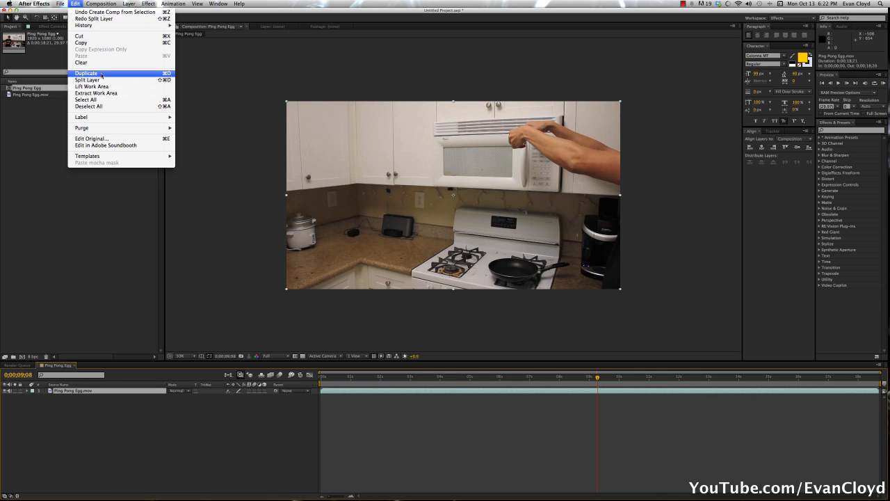
pyautogui.click(86, 72)
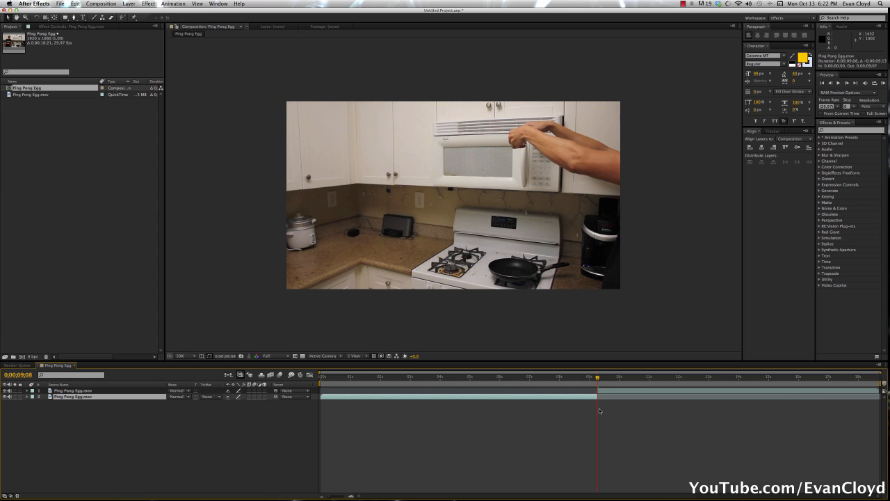
pyautogui.press('cmd+z')
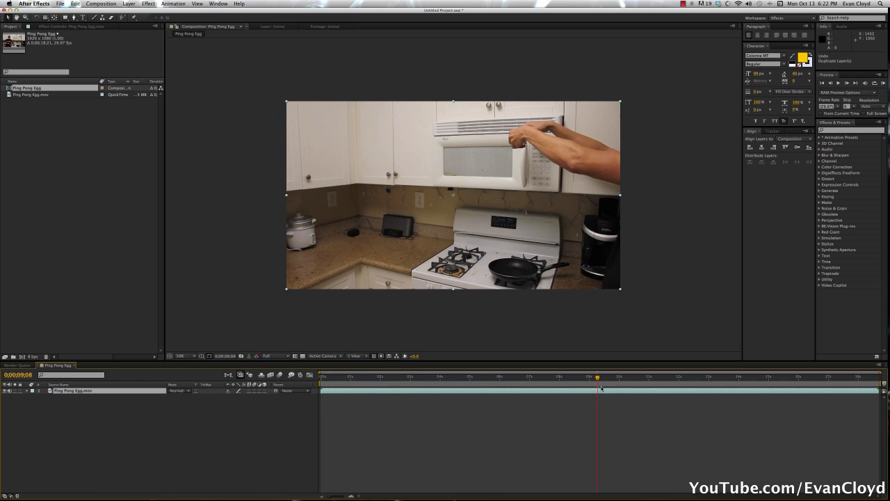
pyautogui.press('cmd+shift+d')
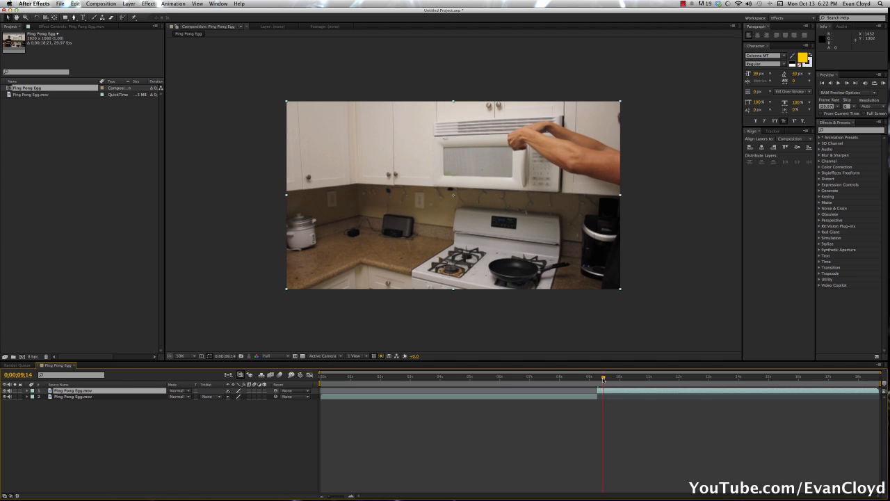
pyautogui.moveTo(604, 376); pyautogui.dragTo(621, 376)
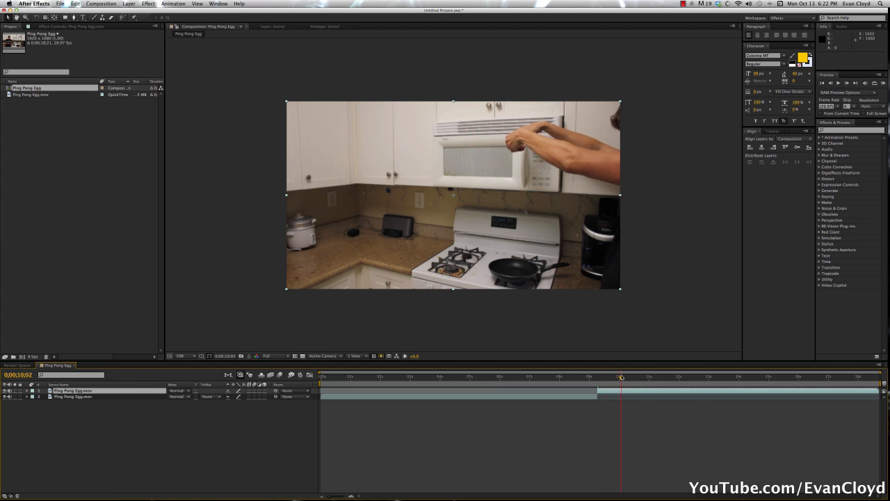
pyautogui.moveTo(621, 376); pyautogui.dragTo(640, 376)
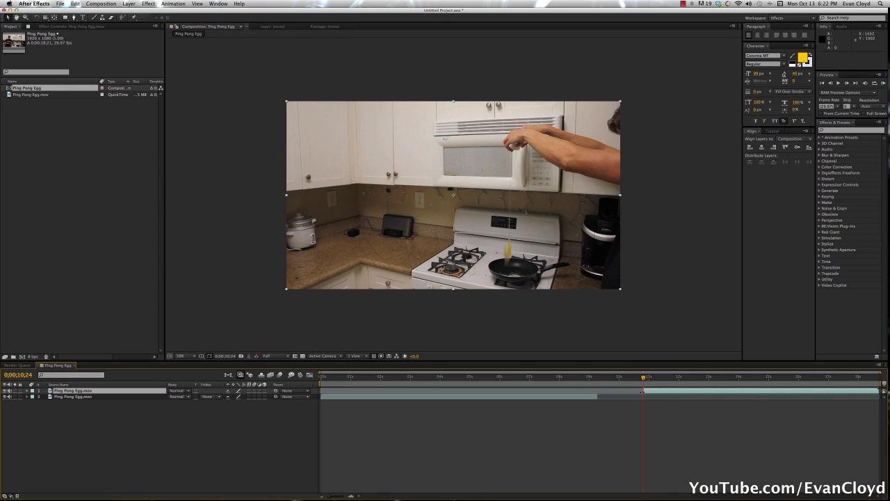
pyautogui.press('cmd+z')
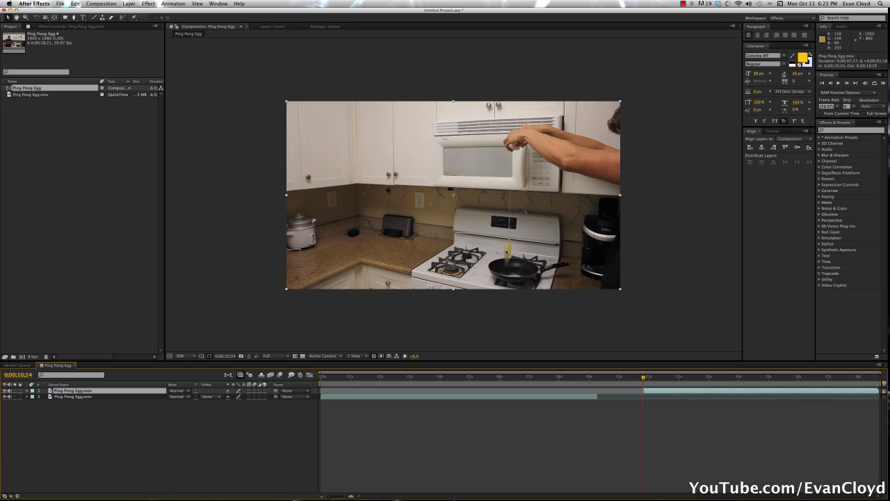
pyautogui.moveTo(656, 198)
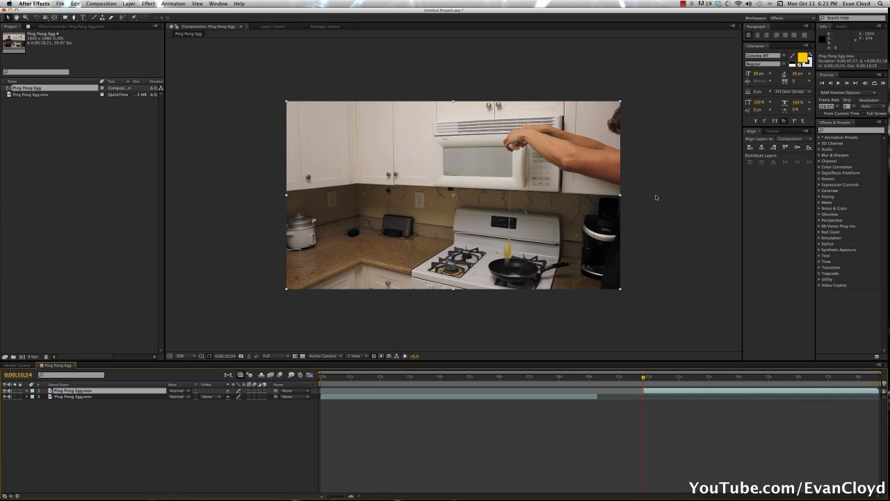
# Scrub to about the eight-second point where the layer will be split.
pyautogui.click(523, 377)
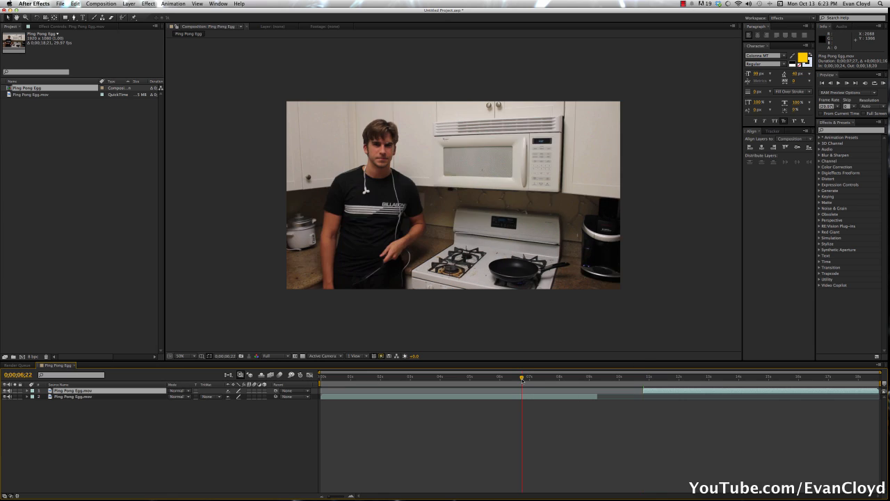
pyautogui.moveTo(522, 376); pyautogui.dragTo(440, 376)
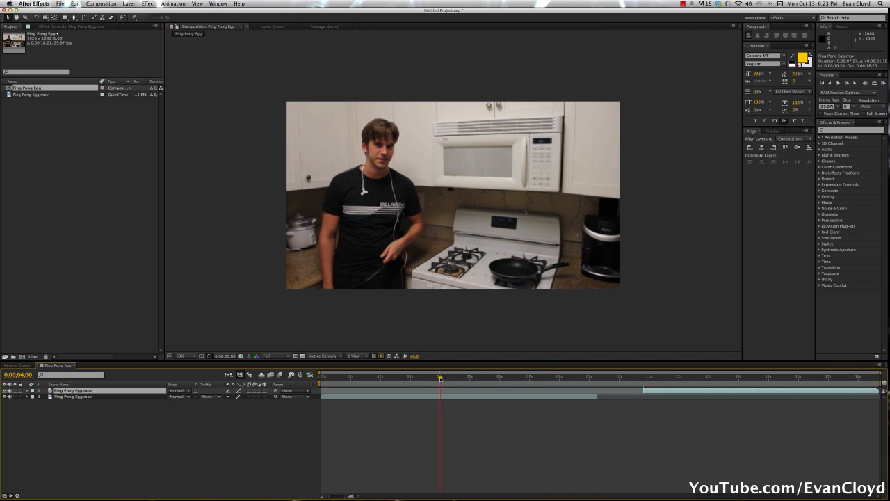
pyautogui.moveTo(440, 379); pyautogui.dragTo(409, 379)
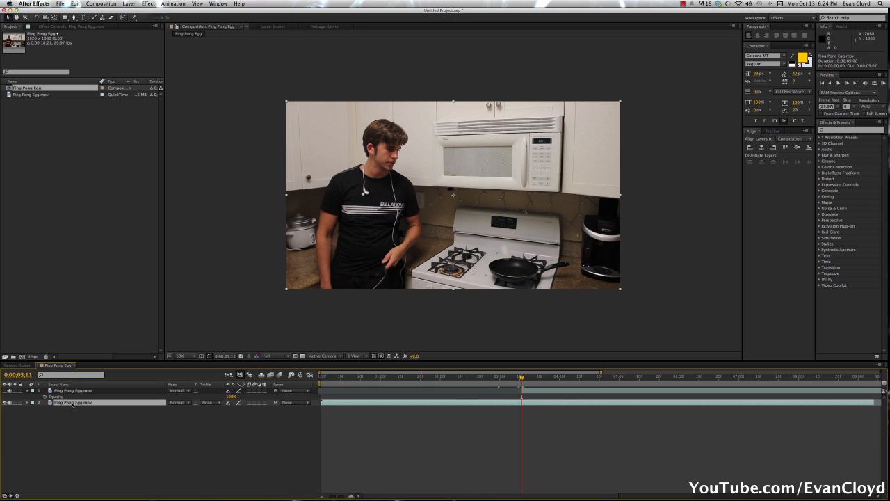
# Rename the split layers, calling the earlier part Ping Pong.
pyautogui.doubleClick(72, 402)
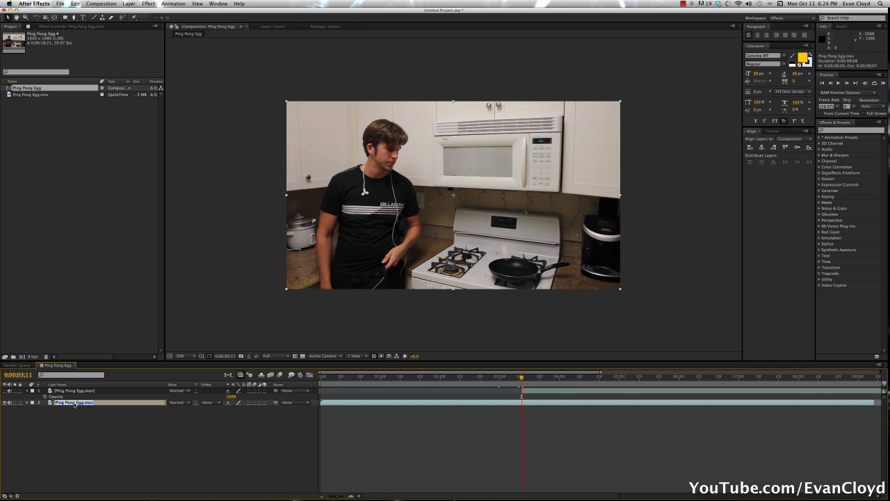
pyautogui.doubleClick(72, 402)
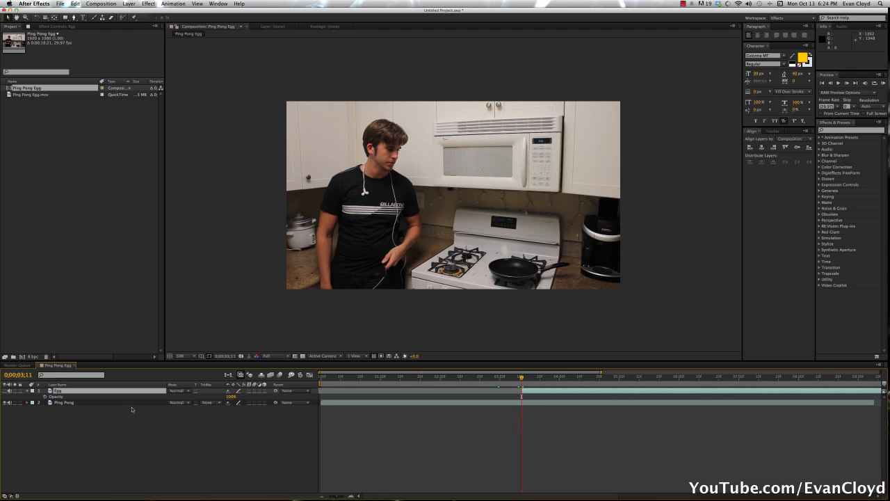
pyautogui.click(64, 402)
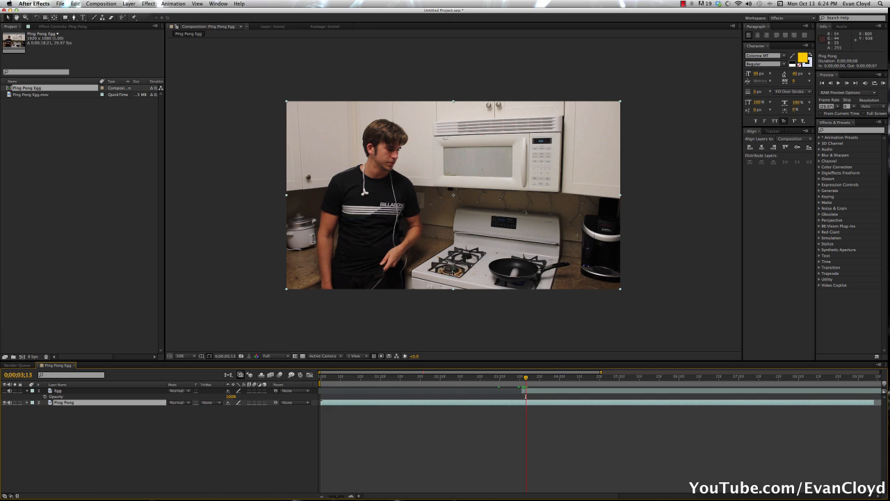
pyautogui.moveTo(379, 159)
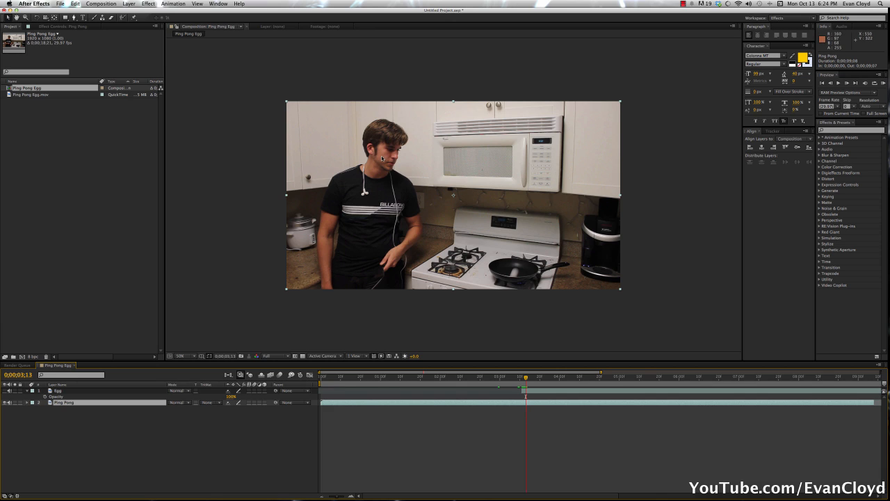
pyautogui.moveTo(427, 245)
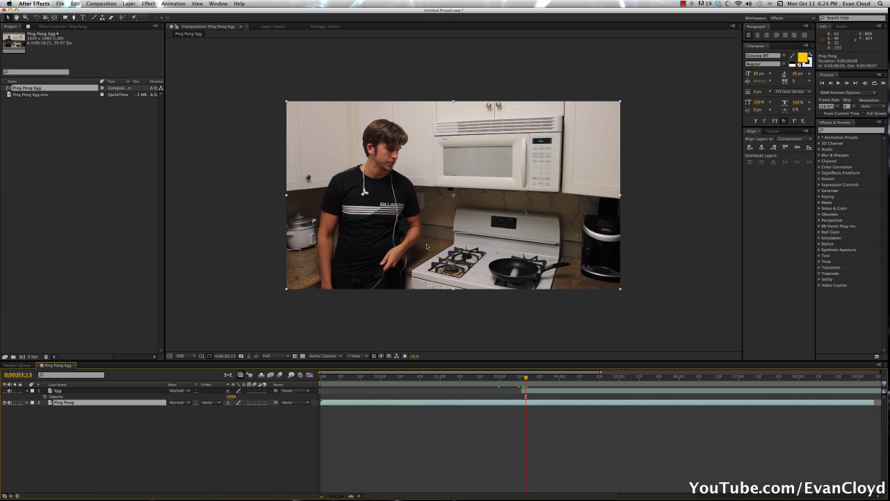
pyautogui.moveTo(509, 308)
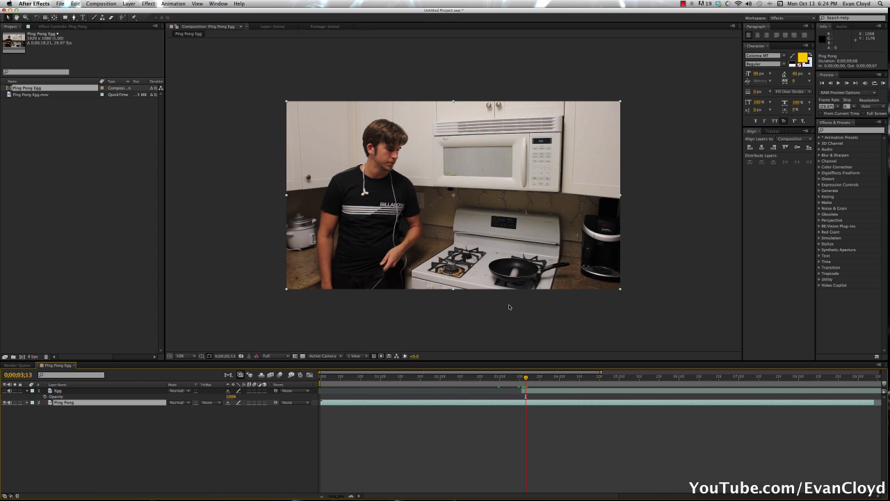
pyautogui.moveTo(515, 280)
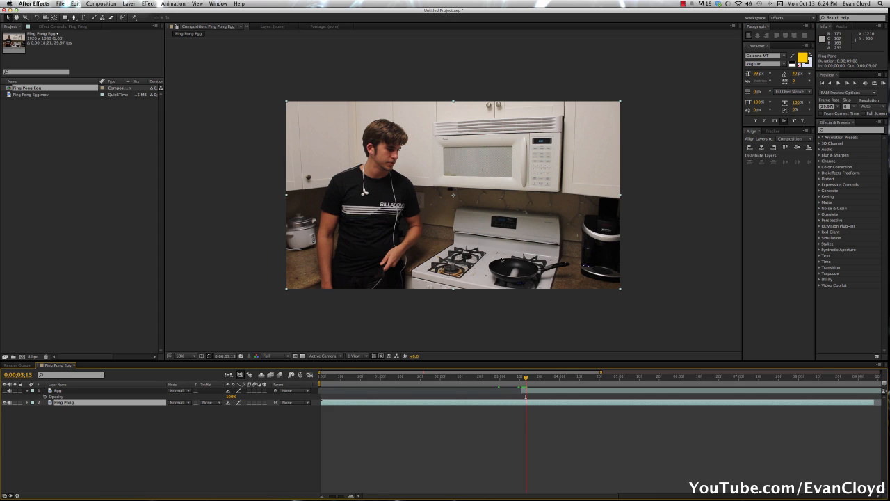
pyautogui.moveTo(493, 171)
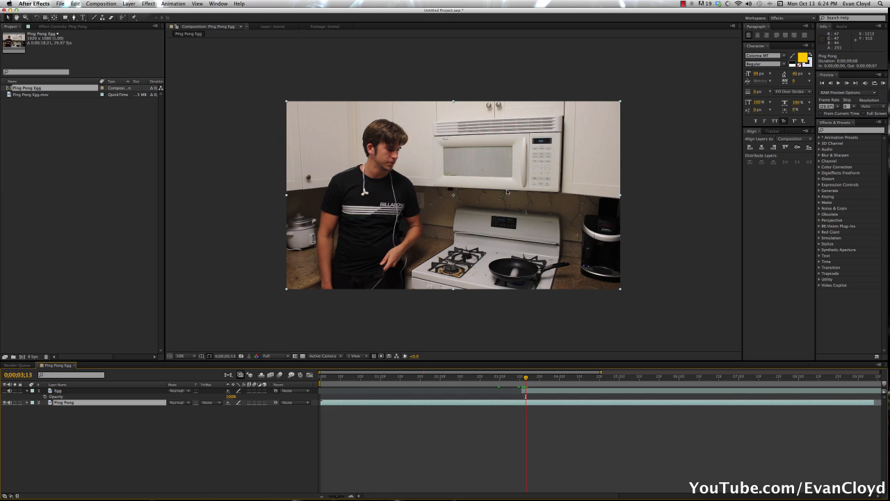
pyautogui.moveTo(434, 192)
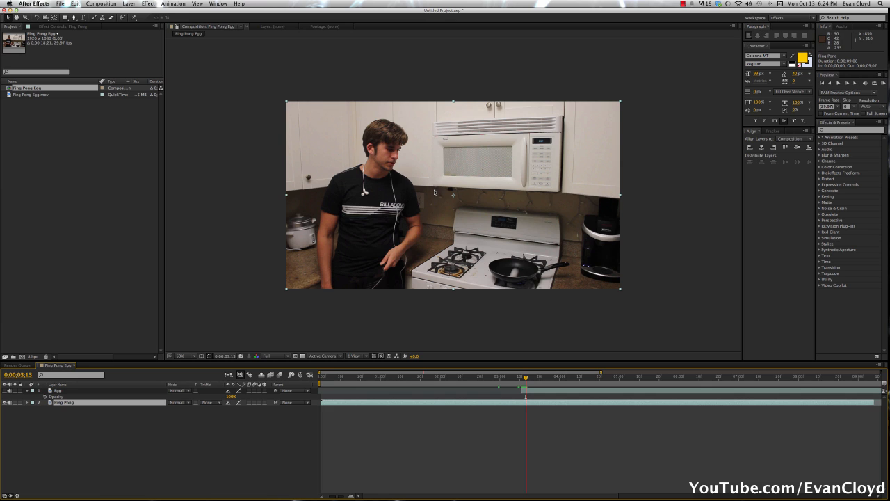
pyautogui.moveTo(596, 211)
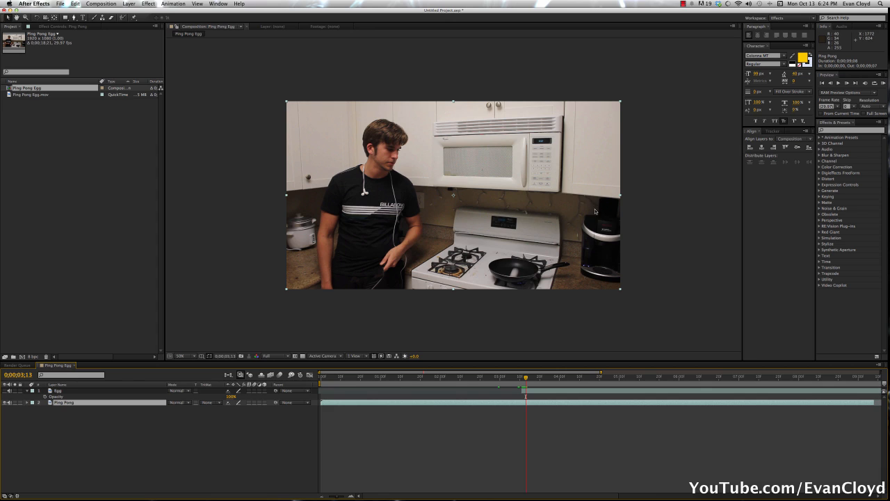
pyautogui.moveTo(626, 206)
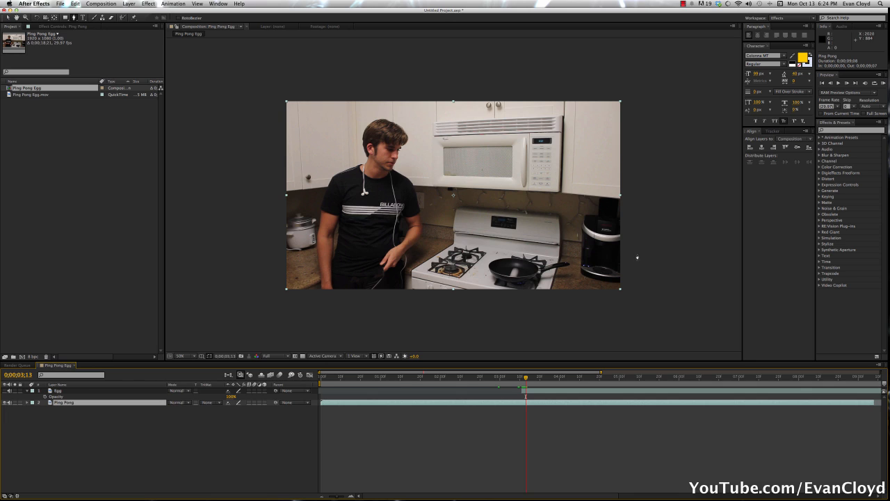
pyautogui.moveTo(624, 205)
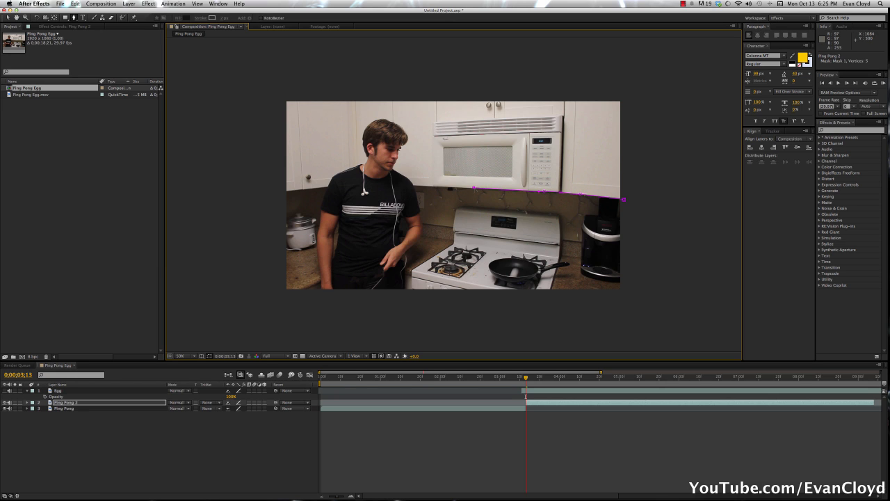
# Draw a mask around the stove on the duplicated layer and hide its outline.
pyautogui.moveTo(473, 187); pyautogui.dragTo(458, 212)
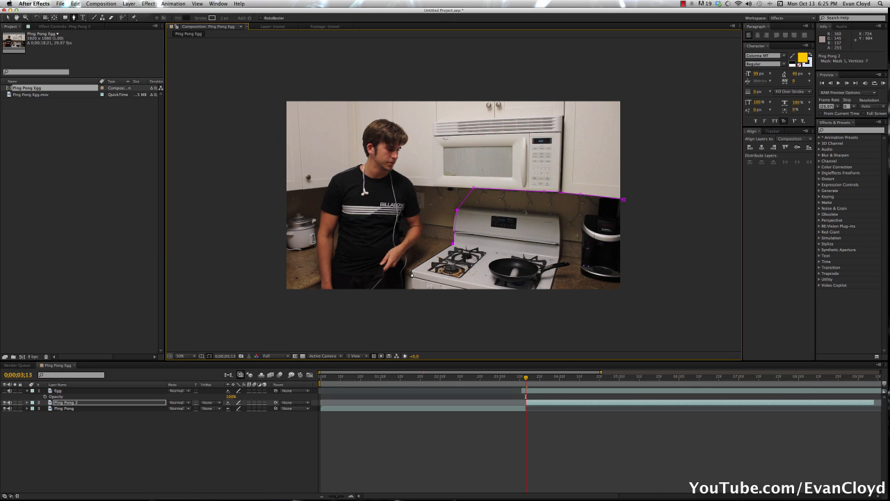
pyautogui.click(412, 294)
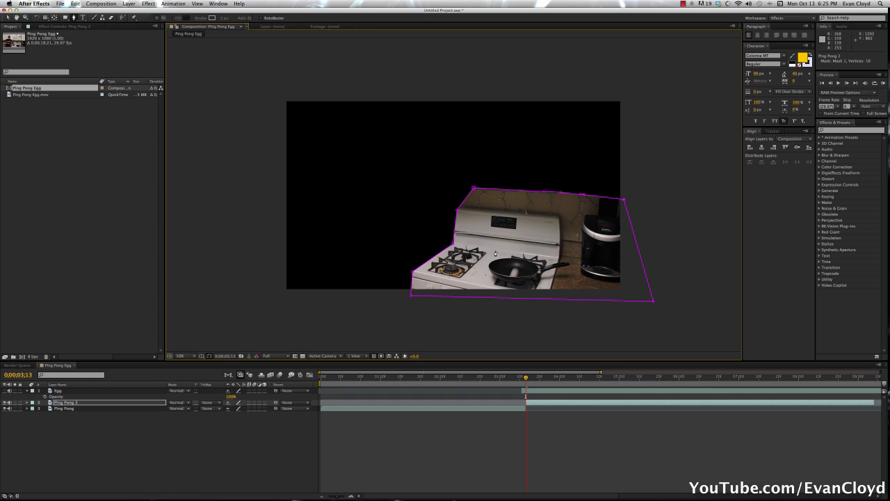
pyautogui.press('shift+cmd+h')
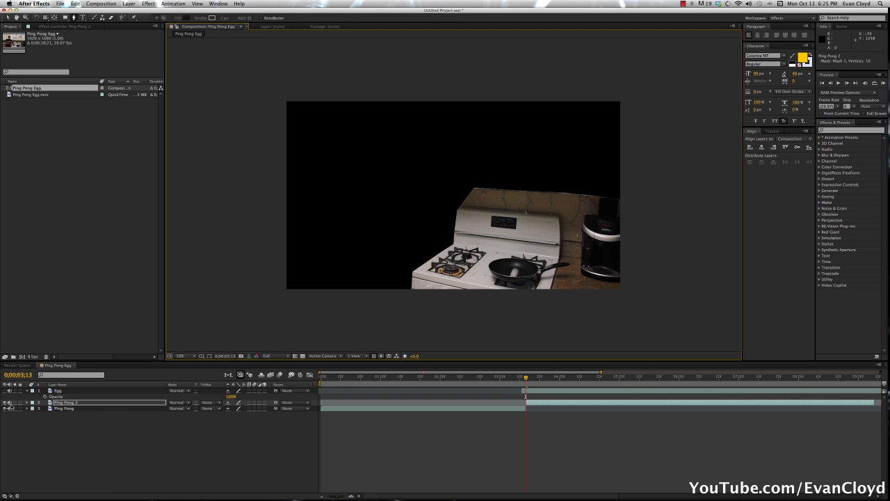
pyautogui.click(30, 401)
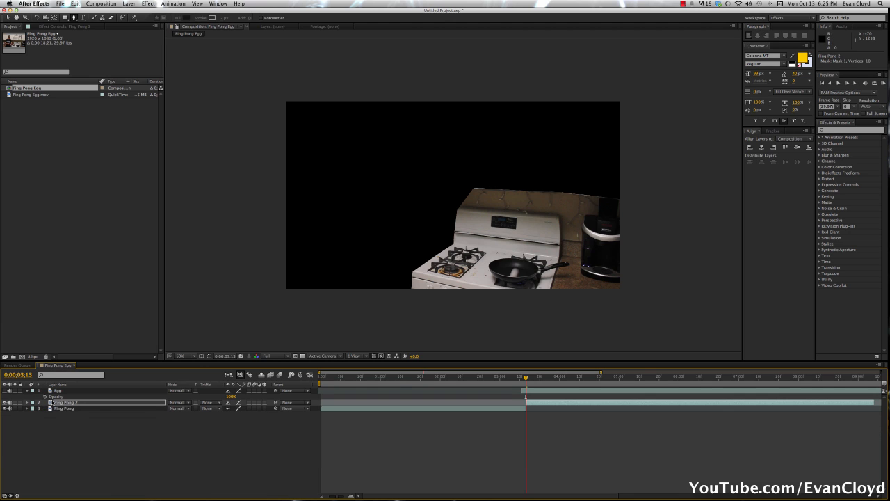
# Set the duplicated layer's Mask 1 mode to None so the full frame shows.
pyautogui.click(28, 401)
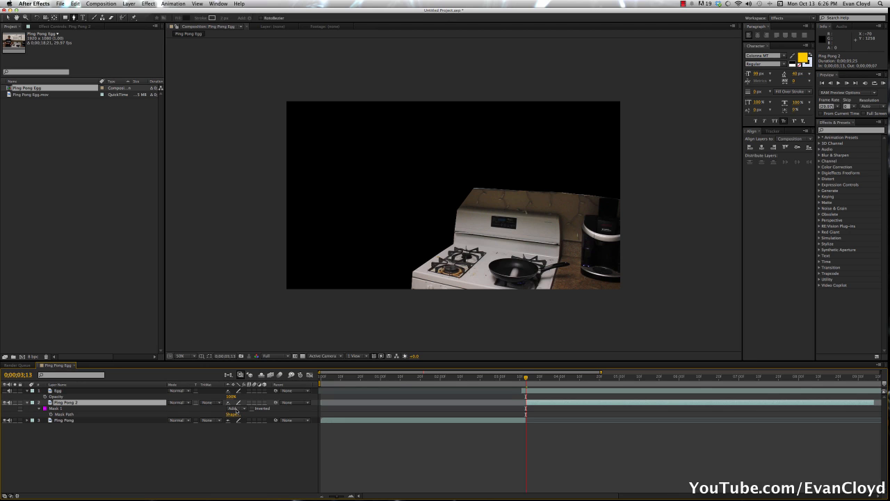
pyautogui.click(235, 409)
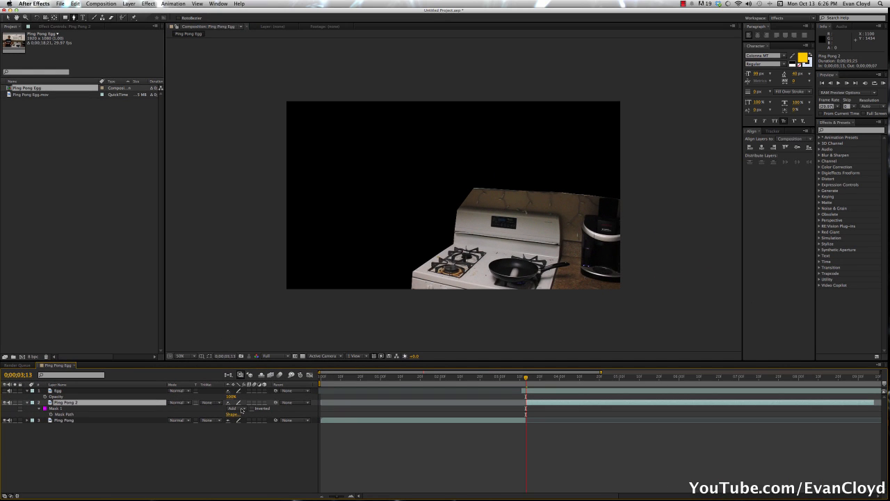
pyautogui.click(234, 407)
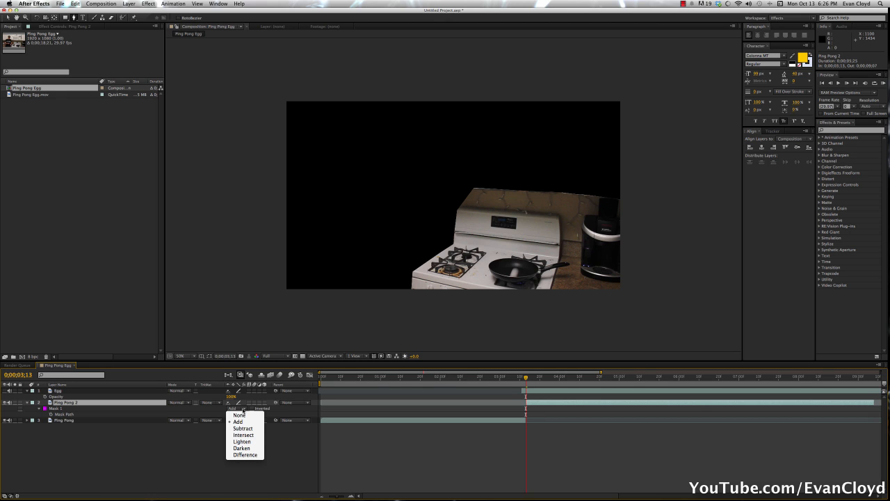
pyautogui.click(242, 429)
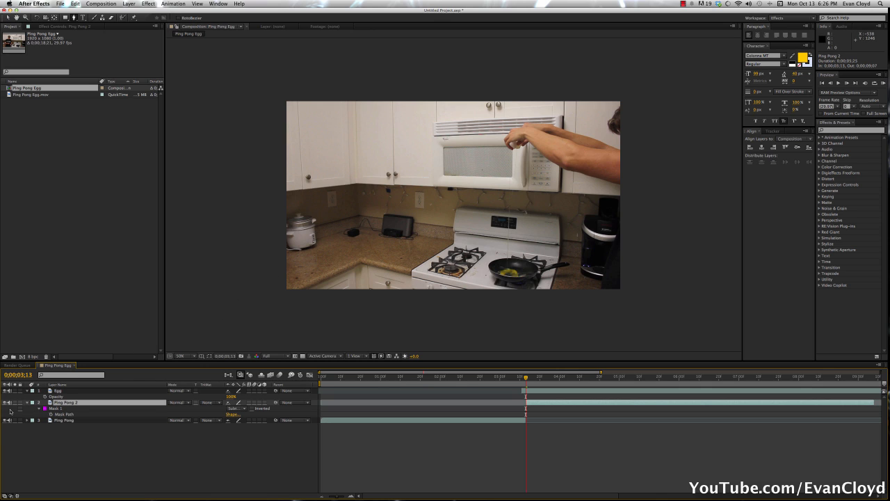
pyautogui.moveTo(63, 392)
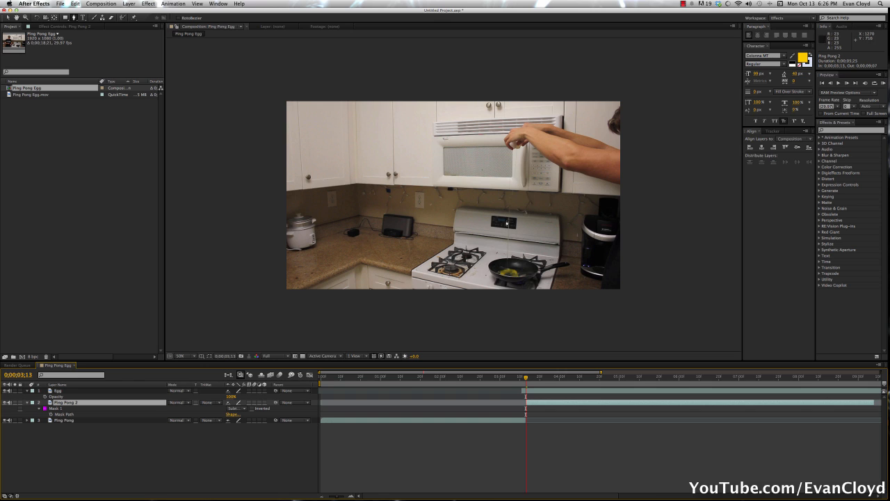
pyautogui.moveTo(520, 215)
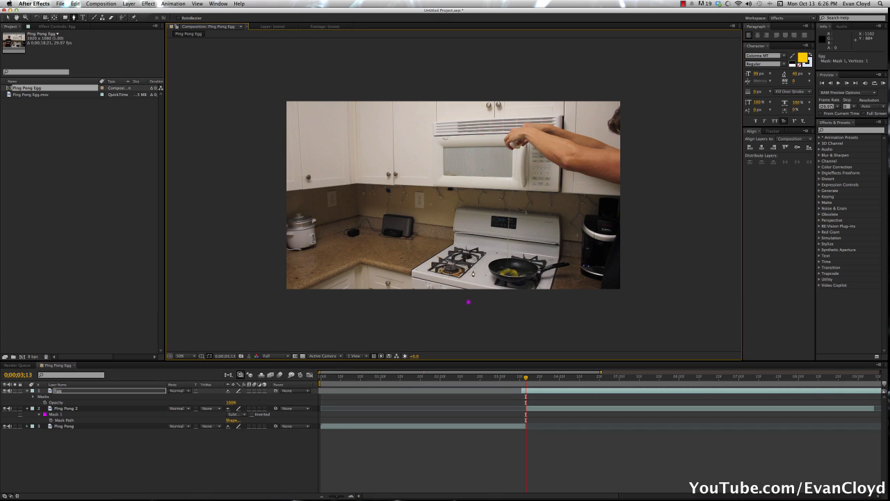
# Place mask points around the stove and pan on the Ping Pong 2 layer.
pyautogui.moveTo(468, 301); pyautogui.dragTo(494, 253)
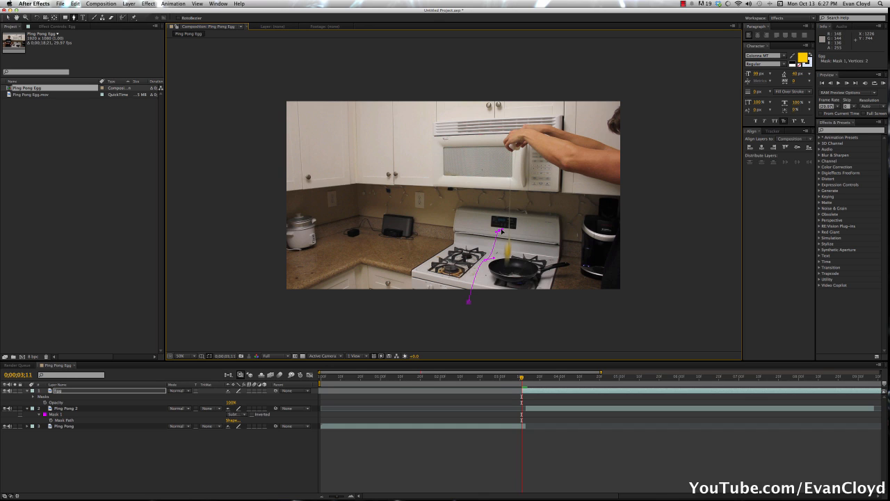
pyautogui.press('cmd+z')
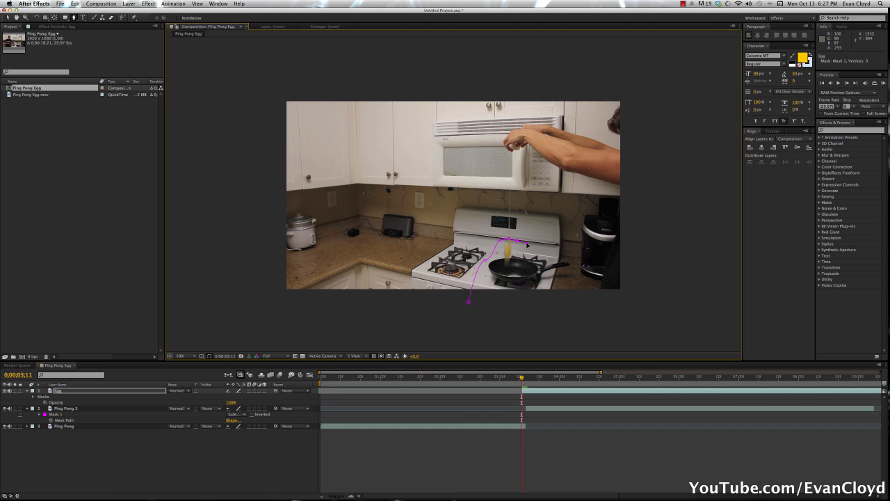
pyautogui.click(551, 251)
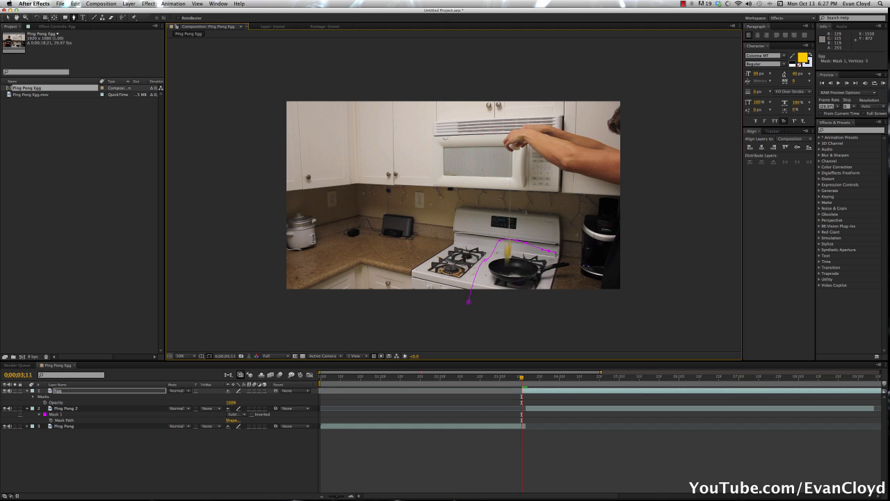
pyautogui.click(557, 314)
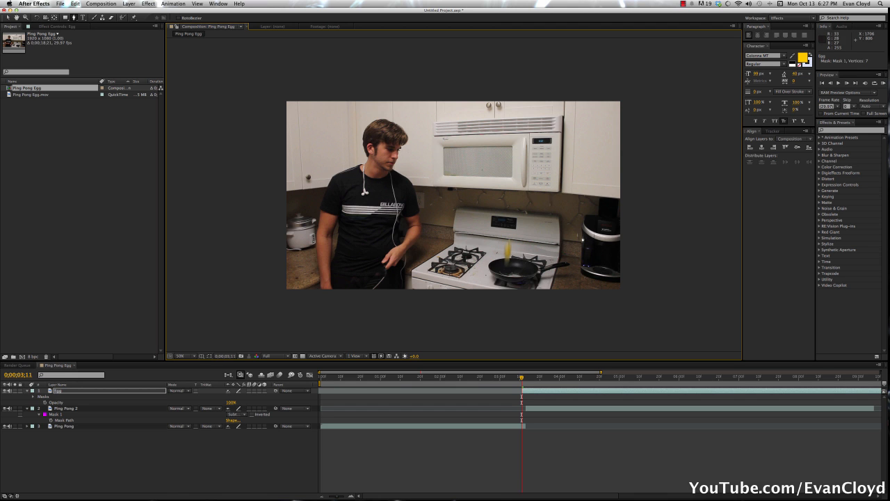
pyautogui.moveTo(566, 269)
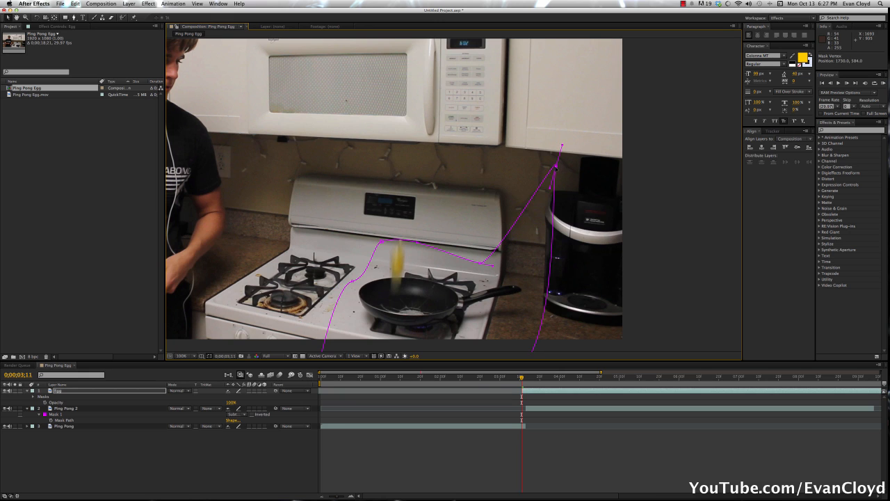
# Drag the mask vertices to fit tightly around the stove and frying pan.
pyautogui.moveTo(555, 167); pyautogui.dragTo(490, 259)
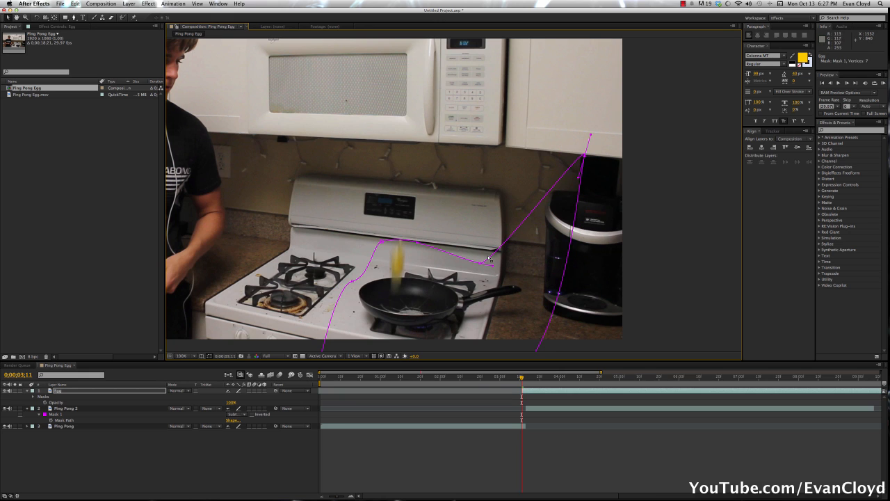
pyautogui.moveTo(490, 257); pyautogui.dragTo(498, 192)
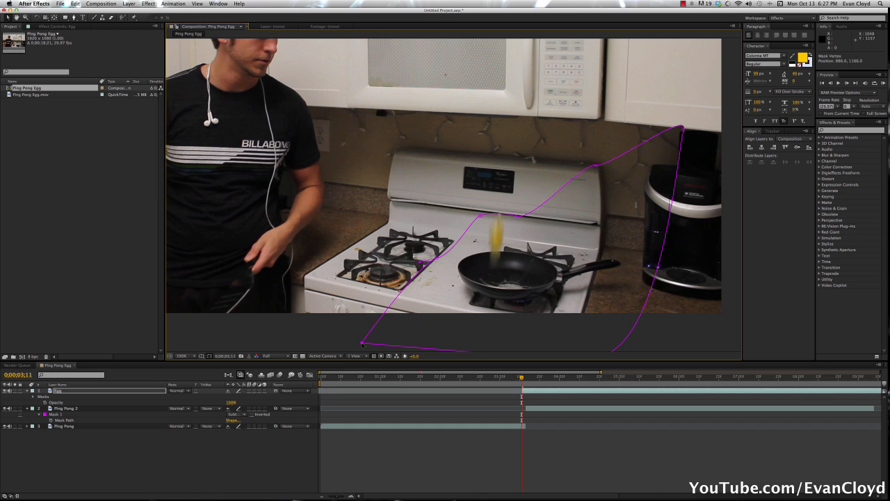
pyautogui.moveTo(480, 214); pyautogui.dragTo(473, 215)
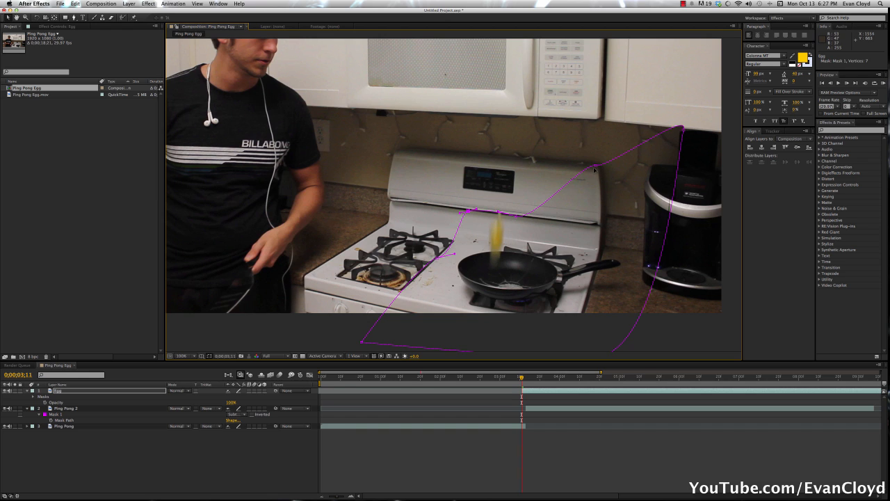
pyautogui.moveTo(596, 170); pyautogui.dragTo(600, 186)
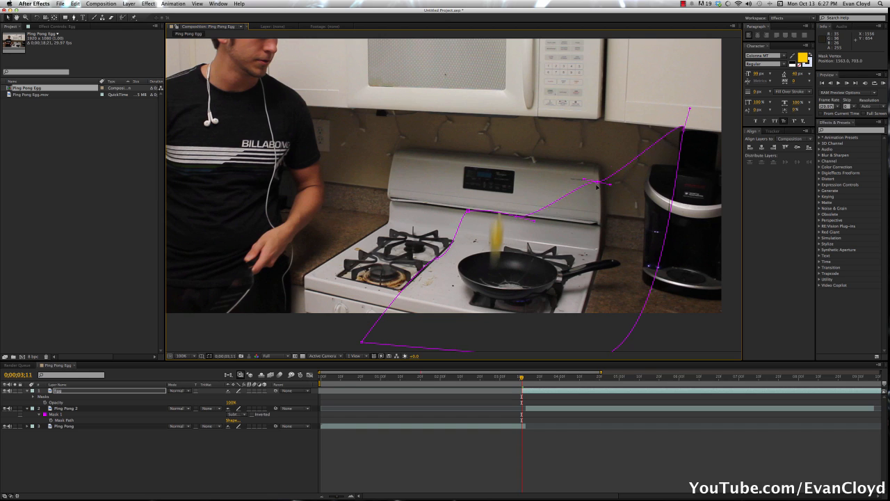
pyautogui.moveTo(600, 182); pyautogui.dragTo(596, 222)
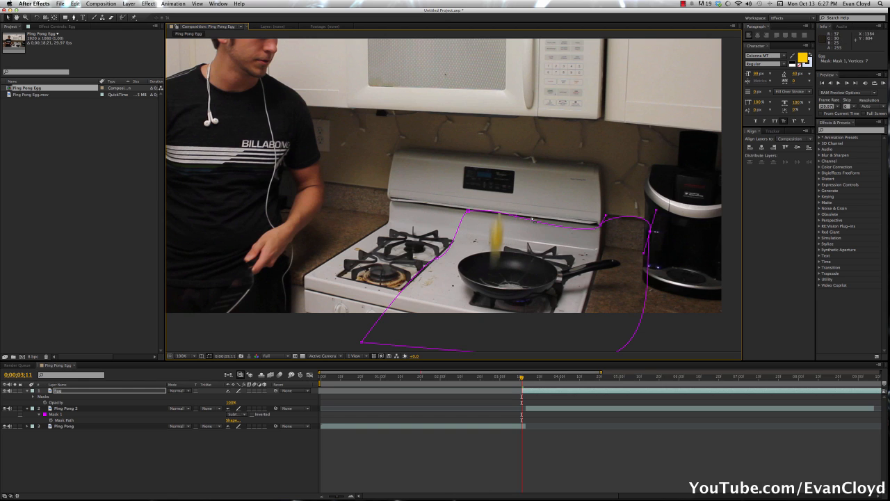
pyautogui.moveTo(629, 221)
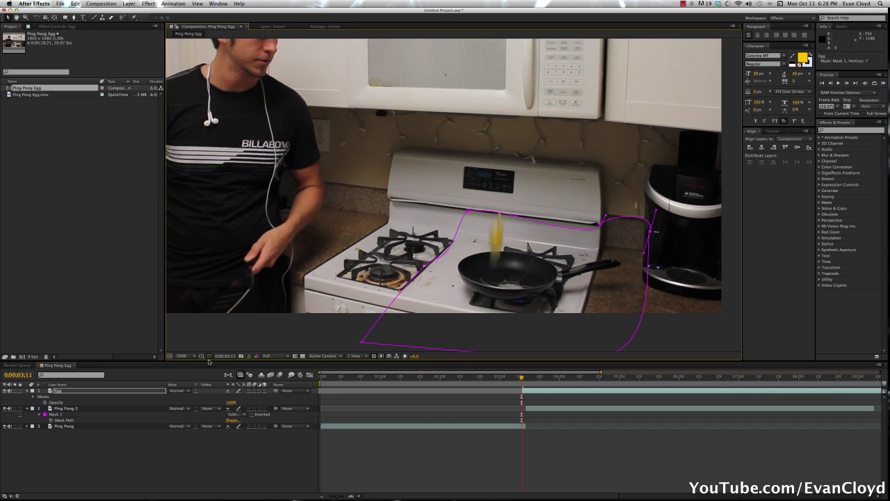
pyautogui.moveTo(209, 362)
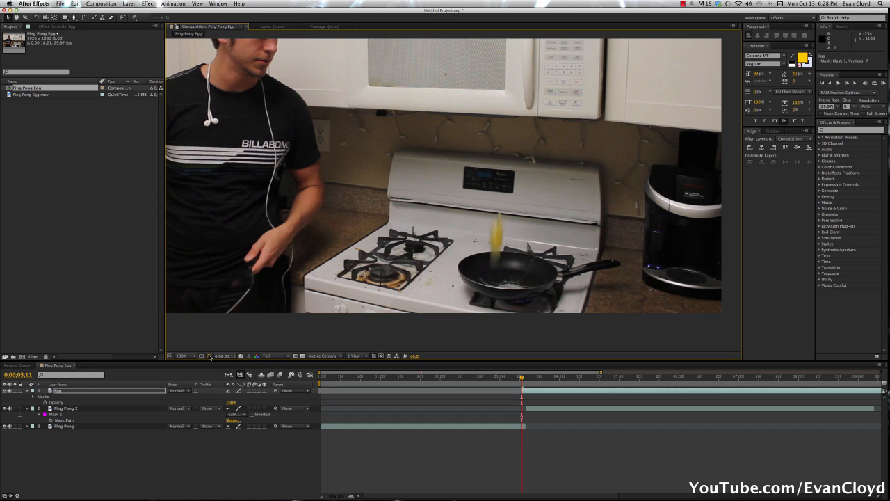
pyautogui.moveTo(700, 292)
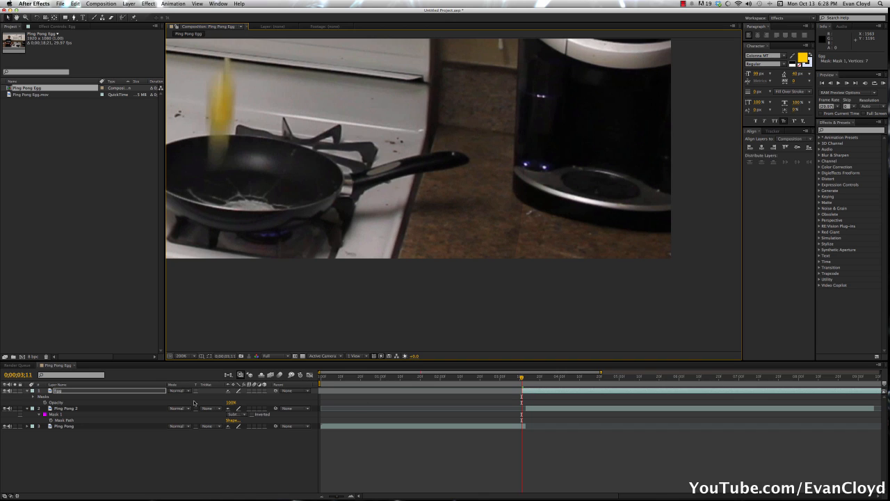
pyautogui.moveTo(202, 402)
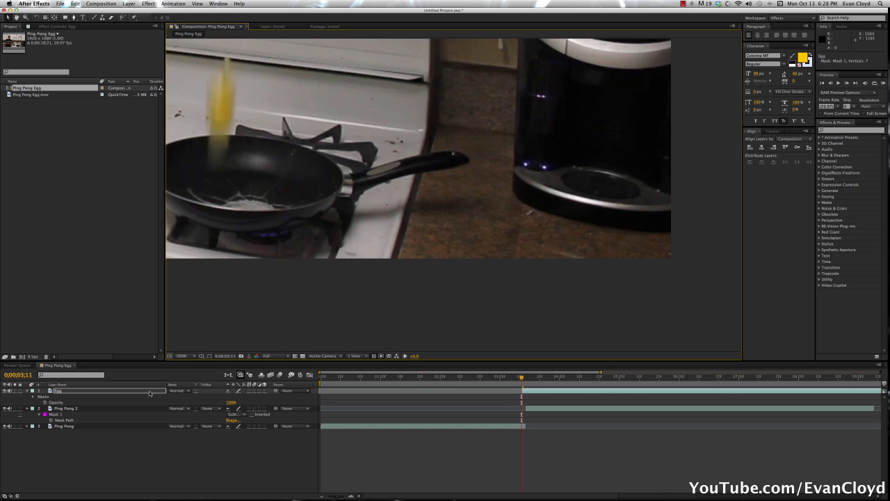
# Select the masked egg layer and reveal its Mask Feather property.
pyautogui.click(58, 391)
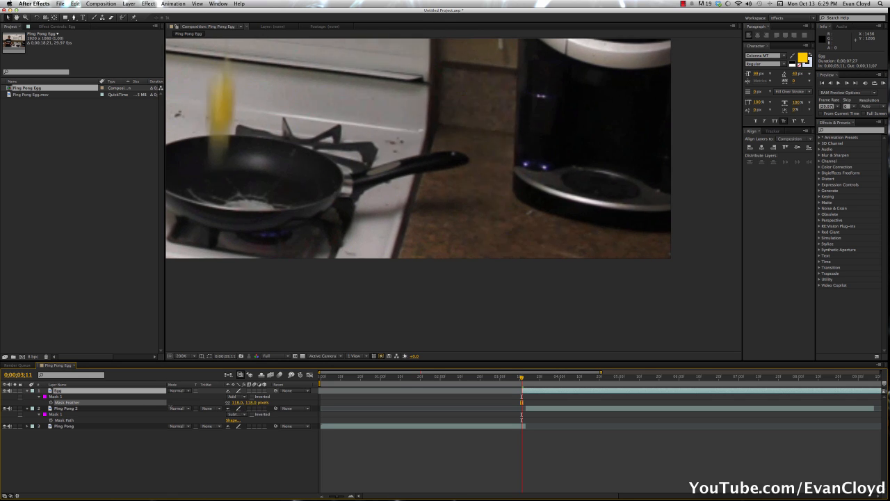
pyautogui.press('cmd+z')
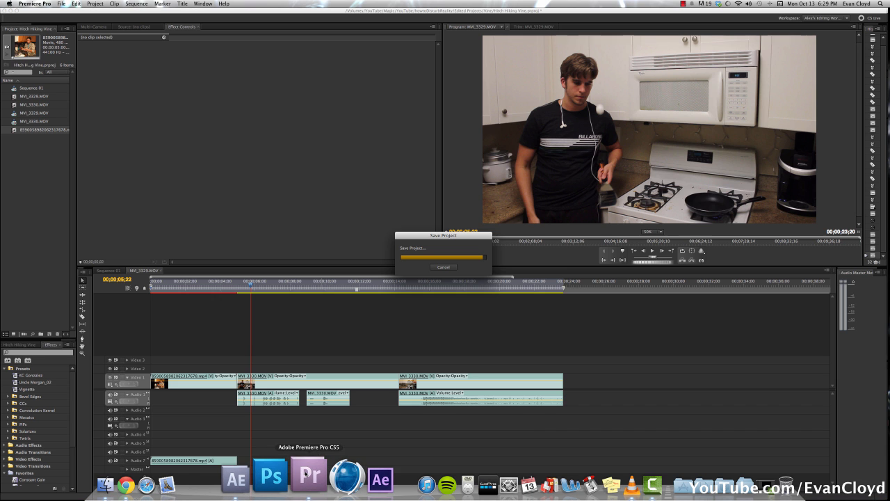
pyautogui.click(381, 477)
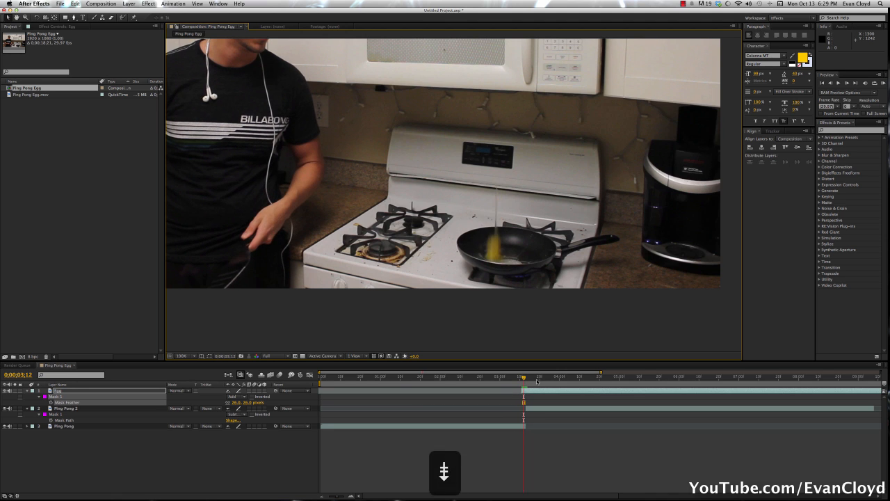
pyautogui.moveTo(498, 211)
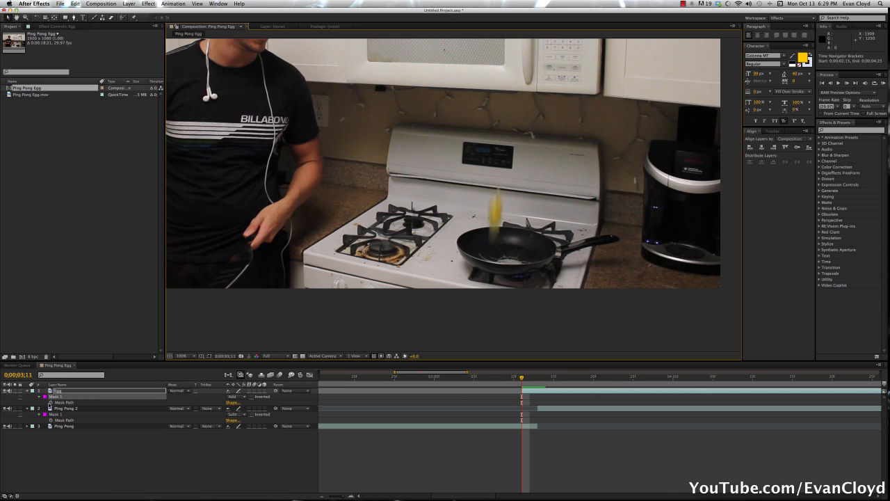
pyautogui.moveTo(44, 414)
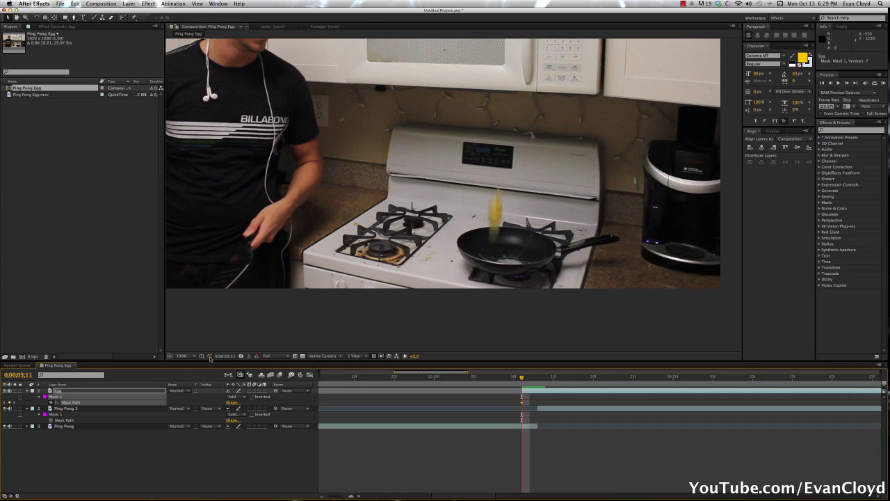
pyautogui.moveTo(209, 356)
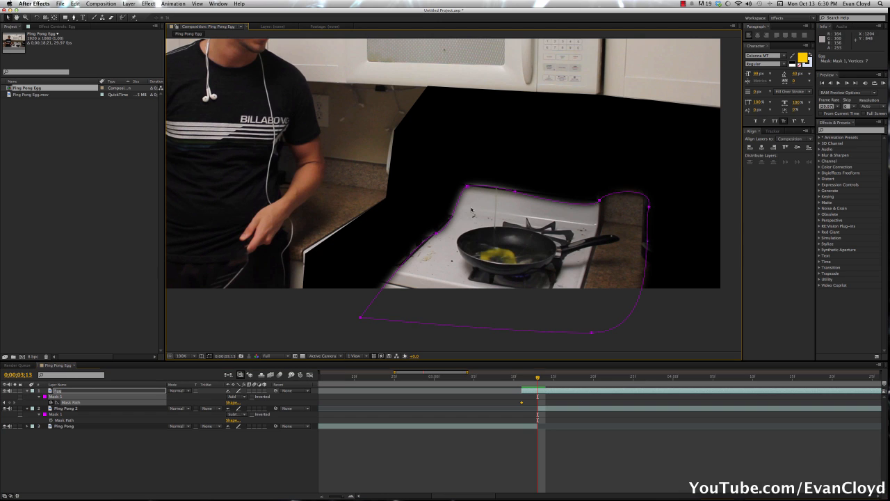
# Reshape the mask at later frames to keyframe it following the pan.
pyautogui.moveTo(462, 206); pyautogui.dragTo(453, 230)
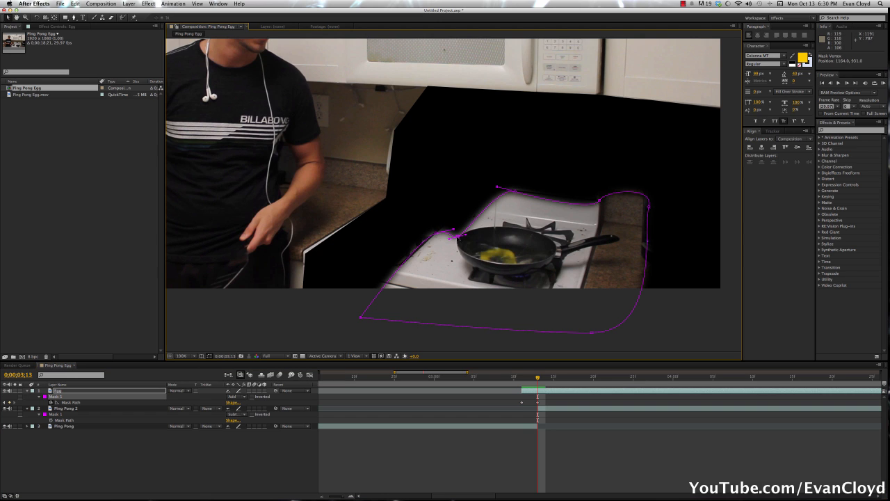
pyautogui.moveTo(498, 188); pyautogui.dragTo(513, 225)
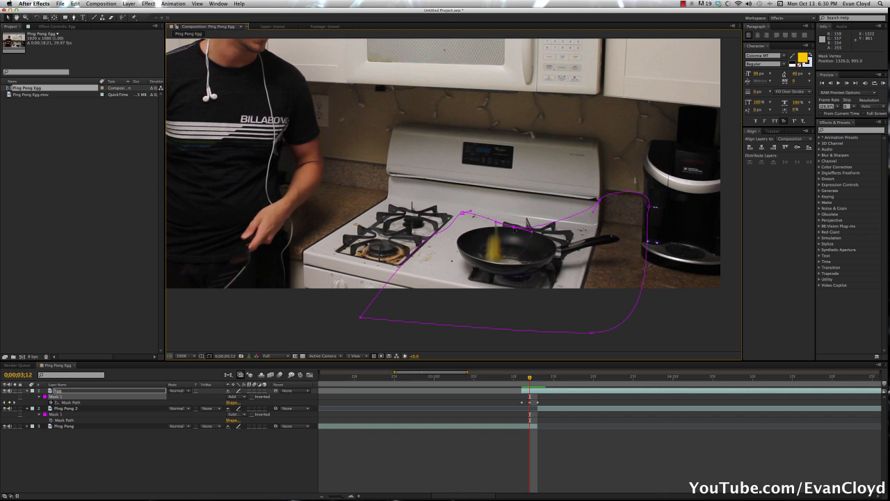
pyautogui.moveTo(460, 214); pyautogui.dragTo(461, 241)
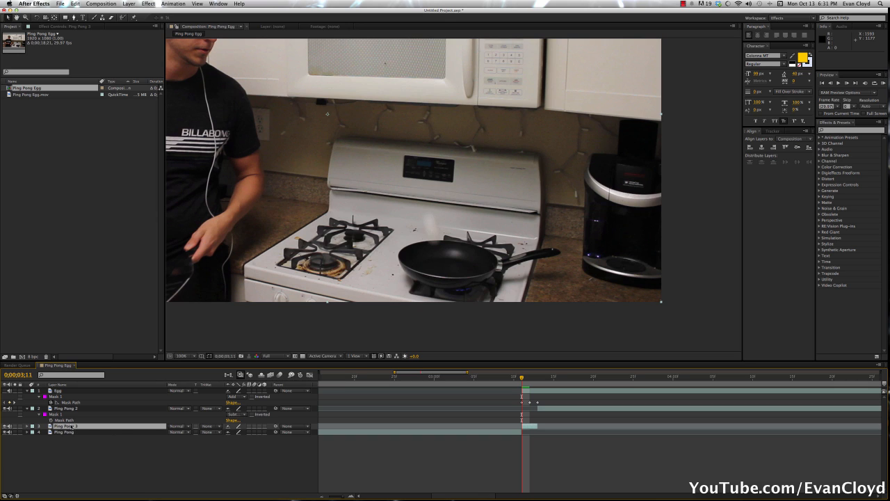
# Enable Time Remapping on the lower Ping Pong egg layer from its layer menu.
pyautogui.rightClick(66, 426)
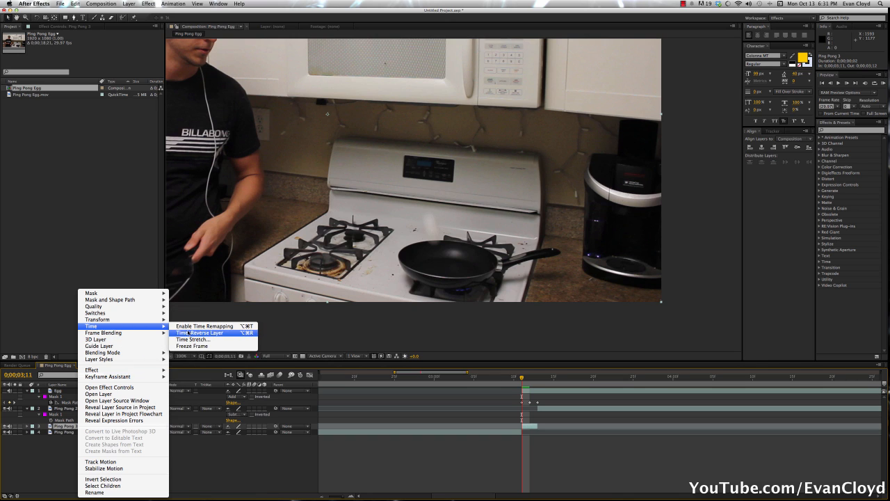
pyautogui.click(202, 334)
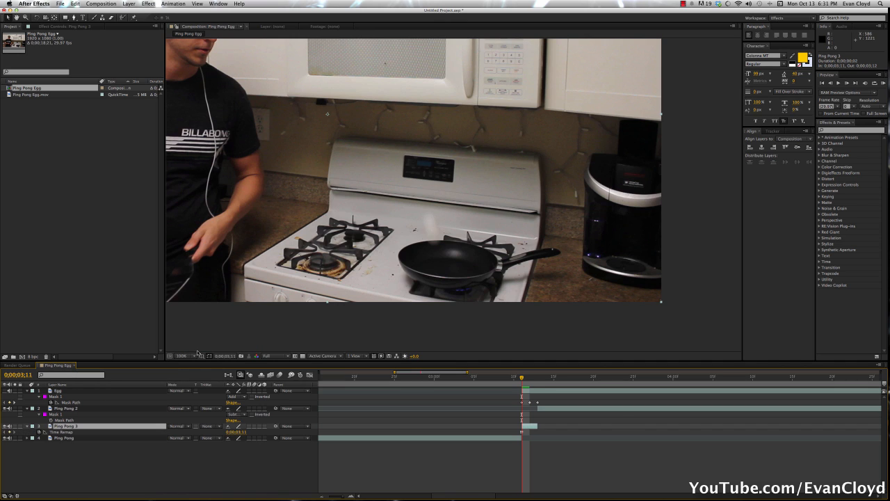
pyautogui.moveTo(590, 366)
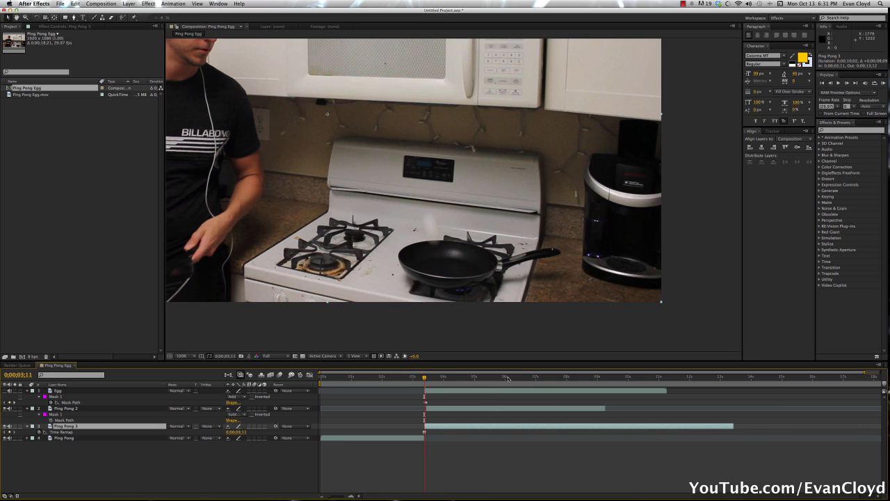
# Move later in the clip and trim the composition to the work area.
pyautogui.click(522, 377)
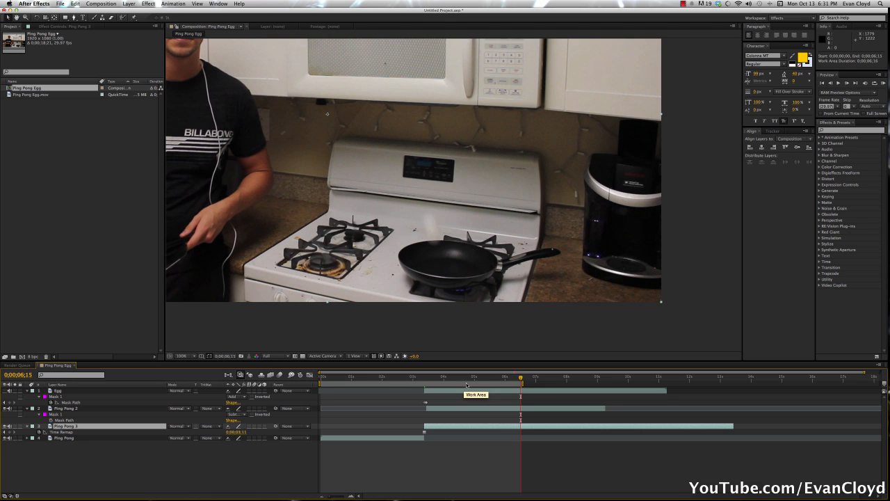
pyautogui.rightClick(467, 385)
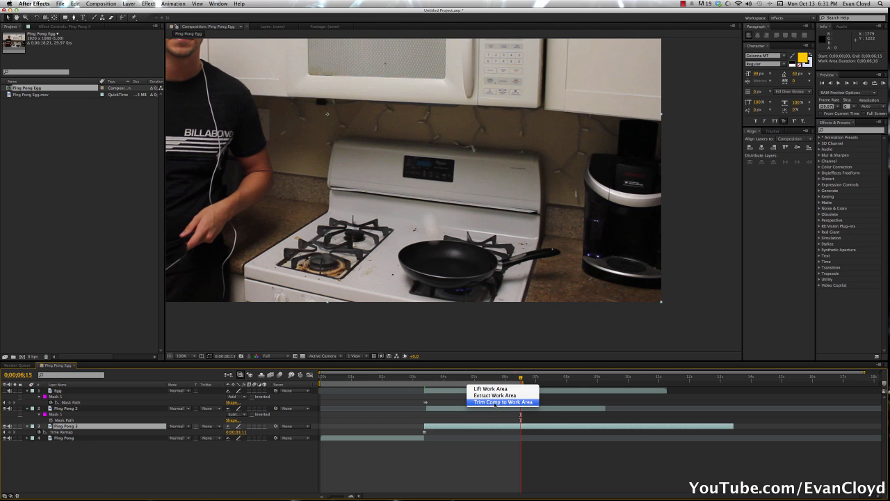
pyautogui.click(504, 404)
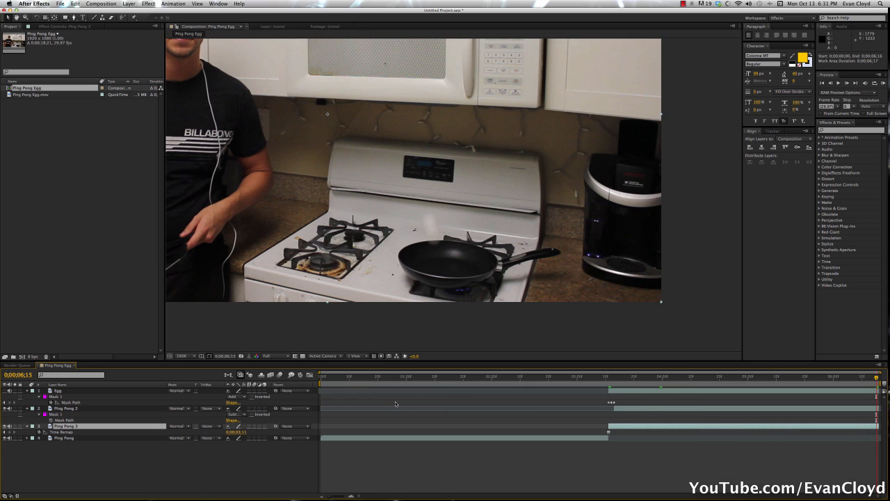
pyautogui.moveTo(609, 379)
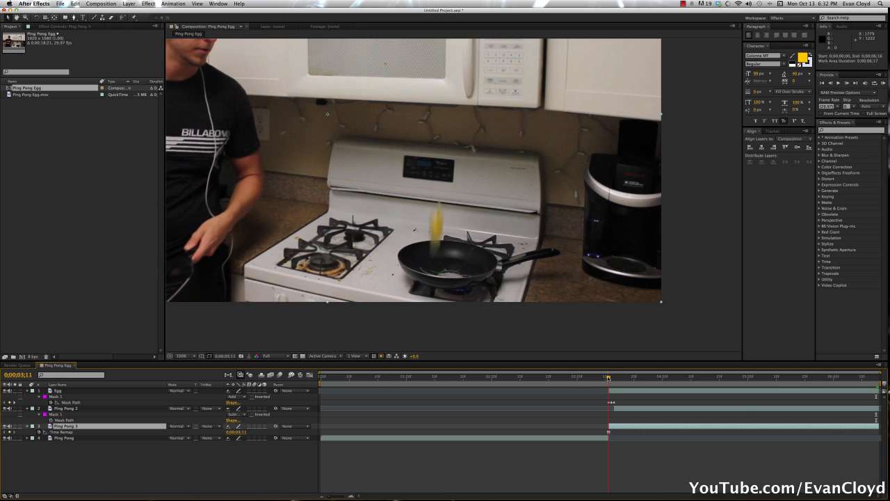
# Select the egg layer and jump to a frame where the ball is airborne.
pyautogui.click(620, 376)
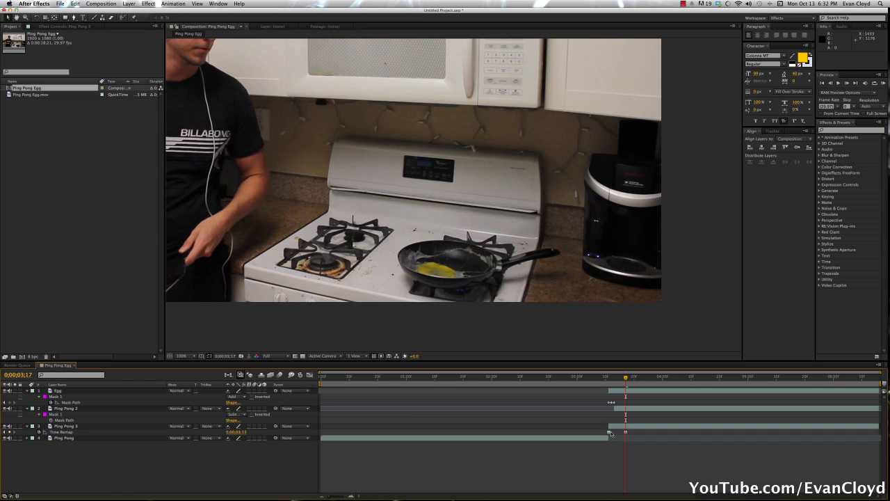
pyautogui.click(609, 434)
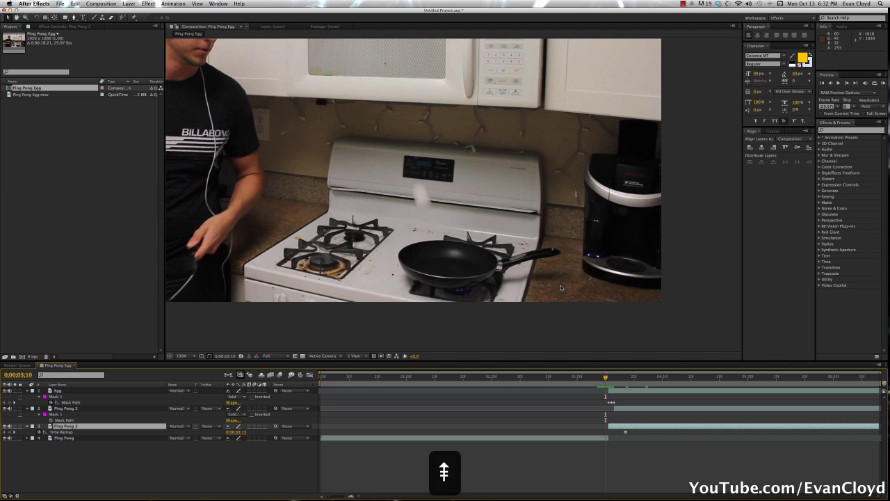
# Draw a mask around the pan and falling egg, then tighten its edges.
pyautogui.press('Right')
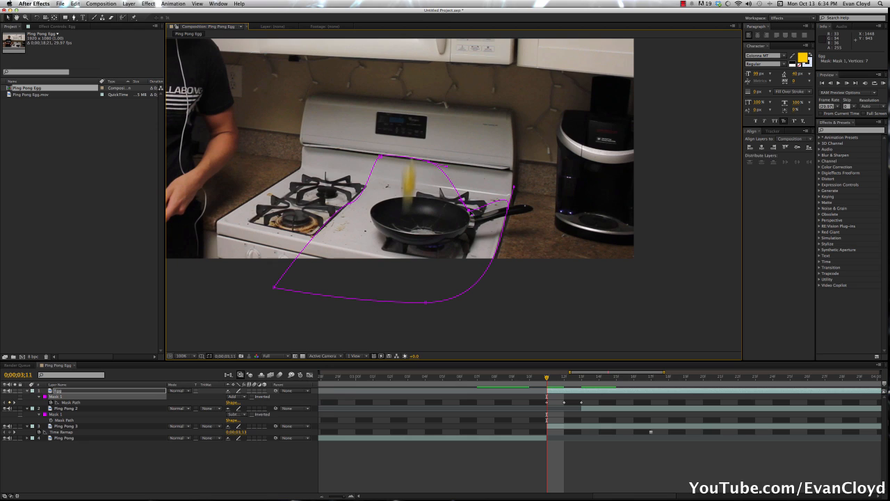
pyautogui.moveTo(429, 303); pyautogui.dragTo(494, 301)
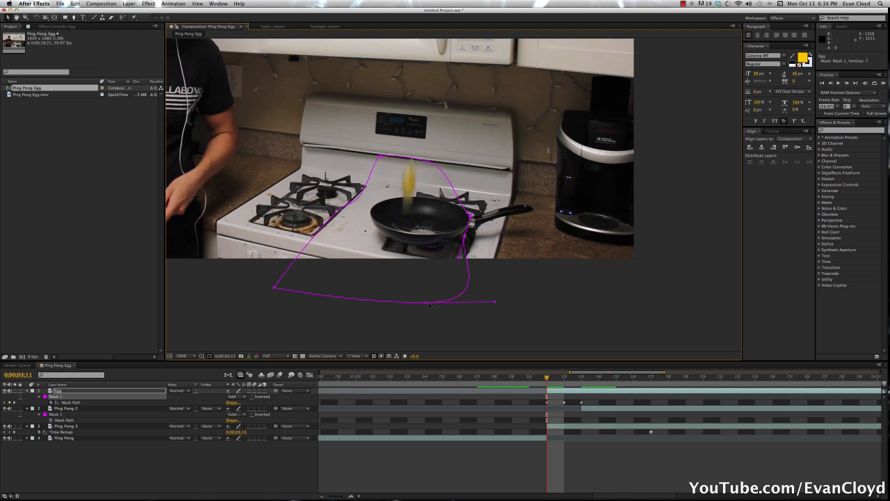
pyautogui.moveTo(429, 304); pyautogui.dragTo(454, 263)
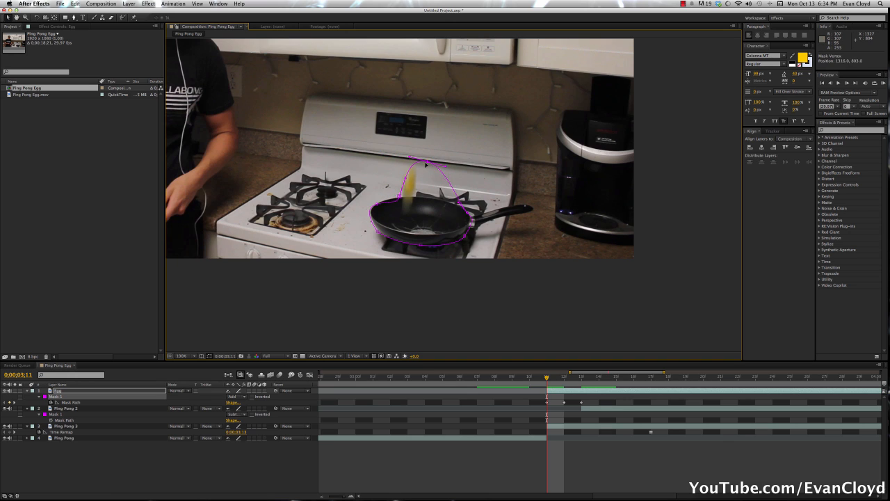
pyautogui.moveTo(424, 165); pyautogui.dragTo(442, 175)
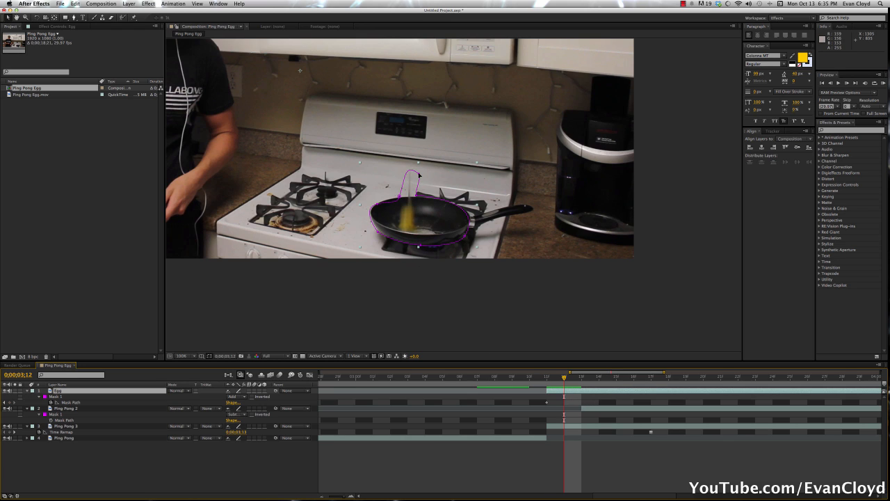
pyautogui.moveTo(415, 175); pyautogui.dragTo(404, 188)
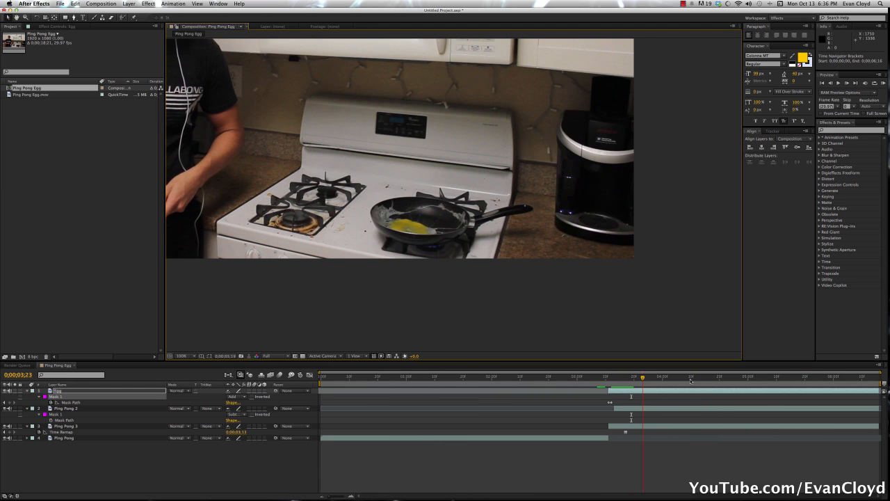
pyautogui.click(643, 375)
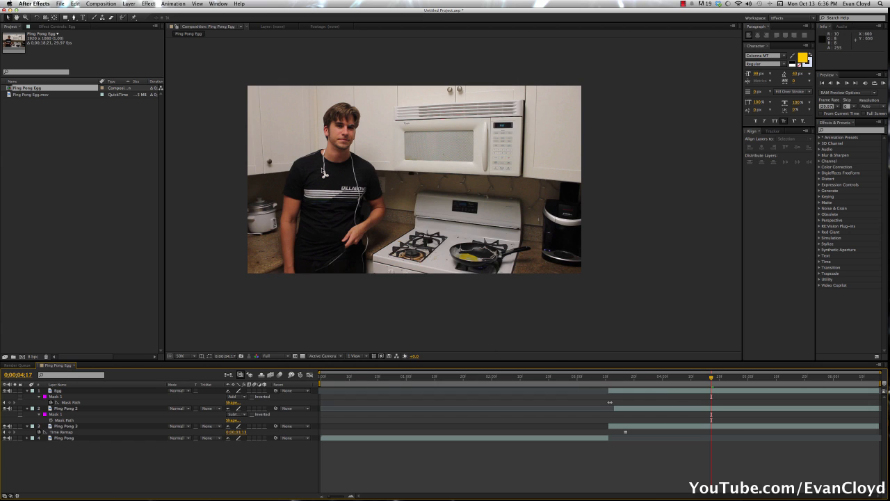
pyautogui.click(609, 377)
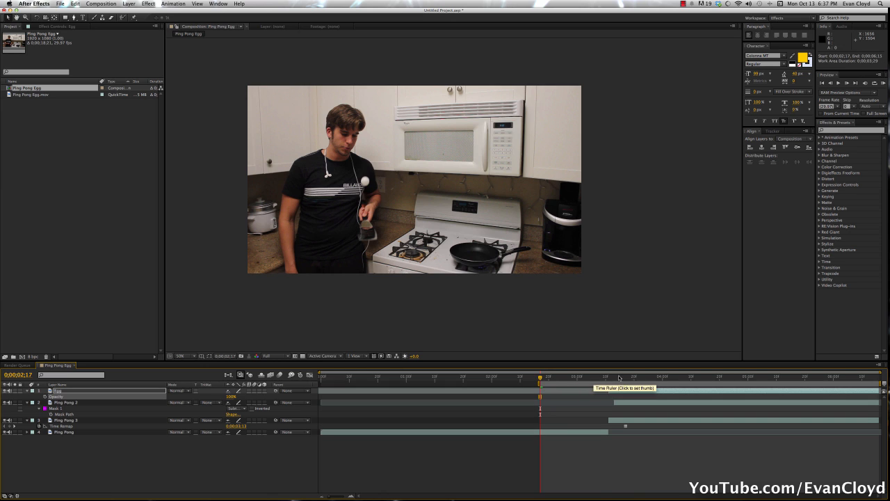
# Set the work area start near the egg toss.
pyautogui.click(689, 378)
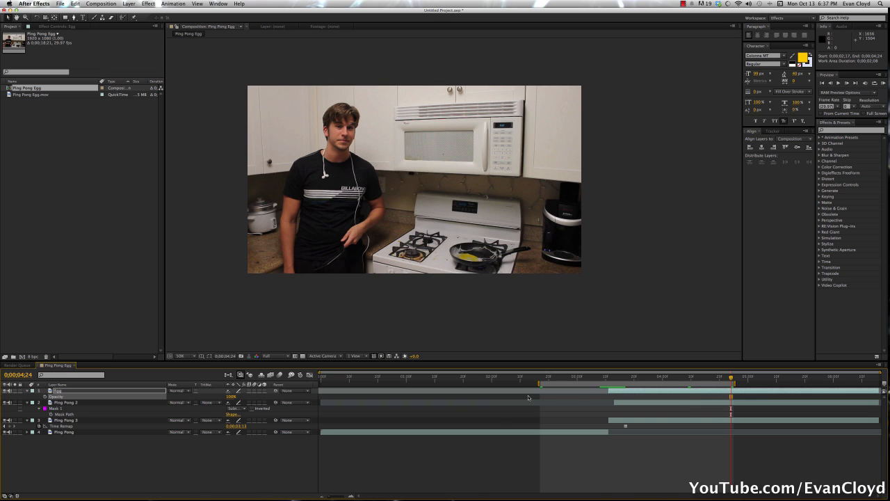
pyautogui.moveTo(619, 398)
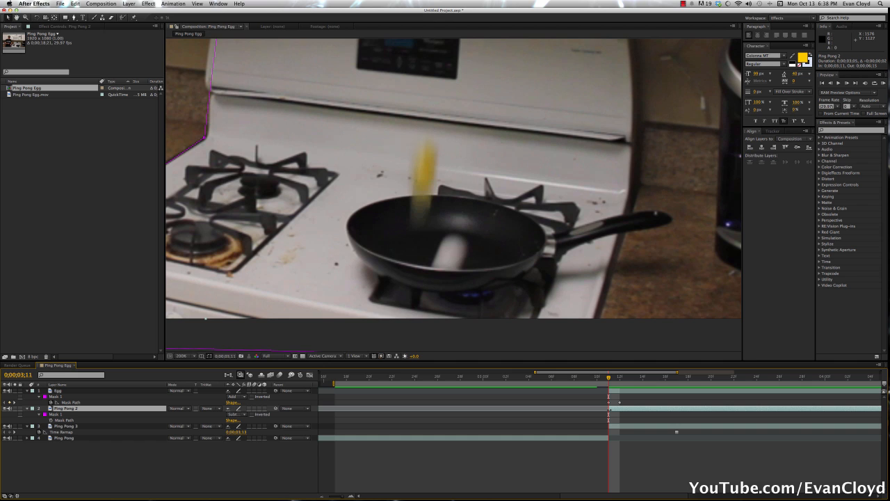
pyautogui.press('cmd+z')
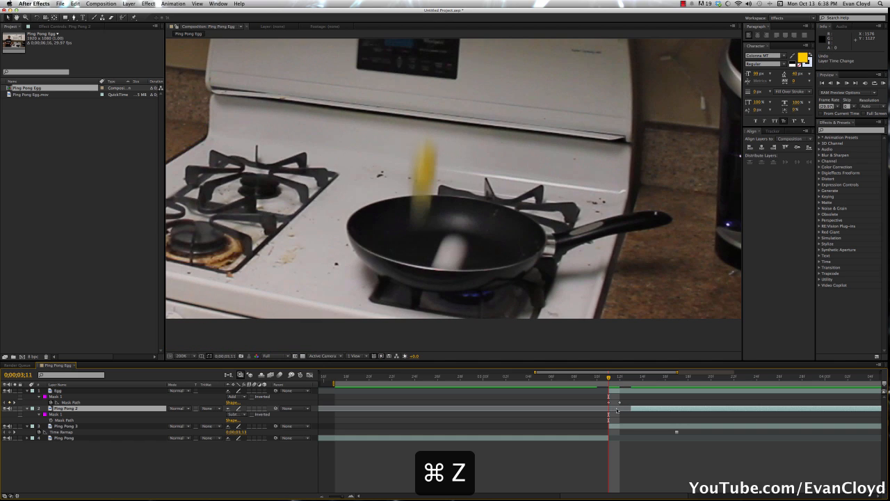
pyautogui.press('cmd+z')
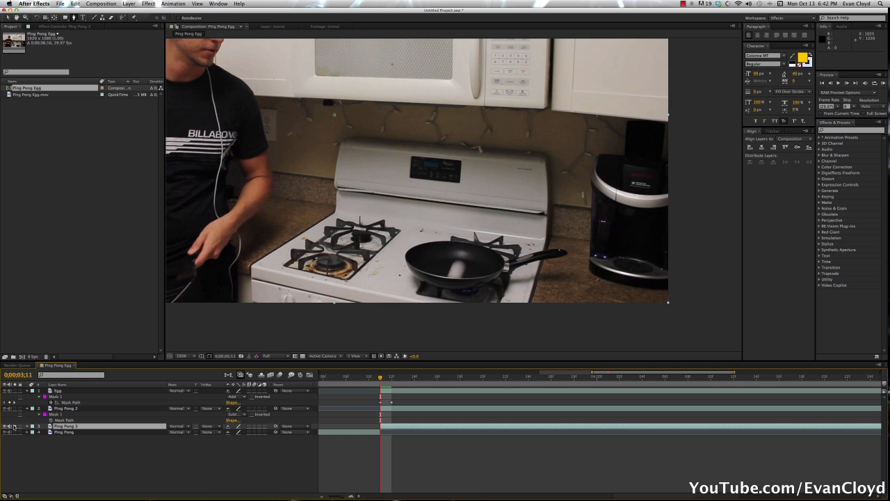
# Duplicate the Ping Pong layer with Cmd+D and select the new copy.
pyautogui.click(66, 426)
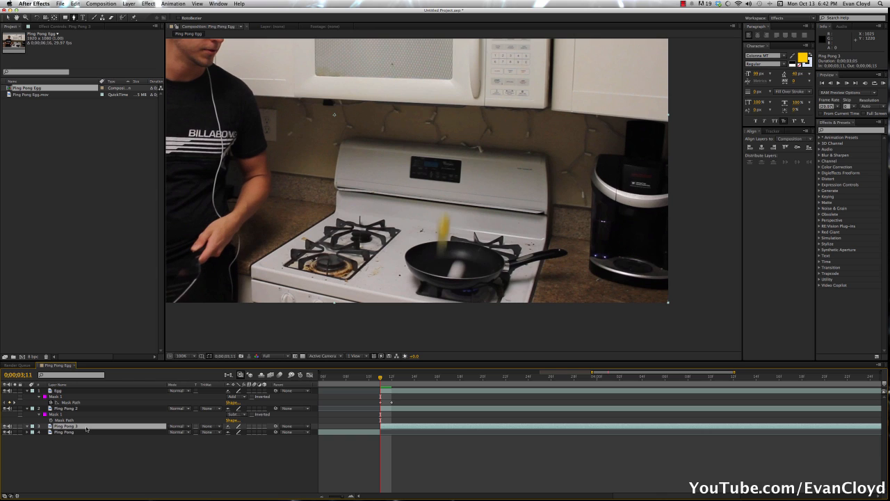
pyautogui.press('cmd+d')
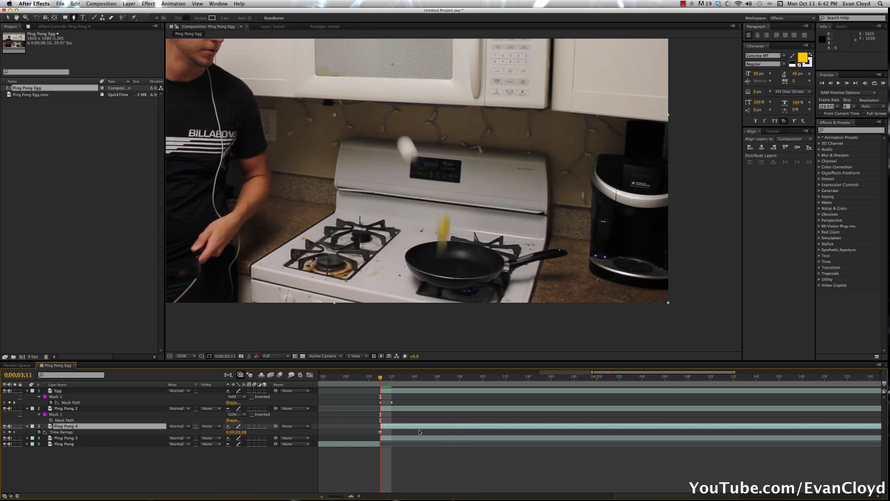
pyautogui.click(425, 376)
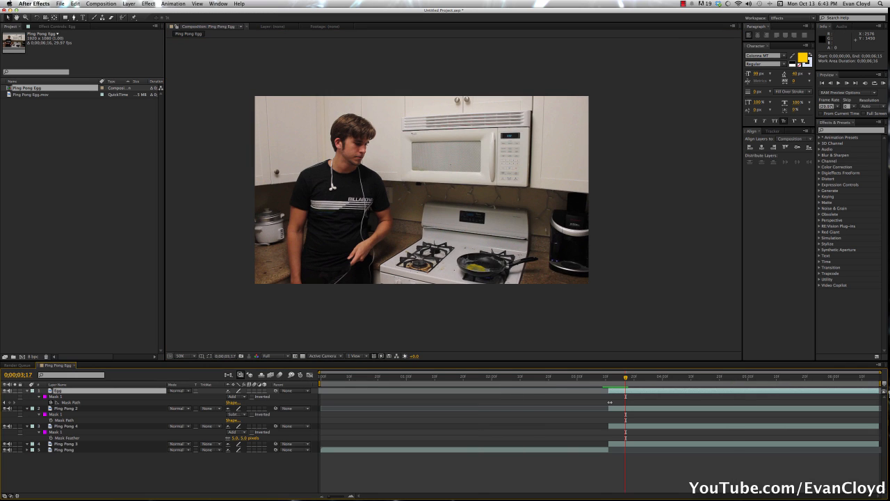
# Lower the preview resolution to Quarter, briefly enlarging the viewer to check.
pyautogui.click(270, 356)
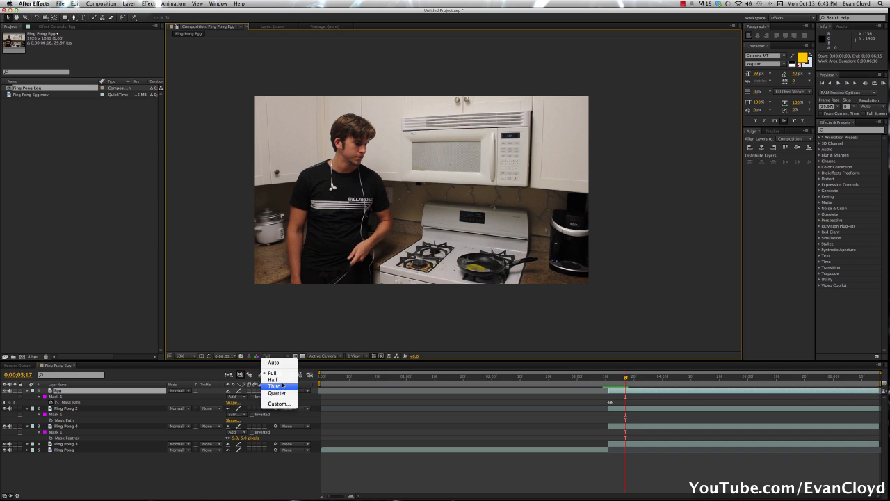
pyautogui.click(275, 387)
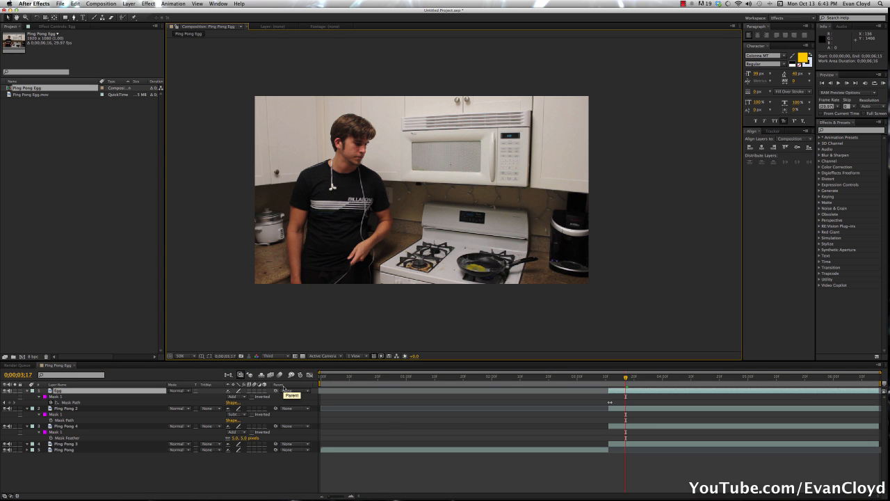
pyautogui.press('`')
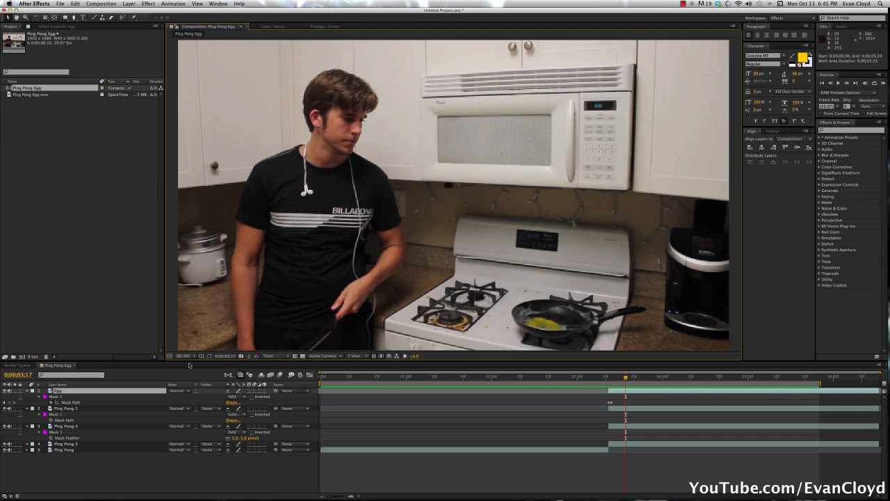
pyautogui.click(184, 357)
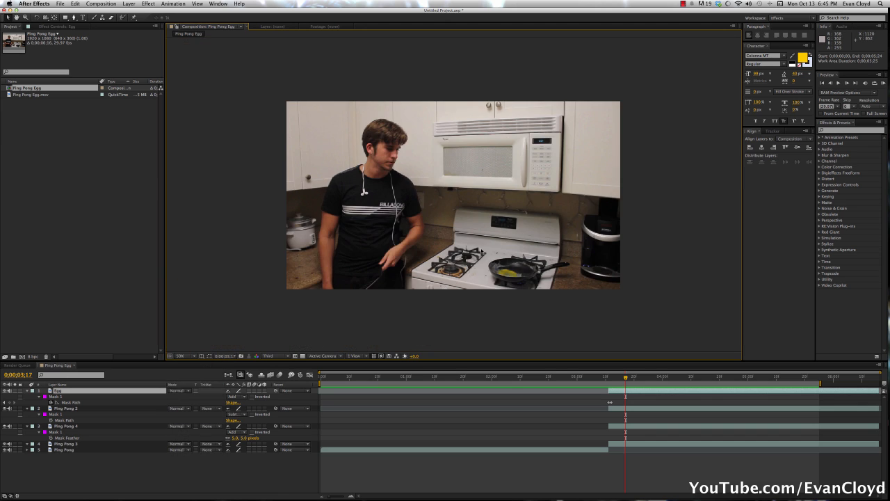
pyautogui.moveTo(276, 357)
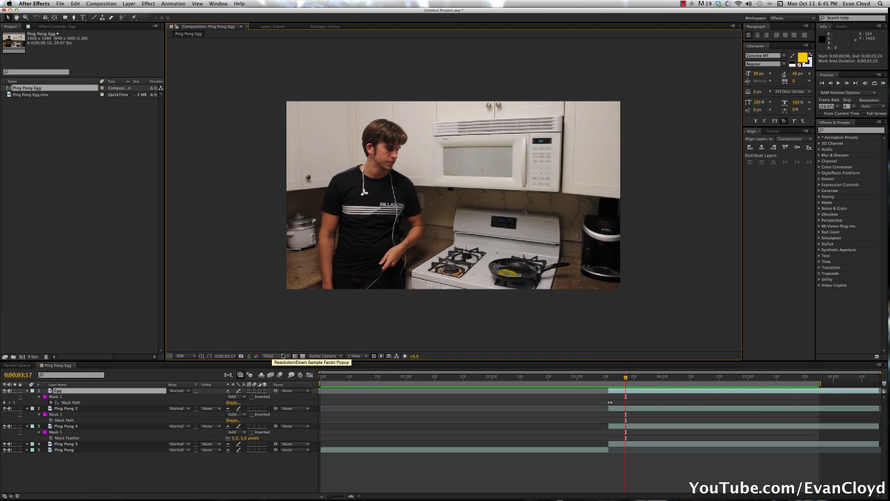
pyautogui.click(269, 356)
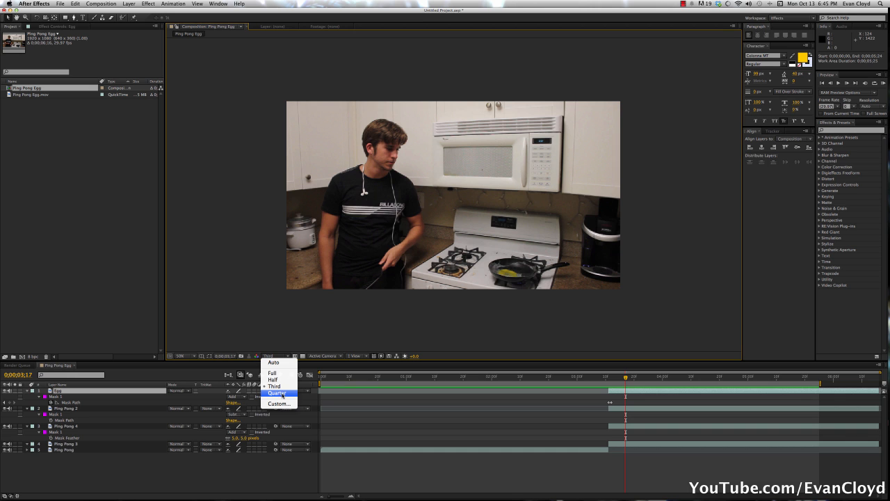
pyautogui.click(279, 393)
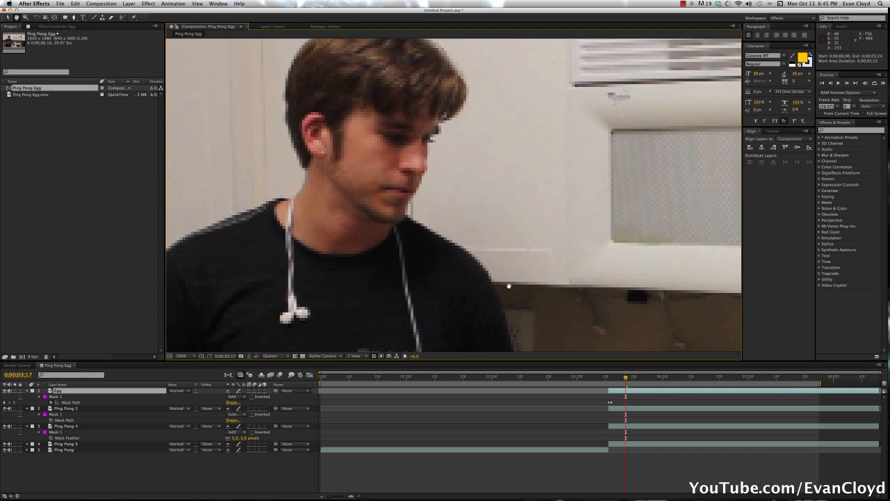
pyautogui.click(273, 357)
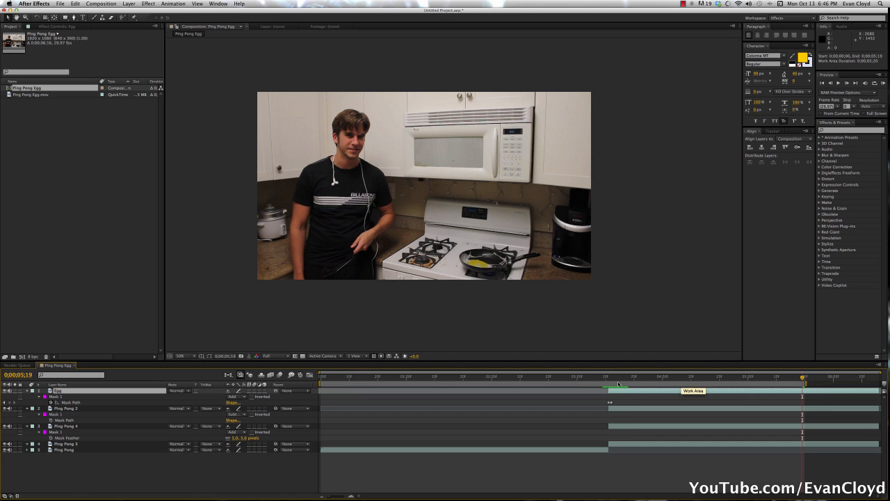
pyautogui.rightClick(618, 384)
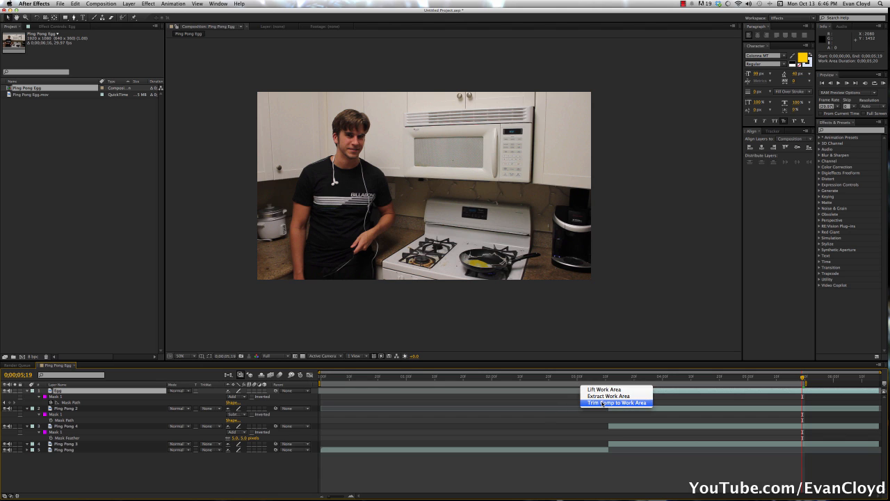
pyautogui.click(617, 402)
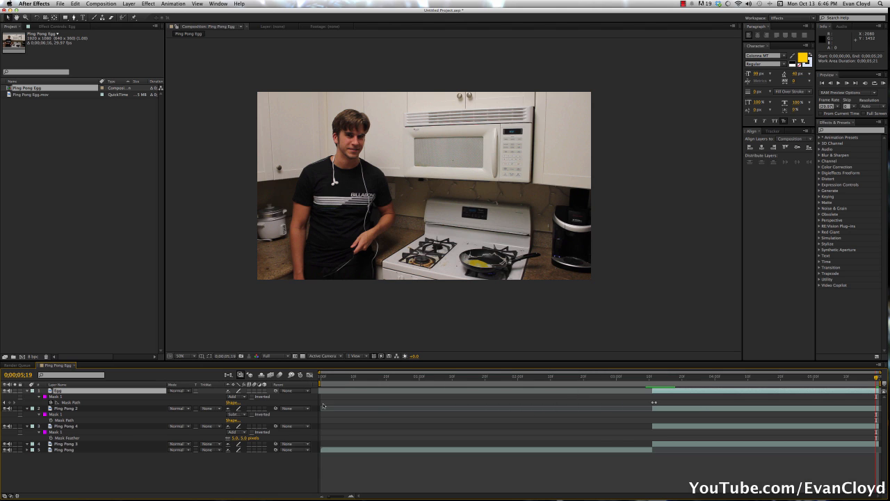
pyautogui.click(553, 376)
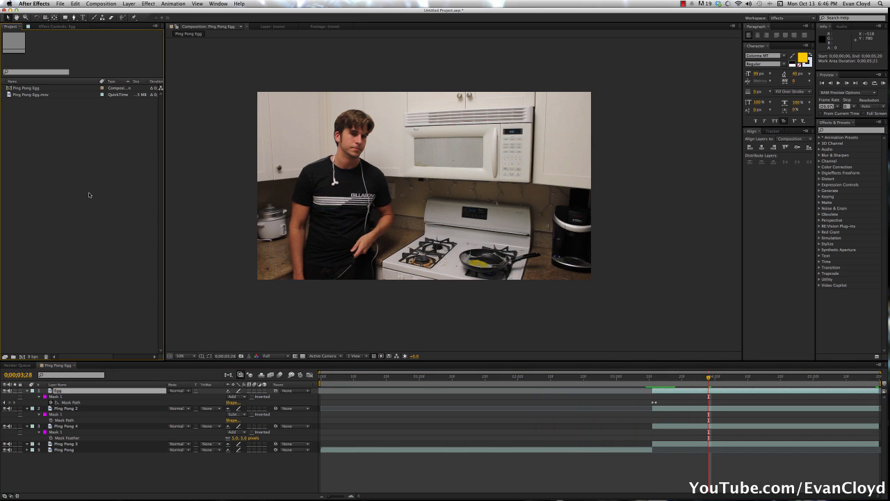
# Create a new composition, Ping Pong Egg 2, from the Ping Pong Egg item.
pyautogui.click(25, 88)
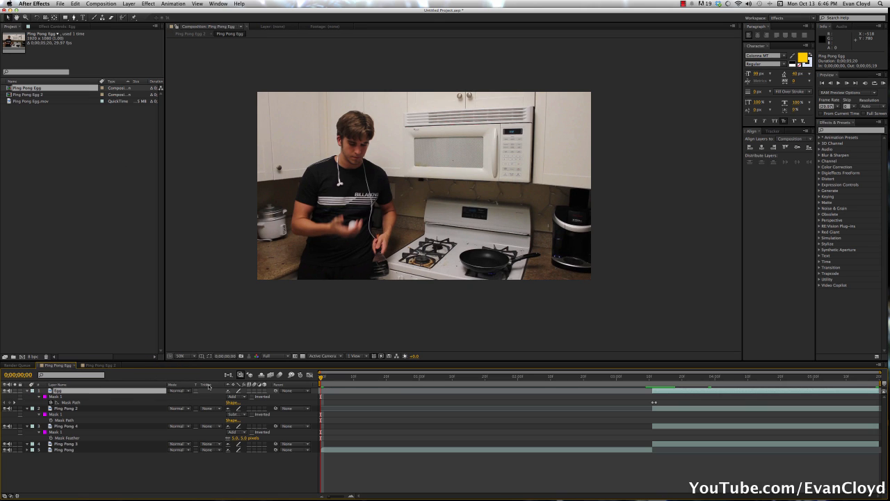
pyautogui.click(99, 364)
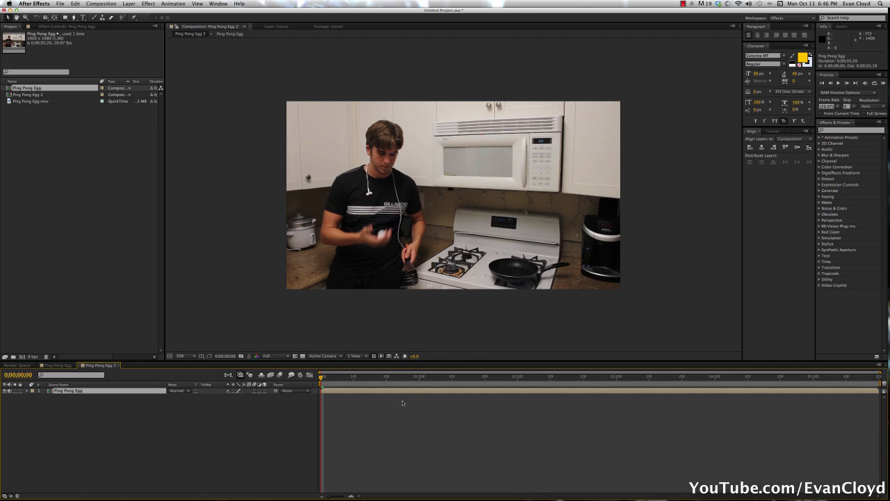
pyautogui.moveTo(381, 389)
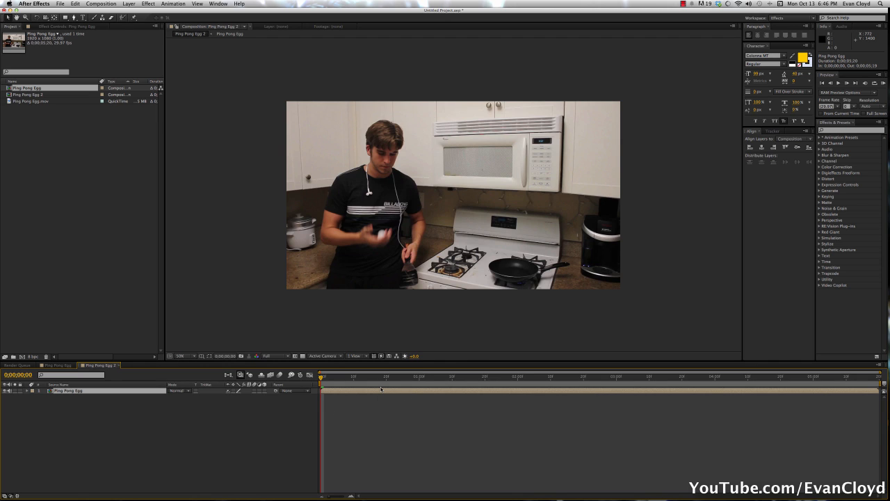
# Set Ping Pong Egg 2 to a 600-pixel square frame in Composition Settings.
pyautogui.press('cmd+k')
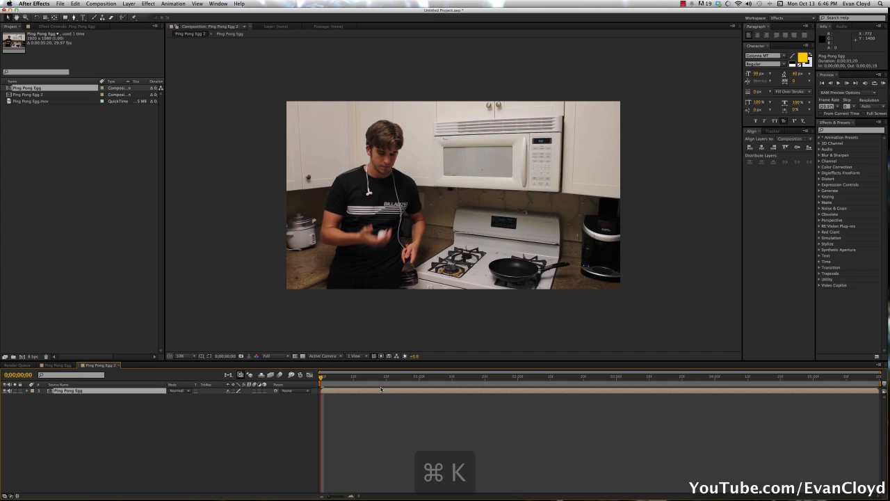
pyautogui.press('cmd+k')
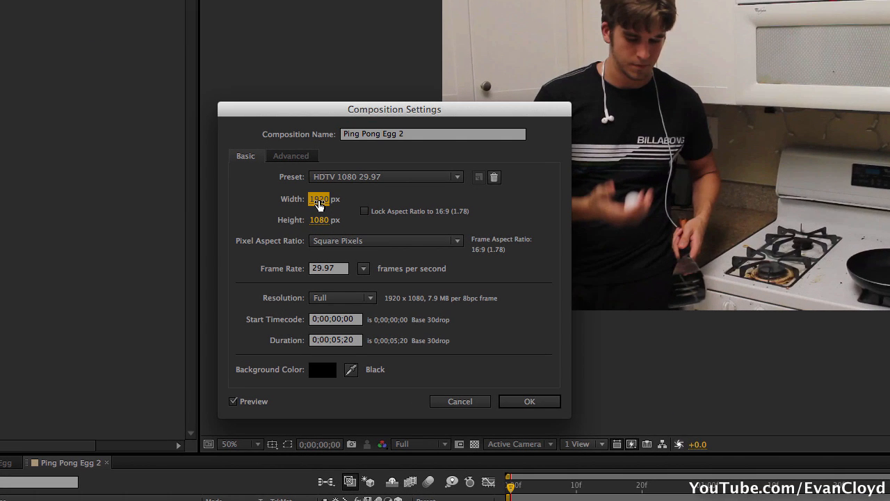
pyautogui.click(318, 199)
pyautogui.write('6')
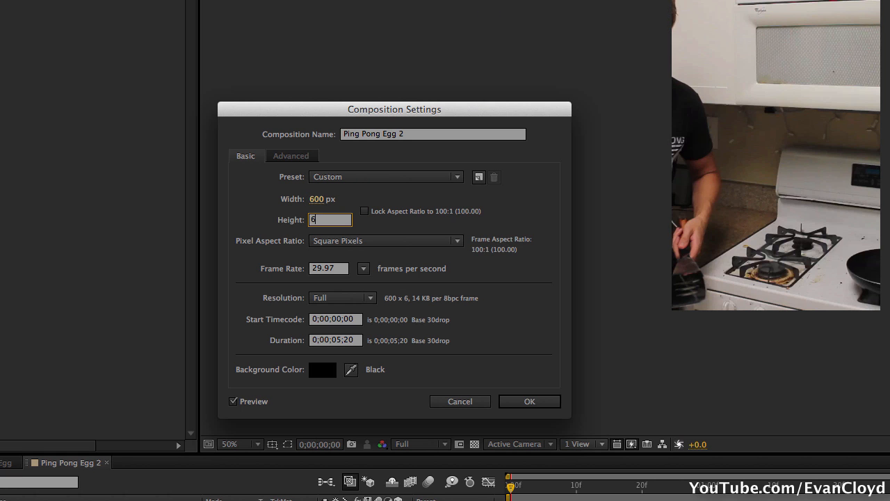
pyautogui.click(529, 401)
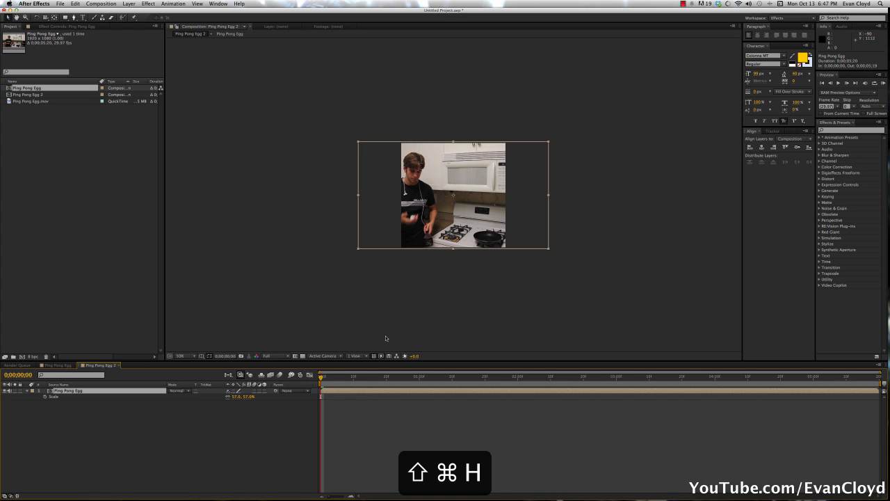
pyautogui.moveTo(548, 249)
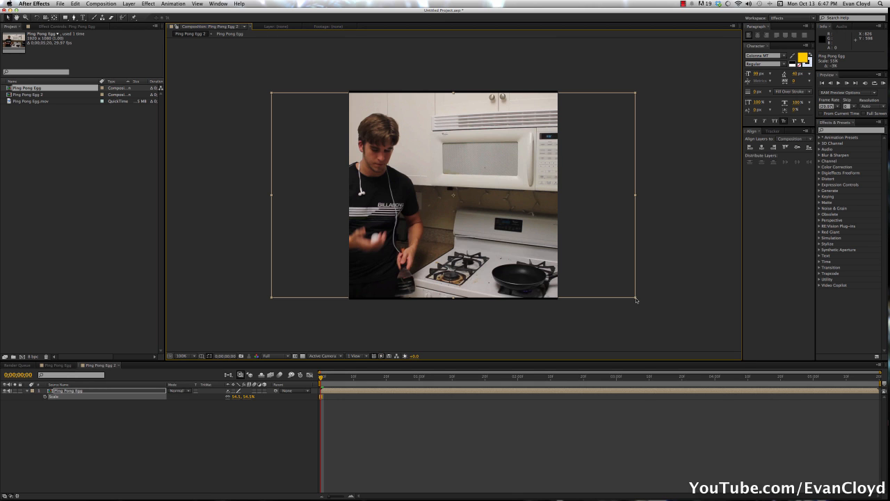
# Scale the nested clip up until it fills the square frame.
pyautogui.moveTo(634, 300); pyautogui.dragTo(640, 303)
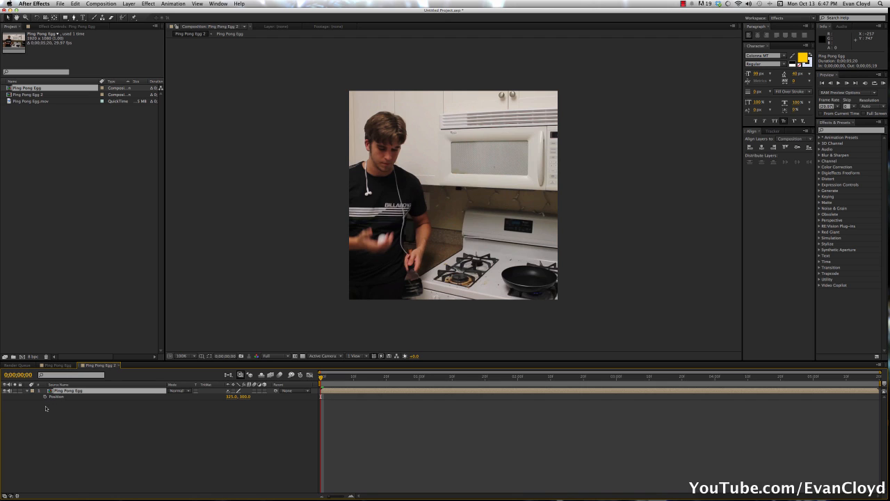
pyautogui.moveTo(47, 396)
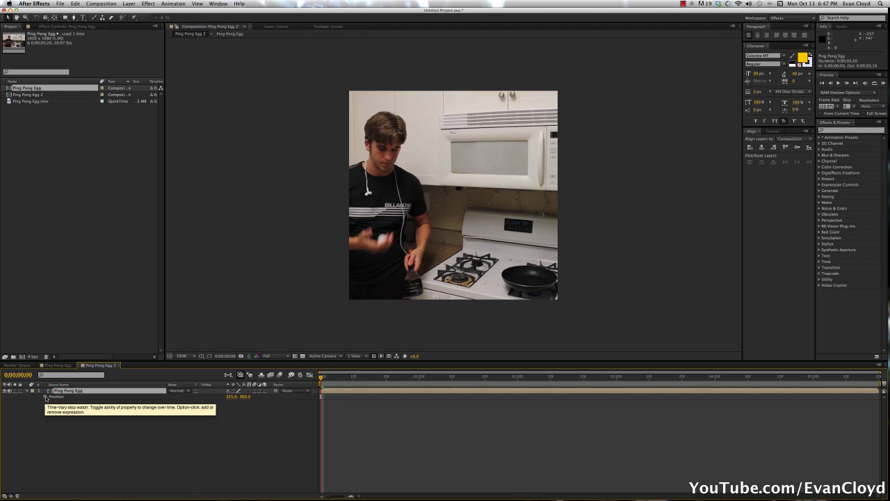
# Add the expression wiggle(.25,30) to the clip's Position for a handheld drift.
pyautogui.click(45, 397)
pyautogui.write('w')
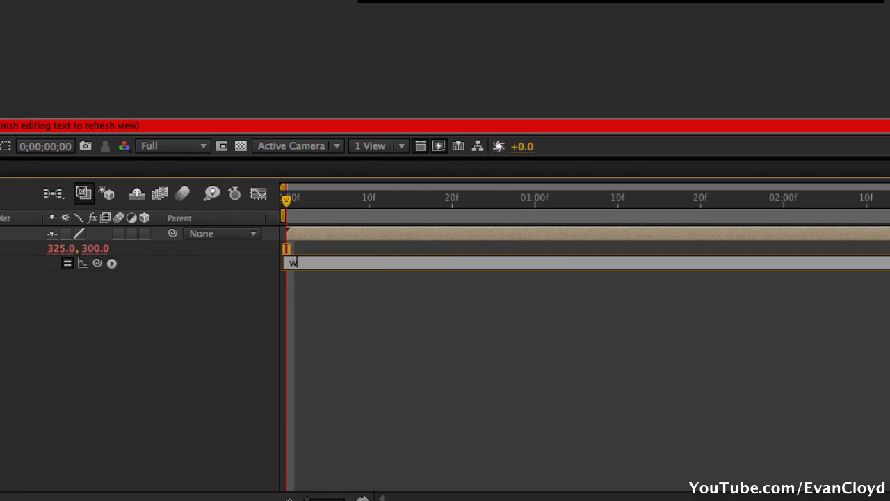
pyautogui.write('iggle')
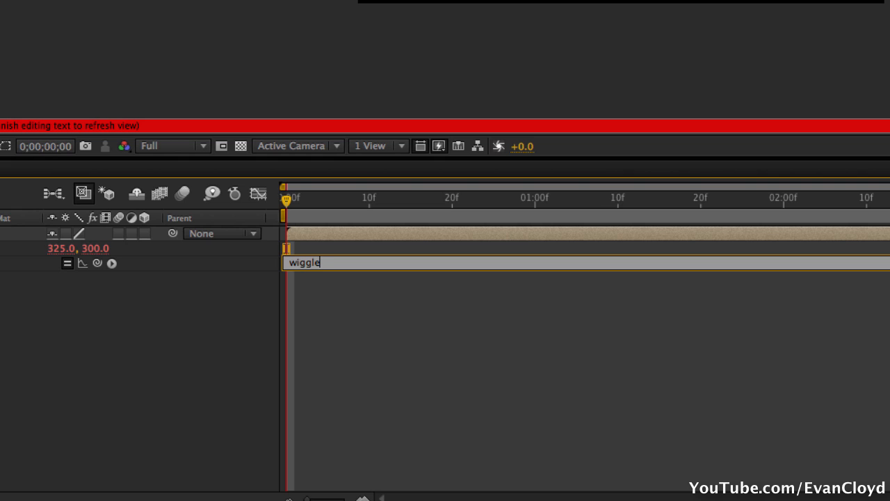
pyautogui.write('(')
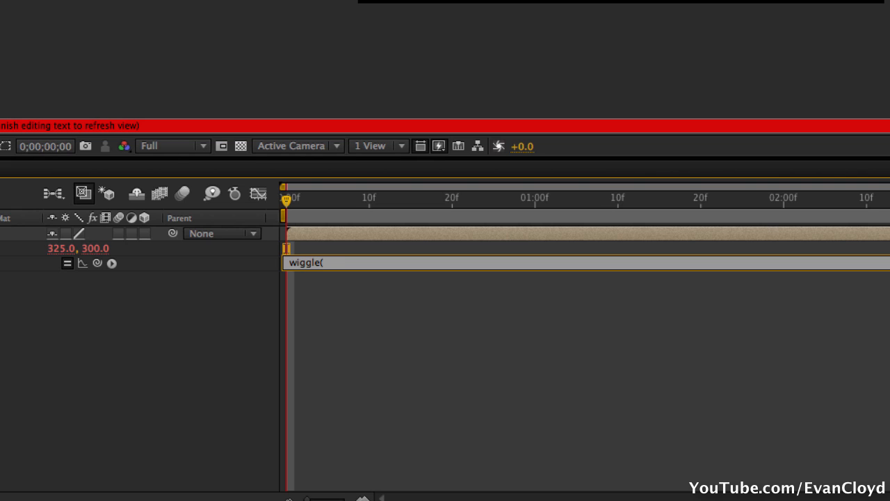
pyautogui.write('.25')
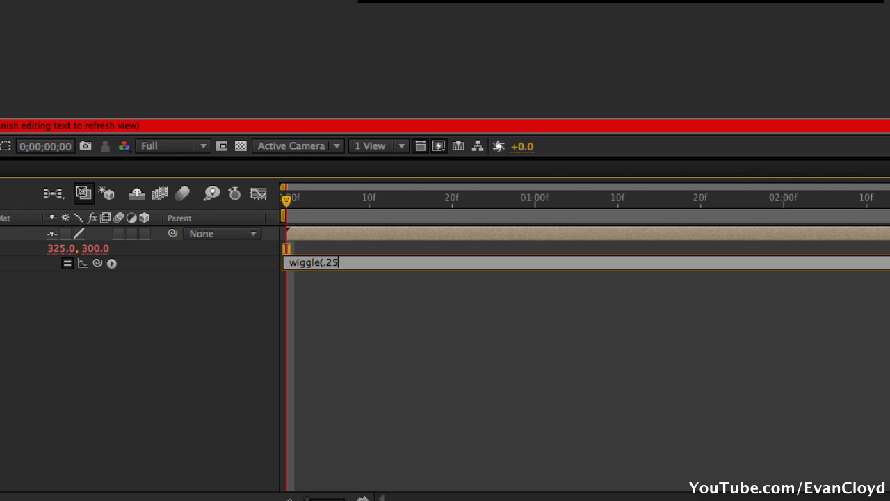
pyautogui.write(',')
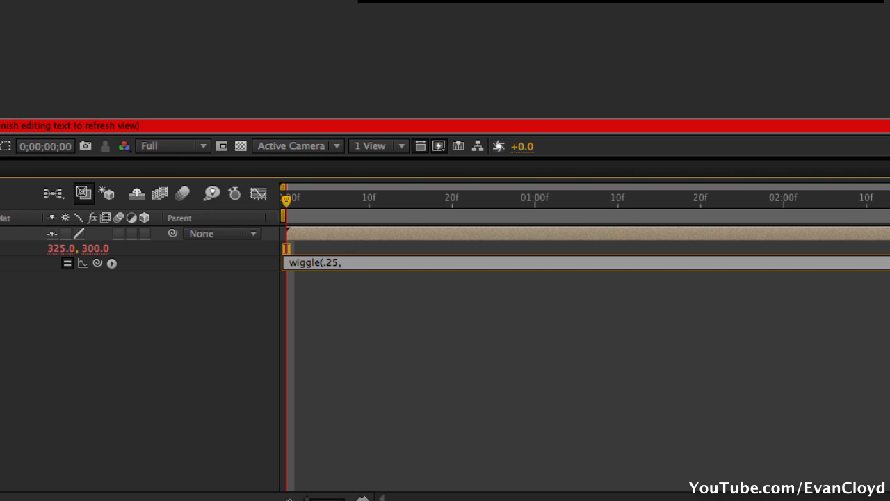
pyautogui.write('30')
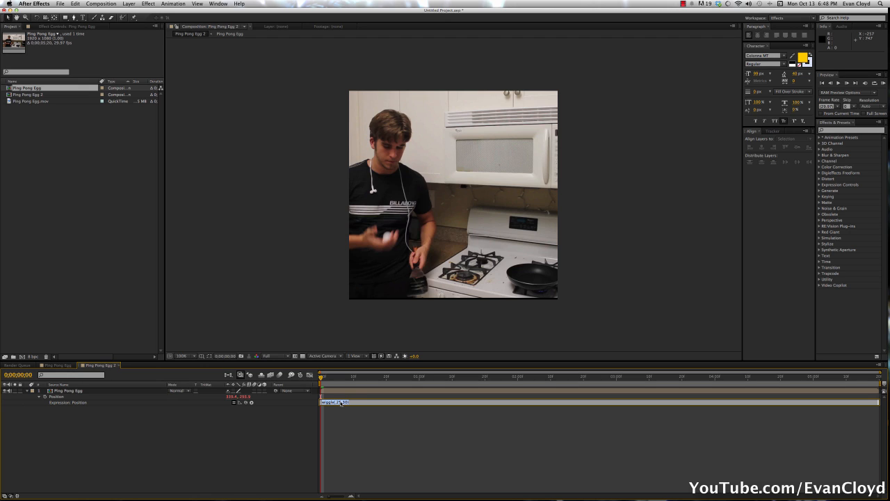
pyautogui.click(334, 400)
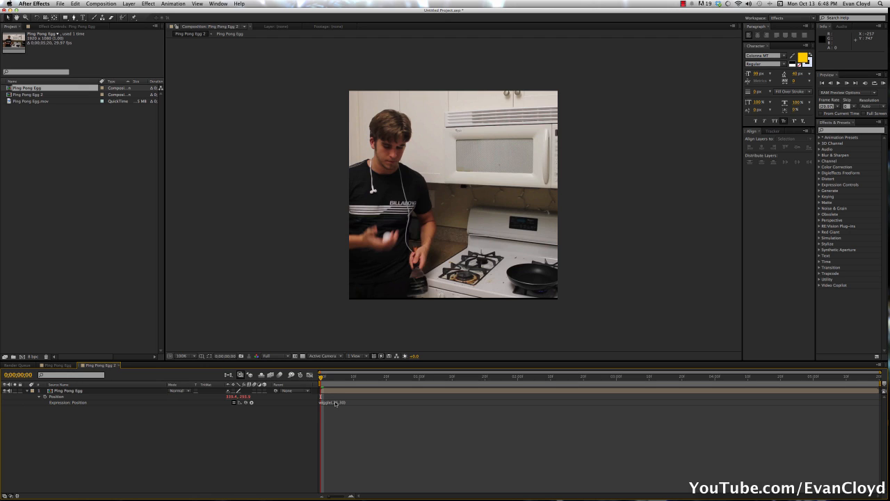
# Scrub through several frames of the comp to preview the wiggle motion.
pyautogui.click(415, 375)
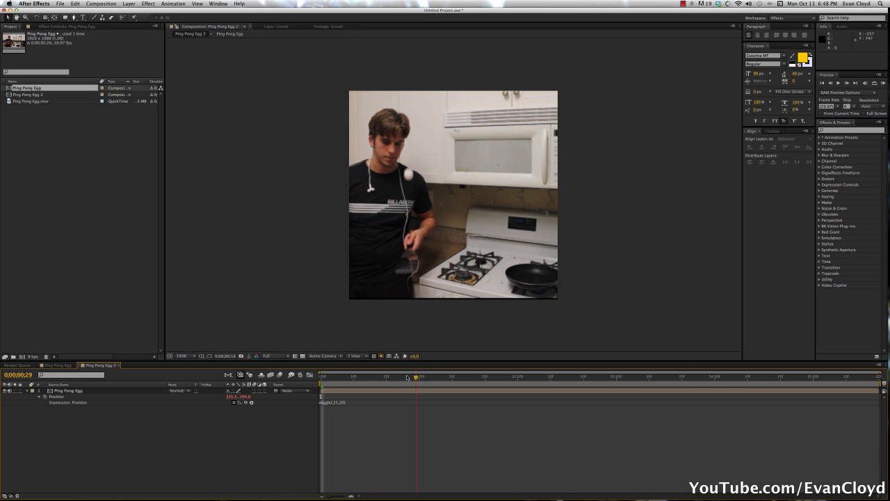
pyautogui.click(498, 376)
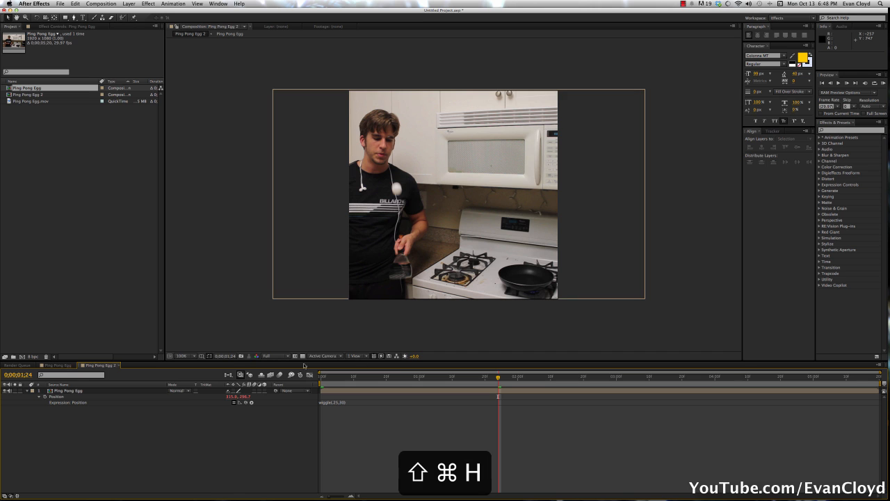
pyautogui.click(67, 391)
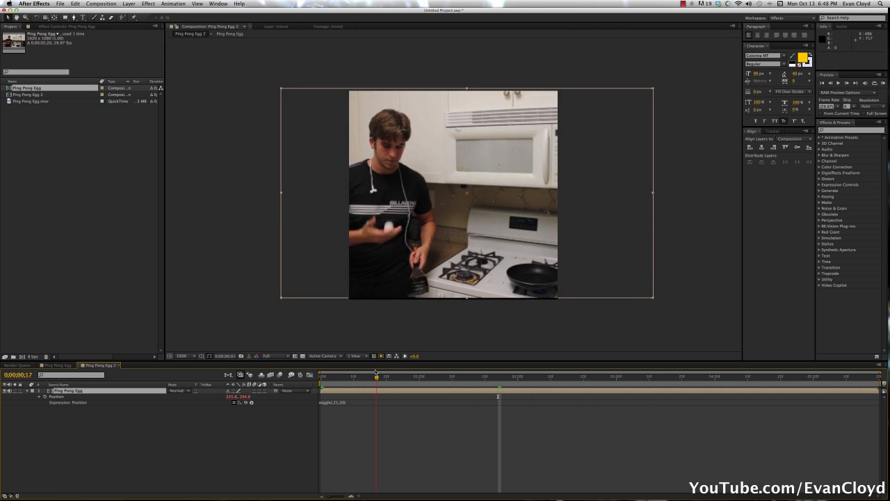
pyautogui.moveTo(376, 375); pyautogui.dragTo(373, 376)
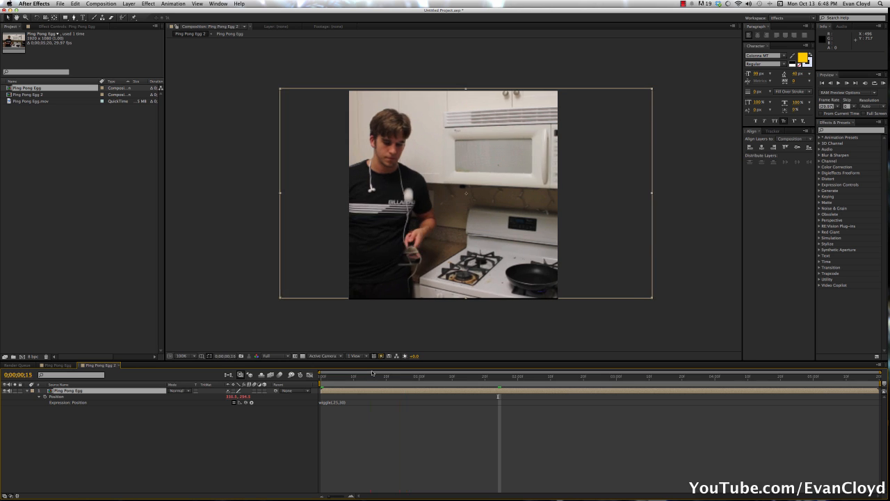
pyautogui.click(579, 377)
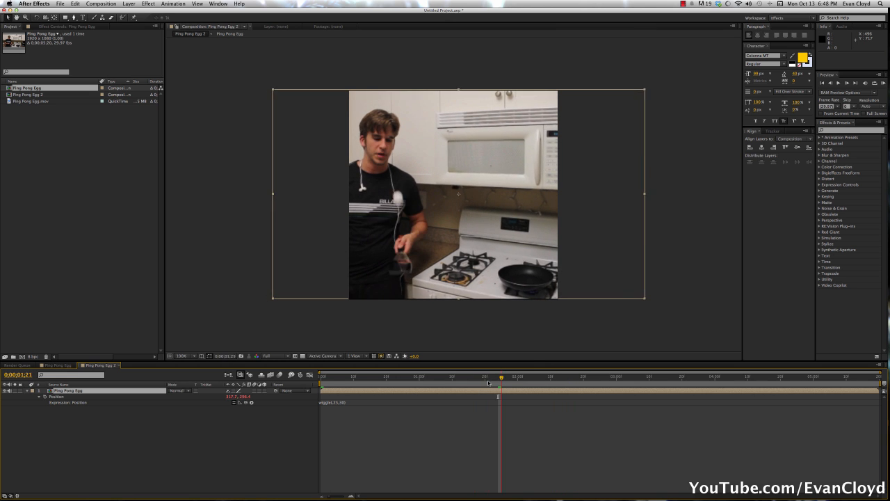
# Lower the layer's Scale so the clip's full width fits, leaving bars top and bottom.
pyautogui.click(652, 375)
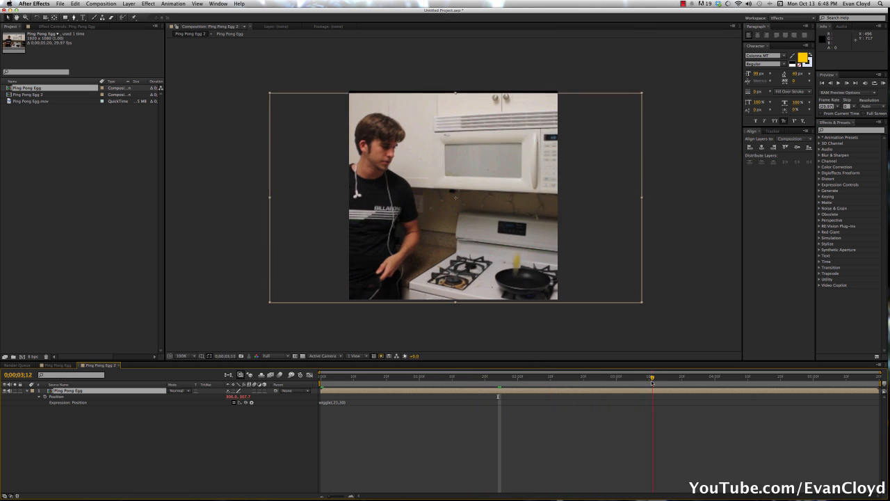
pyautogui.click(567, 380)
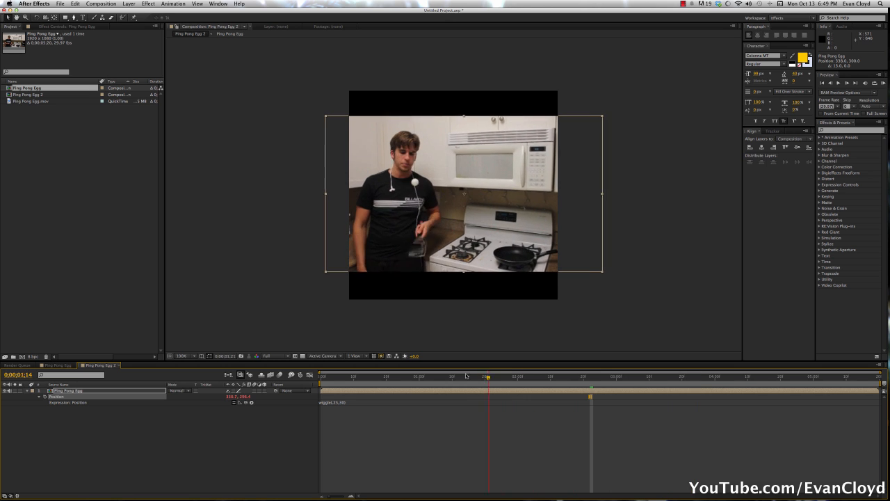
pyautogui.click(445, 376)
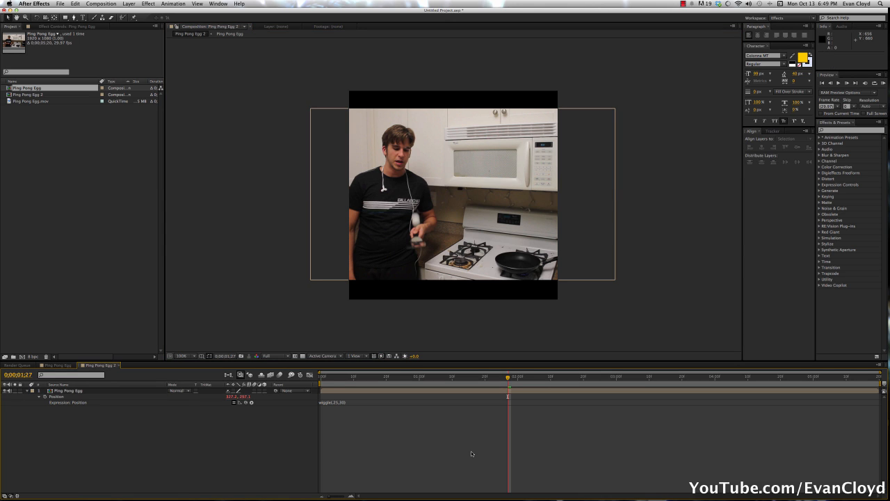
# Create a new black solid layer and bring up the grid and guide options.
pyautogui.press('cmd+y')
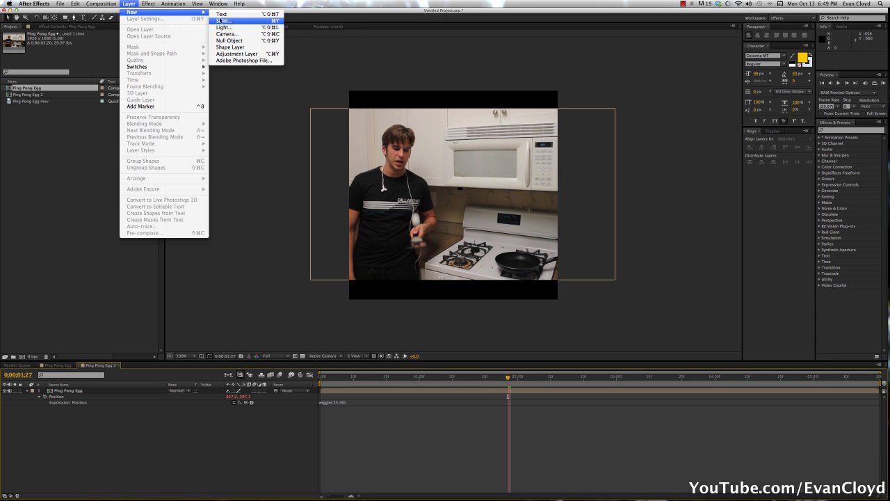
pyautogui.click(224, 20)
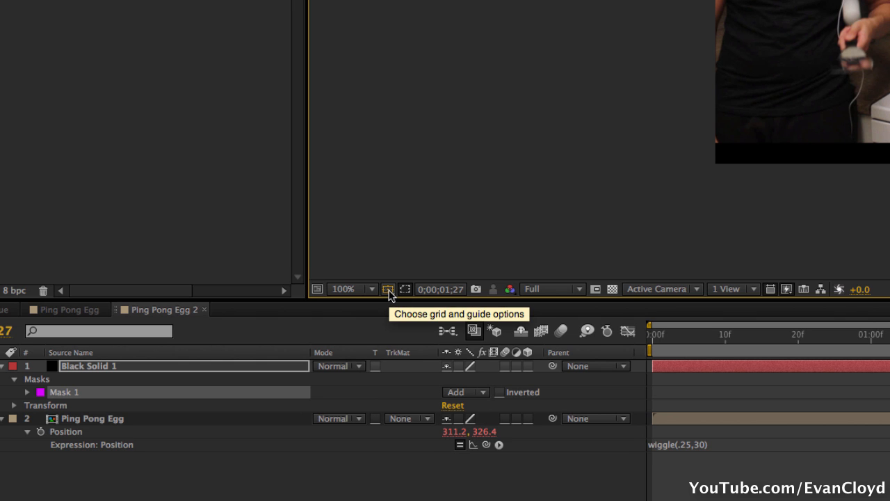
pyautogui.click(391, 288)
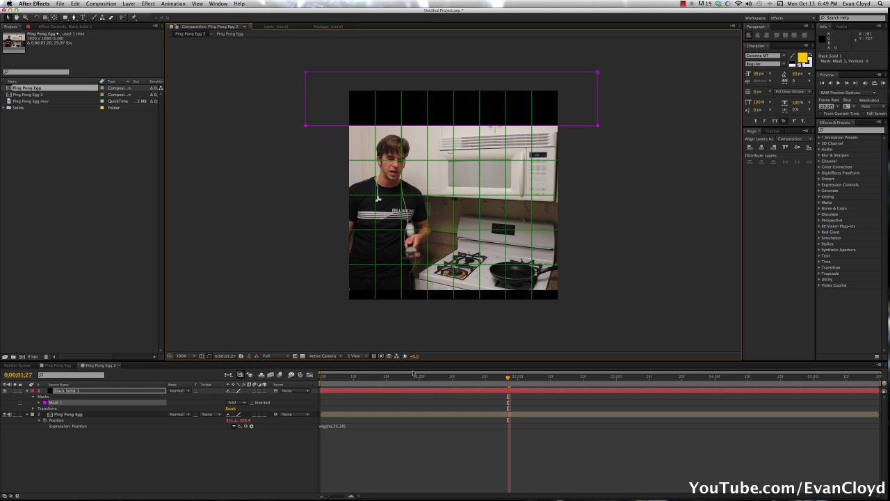
# Mask the solid into top and bottom bars and hide the grid overlay.
pyautogui.click(67, 389)
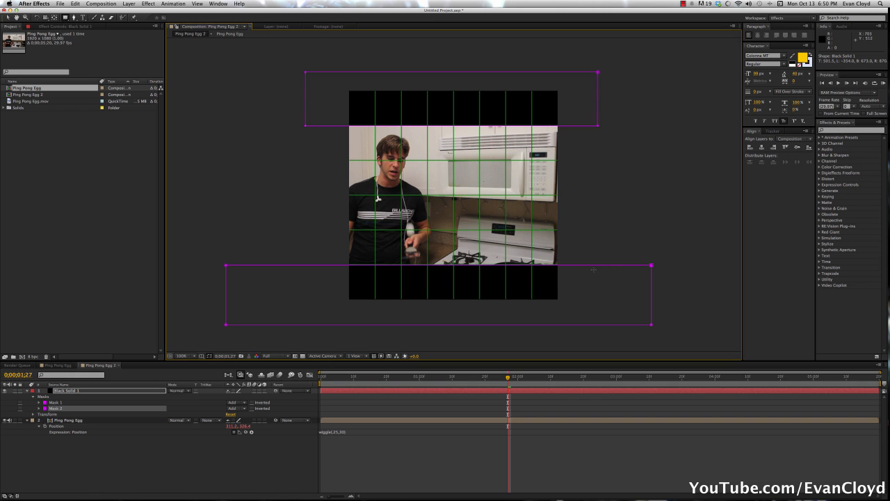
pyautogui.press('shift+cmd+h')
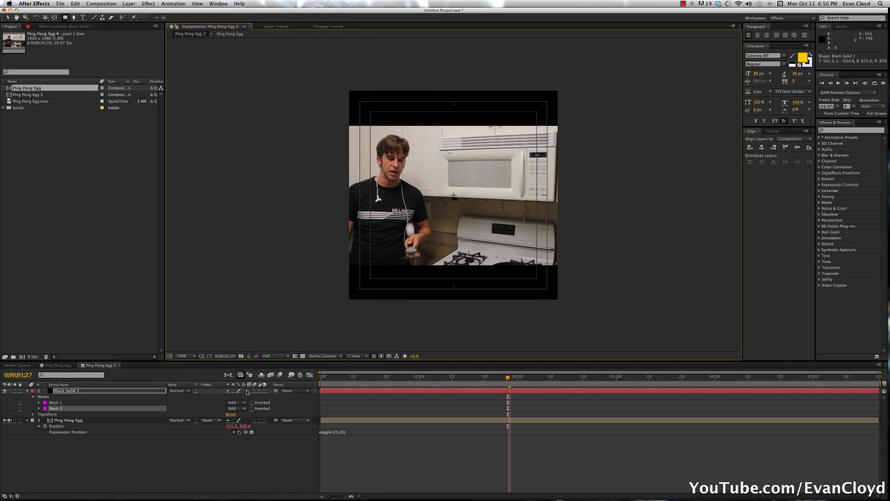
pyautogui.click(217, 356)
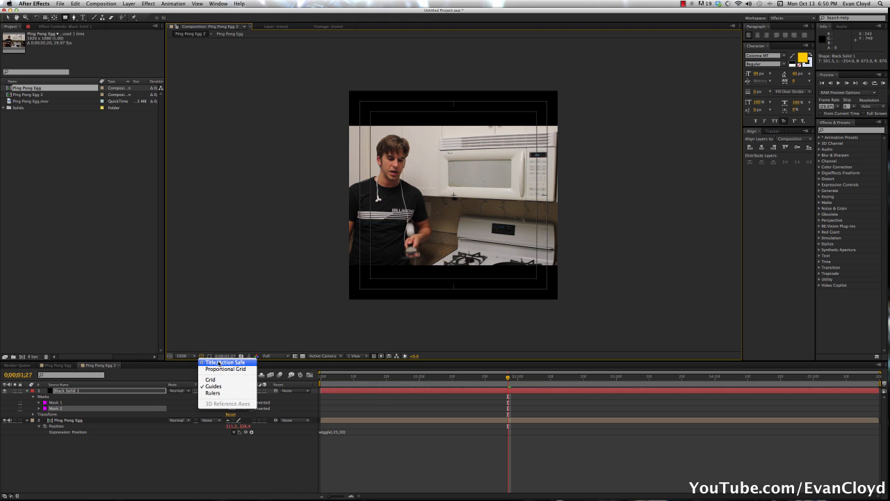
# Turn off the safe-area guides and reopen the egg clip's wiggle expression.
pyautogui.click(217, 362)
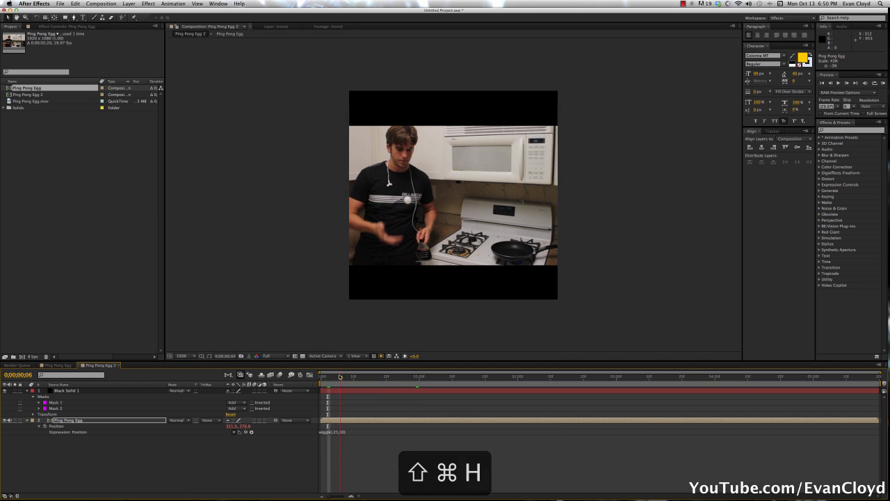
pyautogui.click(442, 375)
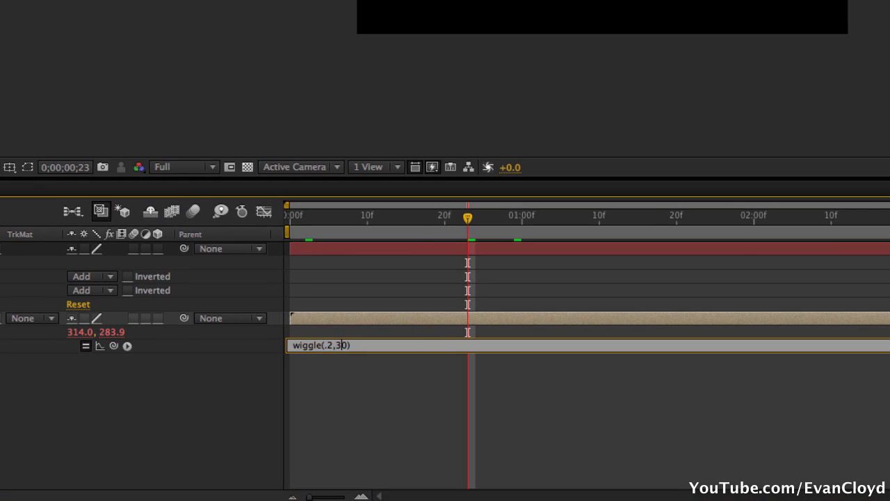
# Change the wiggle expression's amount argument from 30 to 25.
pyautogui.press('Backspace')
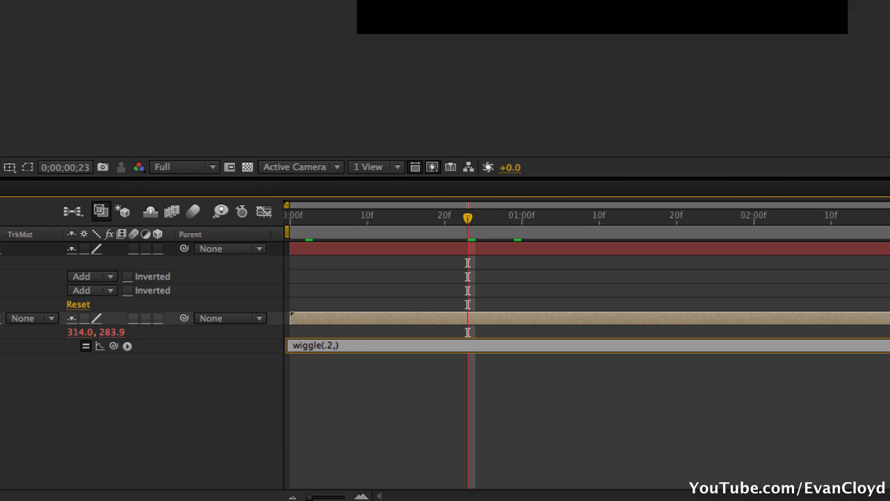
pyautogui.write('25')
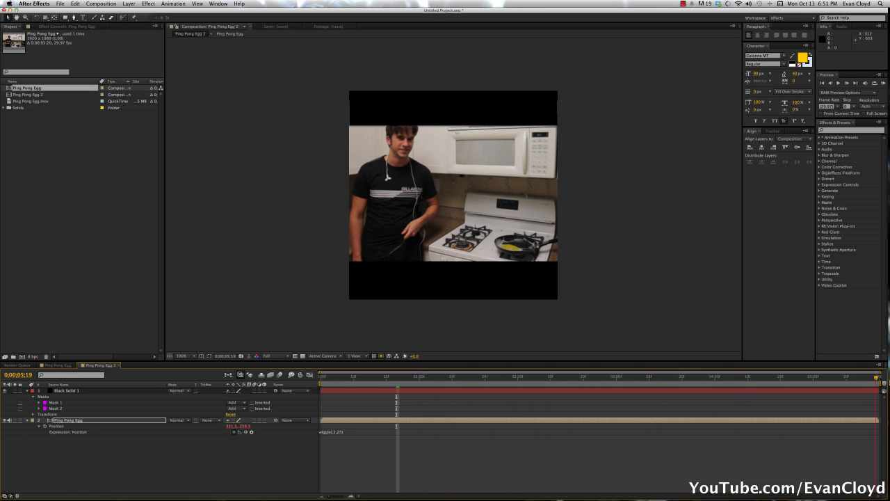
# Hide layer controls, nudge the egg clip within the frame and check a later frame.
pyautogui.press('shift+cmd+h')
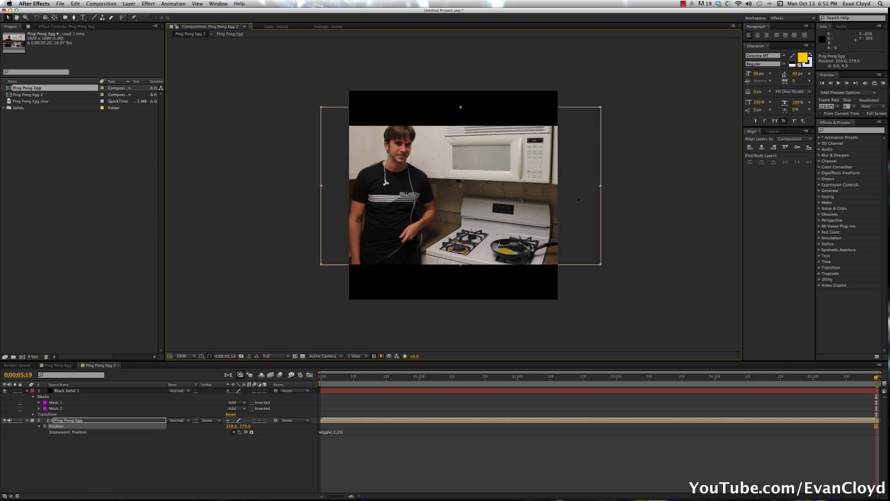
pyautogui.moveTo(460, 186); pyautogui.dragTo(458, 192)
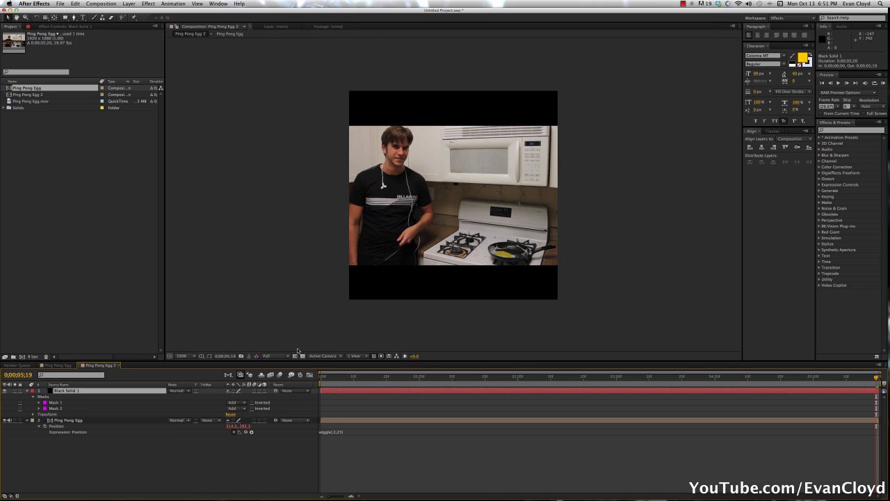
pyautogui.click(395, 376)
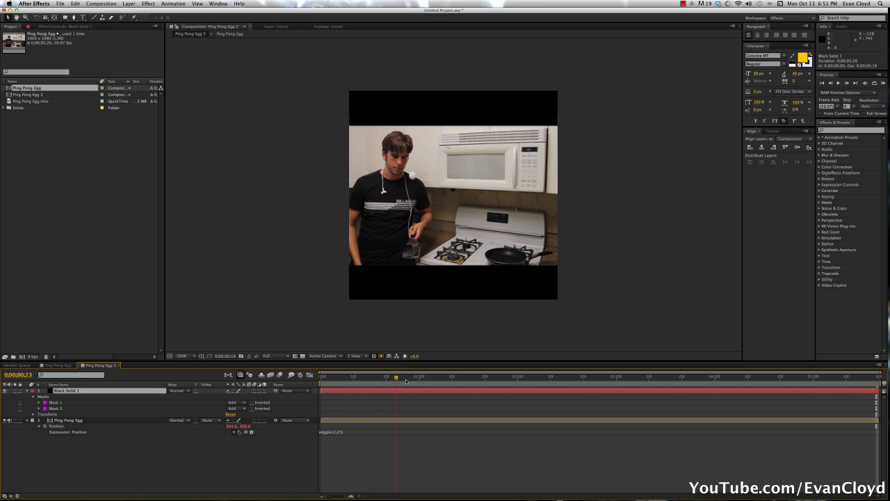
pyautogui.click(517, 375)
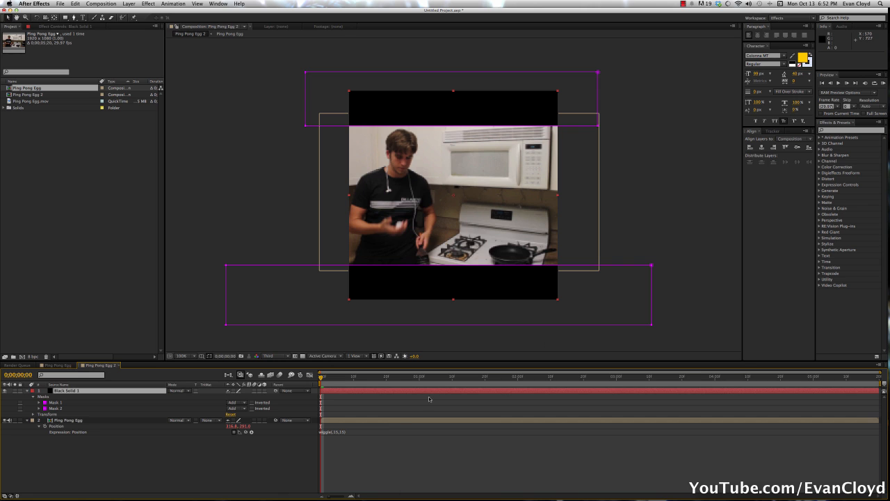
pyautogui.click(67, 421)
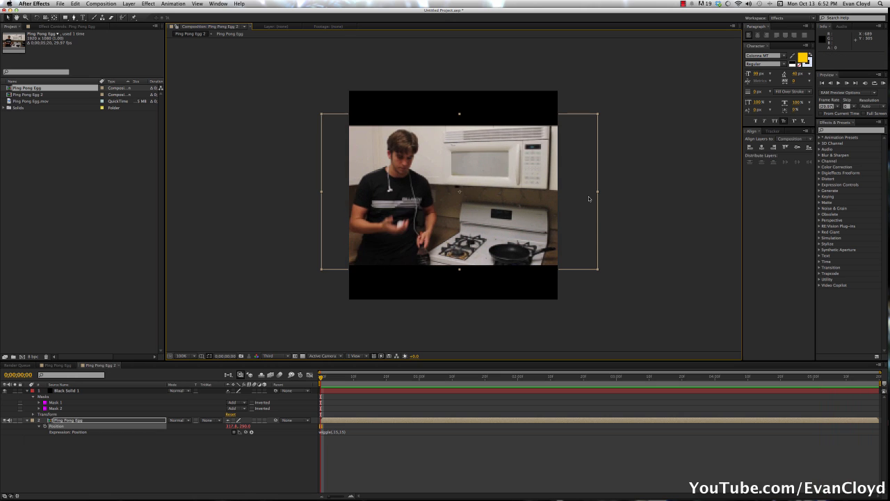
pyautogui.moveTo(236, 345)
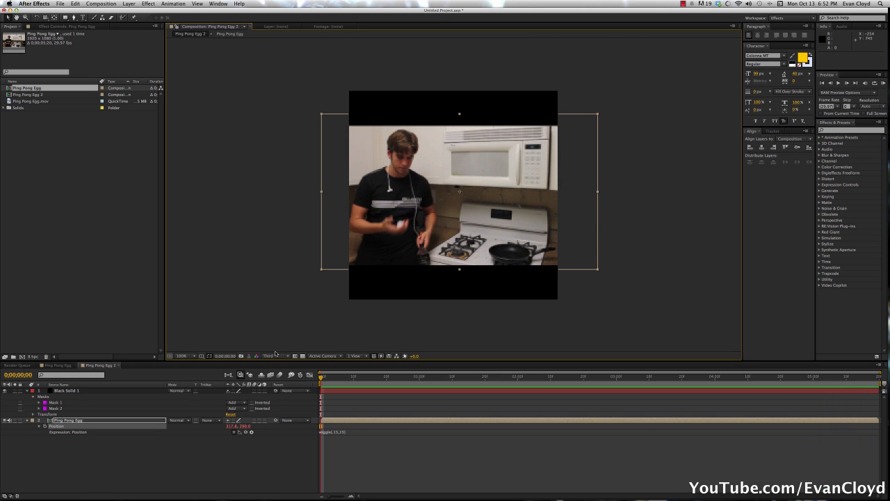
# Add the Ping Pong Egg 2 comp to the render queue and edit its output module.
pyautogui.click(100, 5)
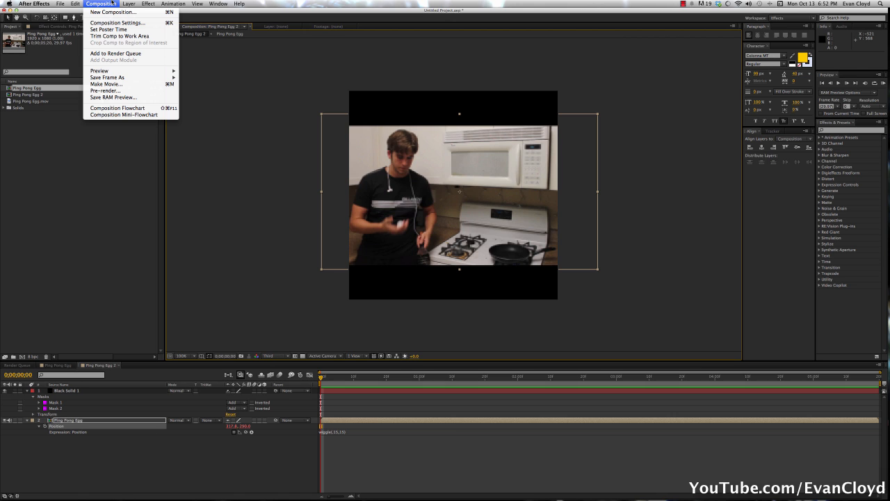
pyautogui.moveTo(116, 53)
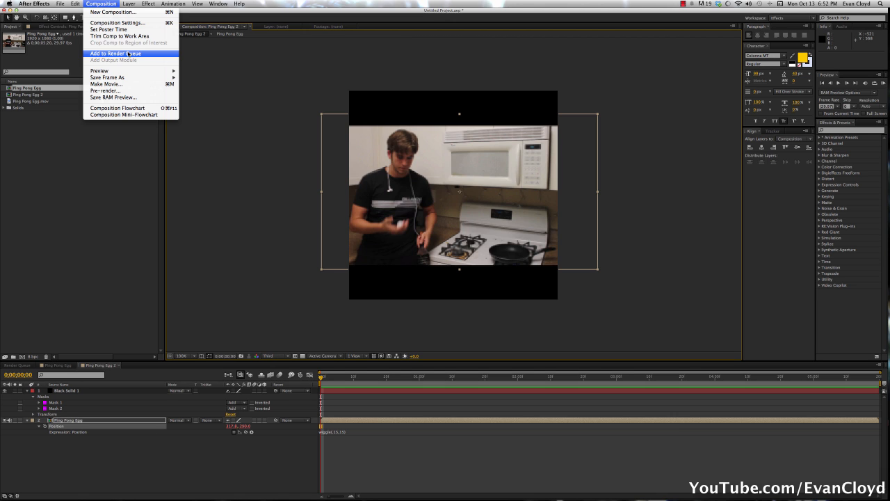
pyautogui.click(115, 53)
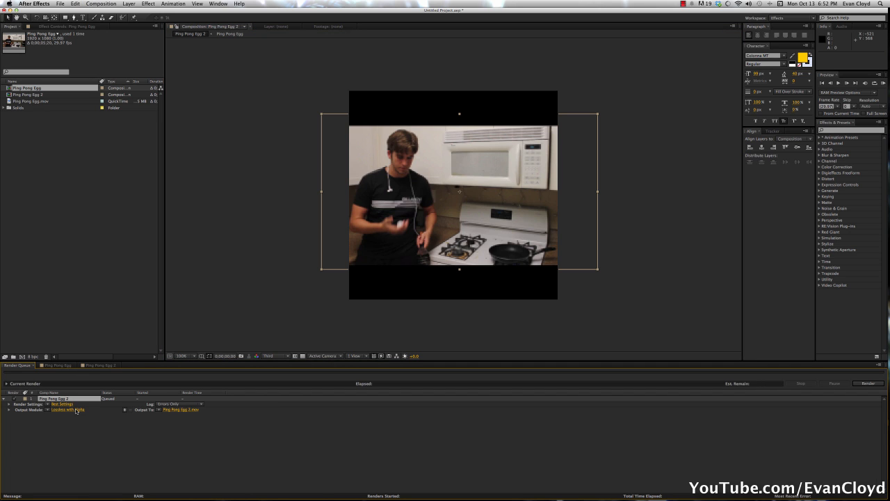
pyautogui.click(67, 409)
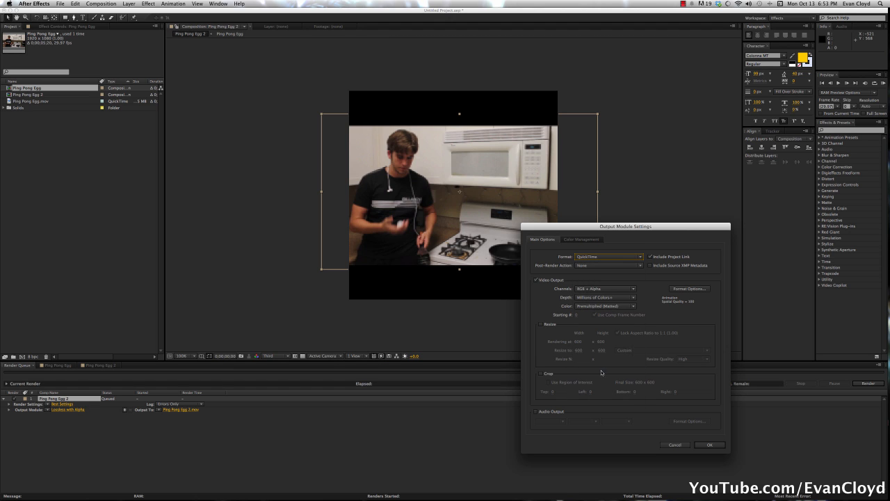
# Set the QuickTime output's video codec to H.264 with audio and confirm.
pyautogui.click(605, 288)
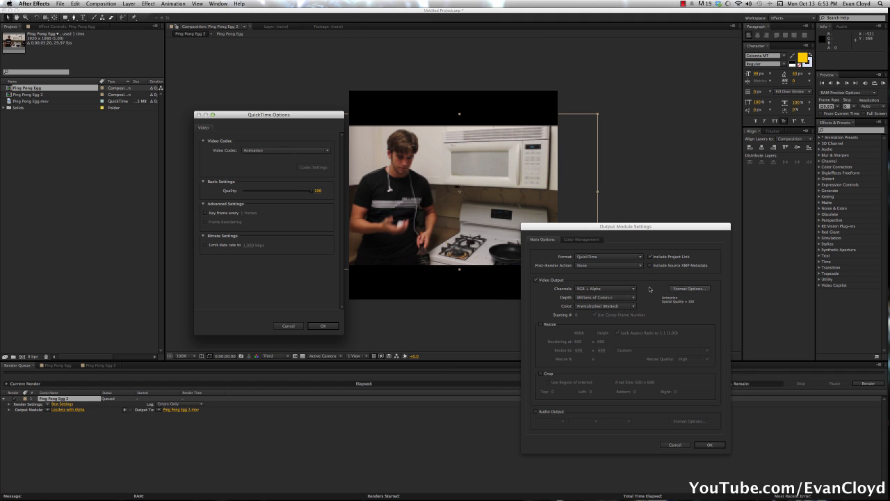
pyautogui.click(285, 150)
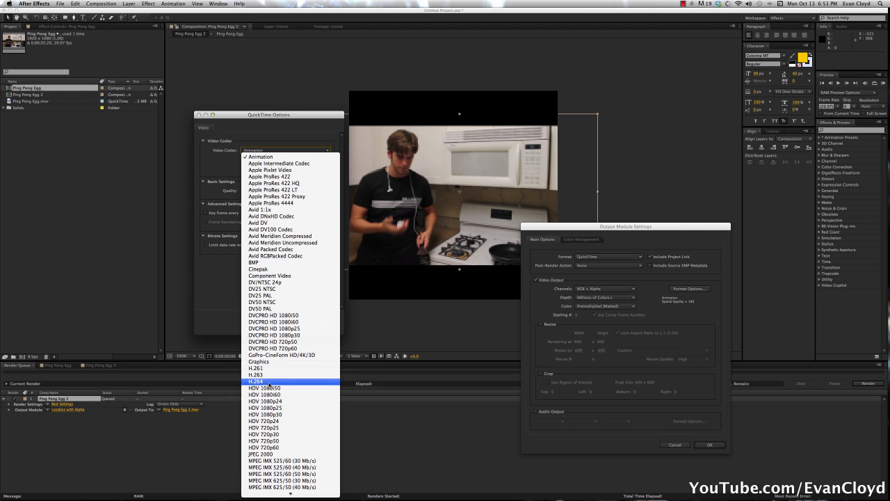
pyautogui.click(260, 381)
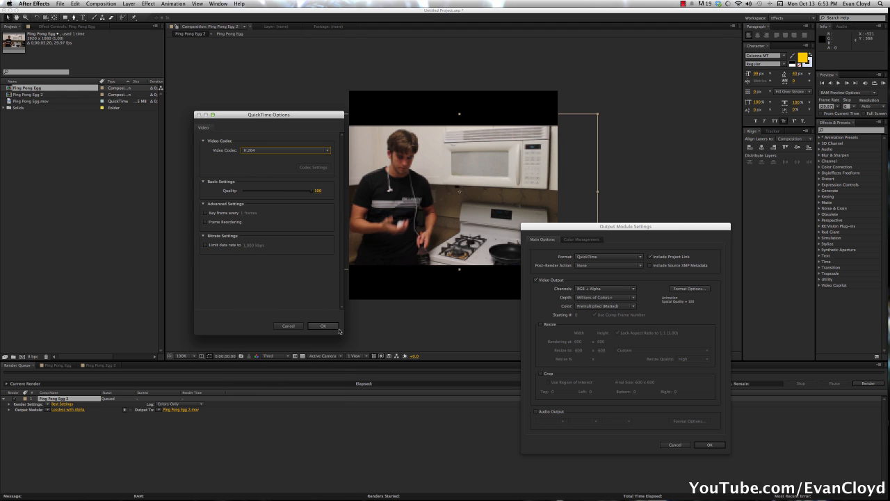
pyautogui.moveTo(322, 314)
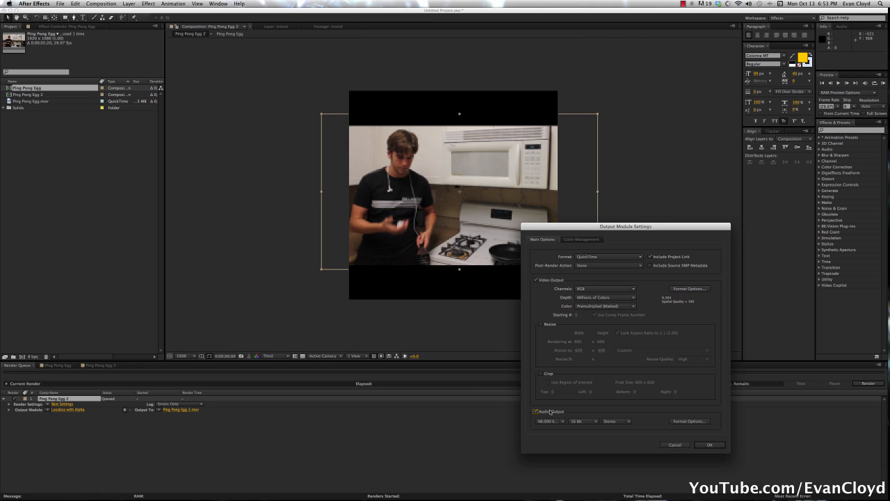
pyautogui.click(709, 446)
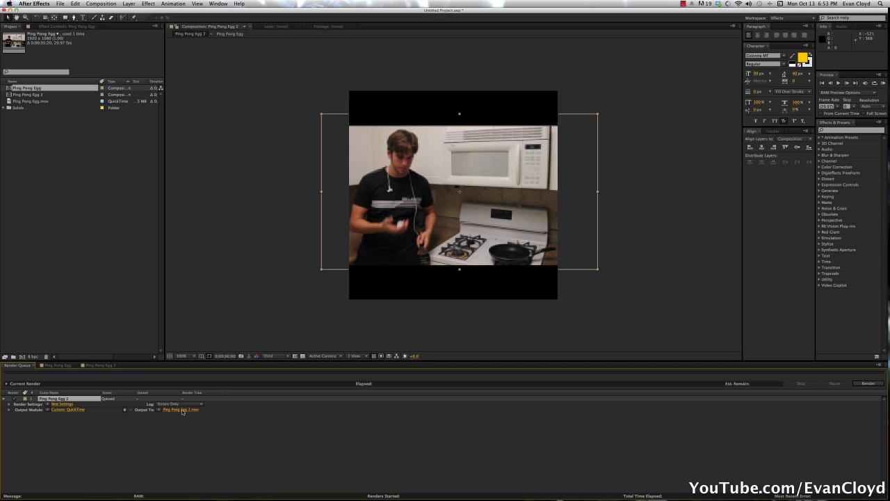
# Point the render's output file at Vine > Ping Pong Egg > Finalized and save.
pyautogui.click(181, 409)
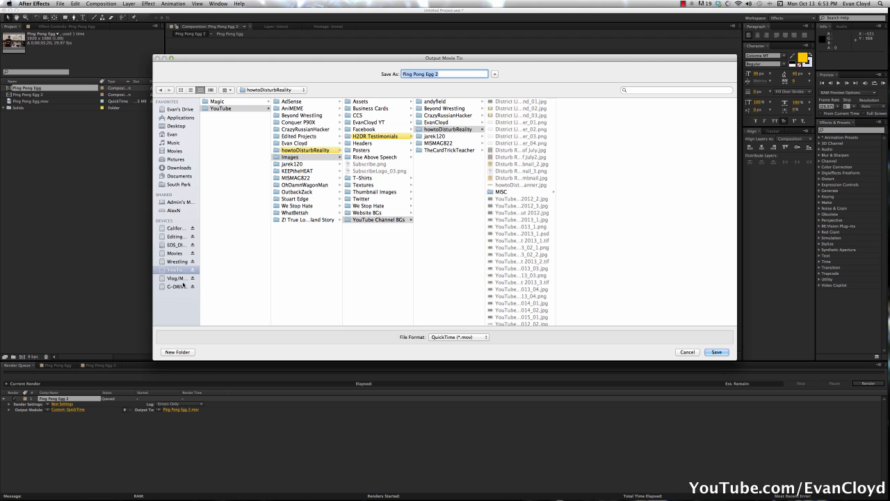
pyautogui.click(173, 278)
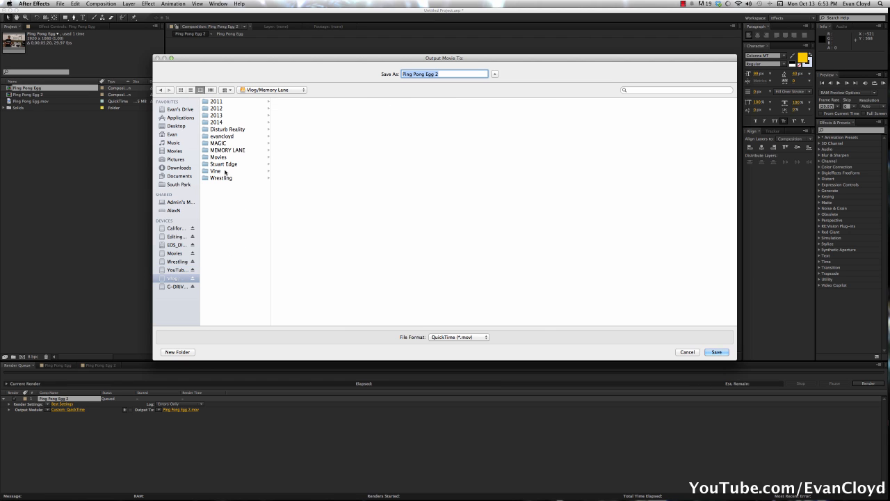
pyautogui.click(217, 170)
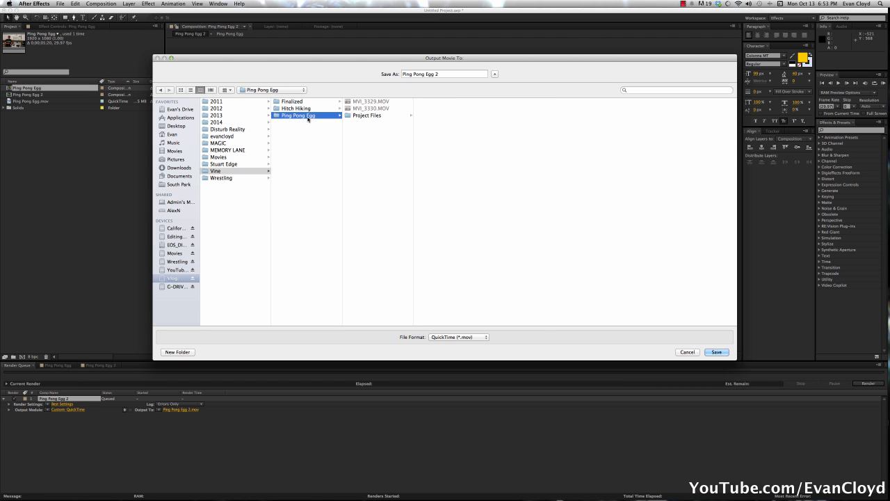
pyautogui.doubleClick(295, 100)
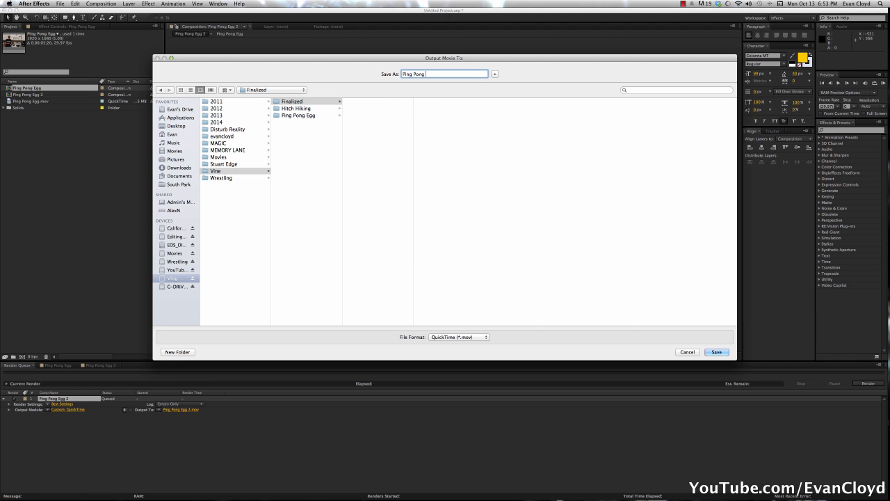
pyautogui.click(717, 351)
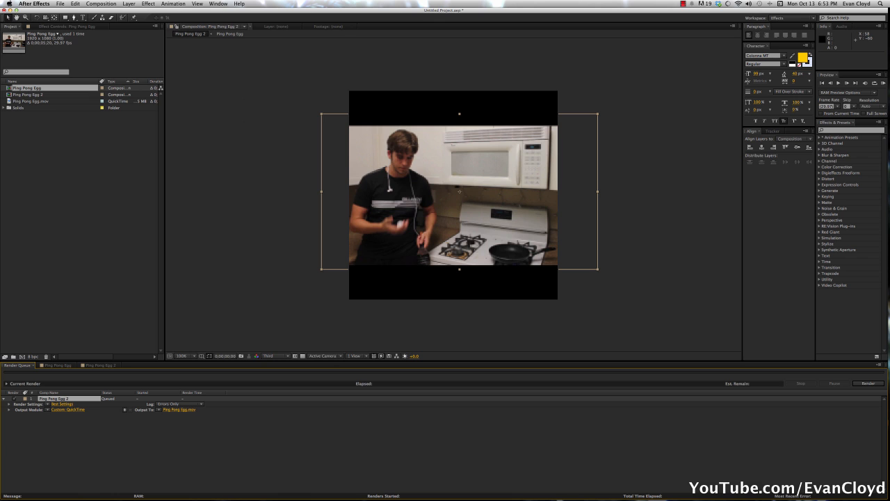
# Start rendering the queued comp, then bring up Chrome while it runs.
pyautogui.click(874, 384)
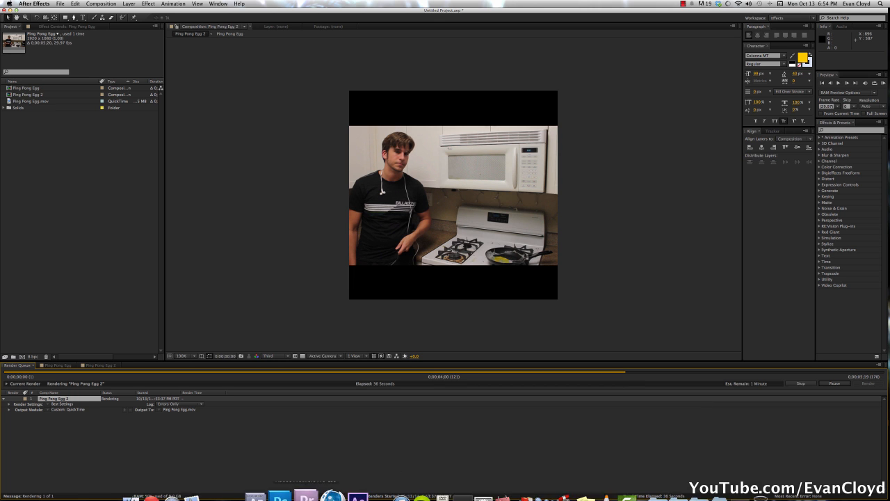
pyautogui.click(150, 476)
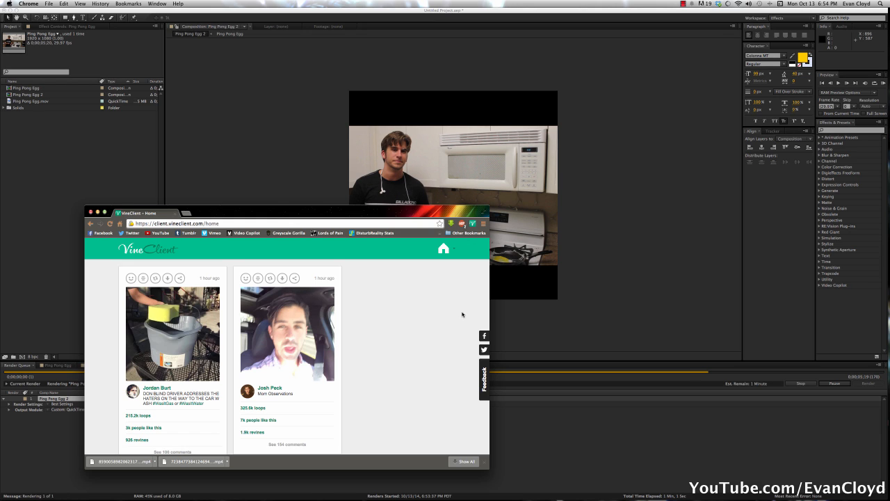
# Log in to VineClient and scroll the upload page's guidelines.
pyautogui.click(442, 248)
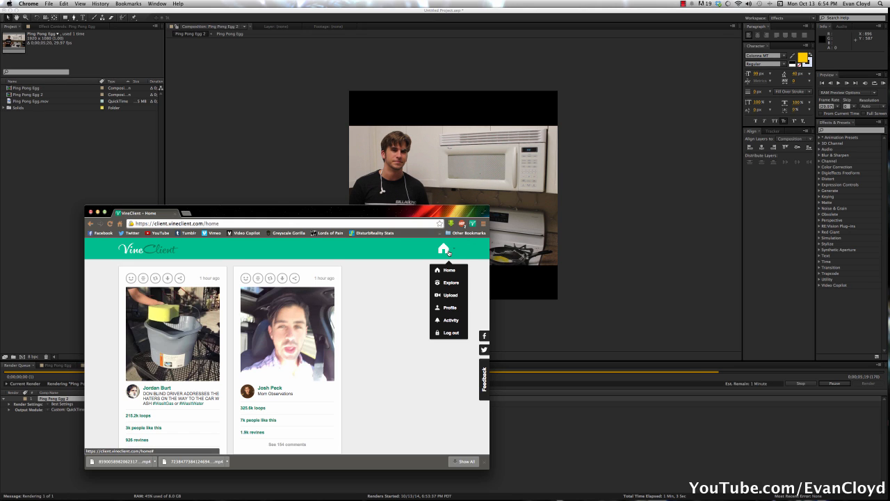
pyautogui.moveTo(450, 295)
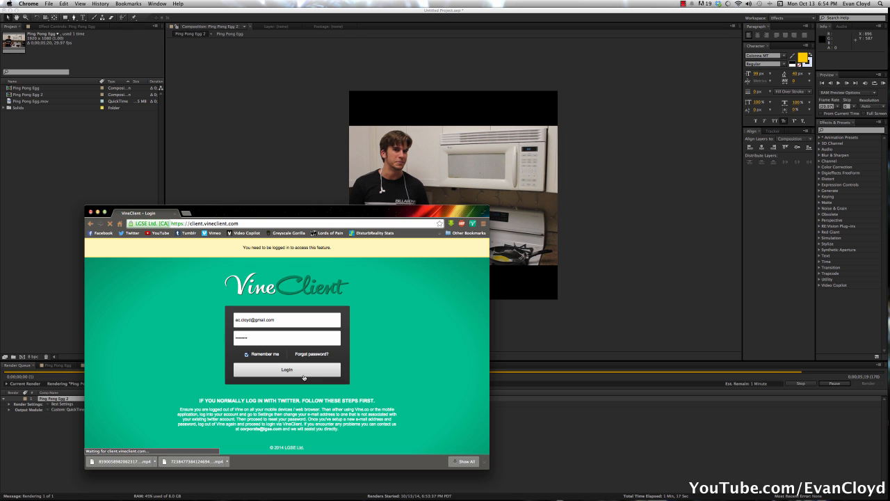
pyautogui.click(287, 370)
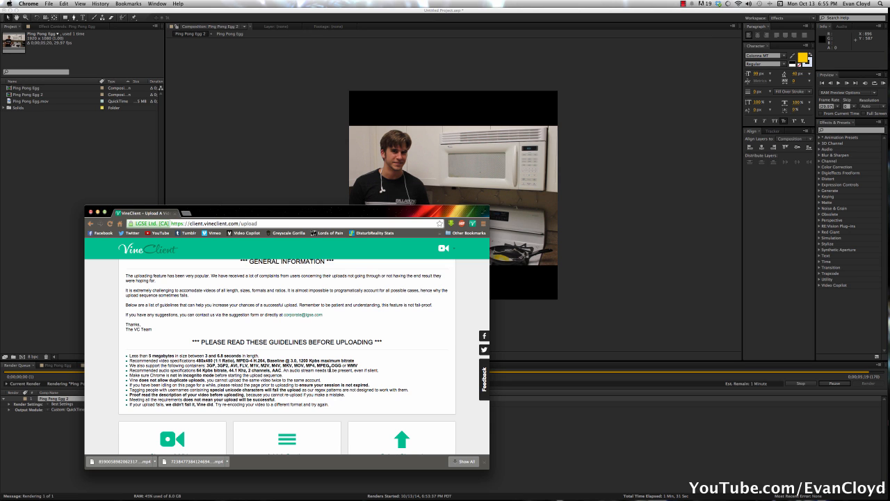
pyautogui.scroll(-3)
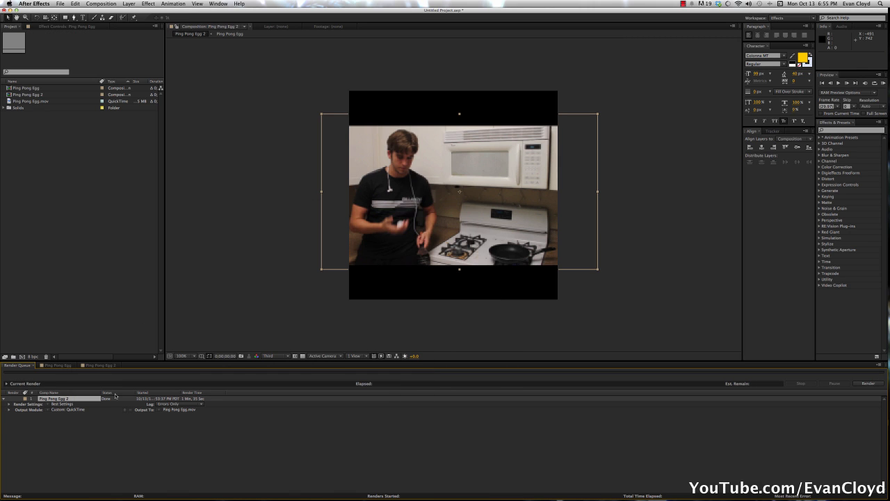
# Resize the Ping Pong Egg 2 comp smaller and refit the black bar solids to it.
pyautogui.click(100, 365)
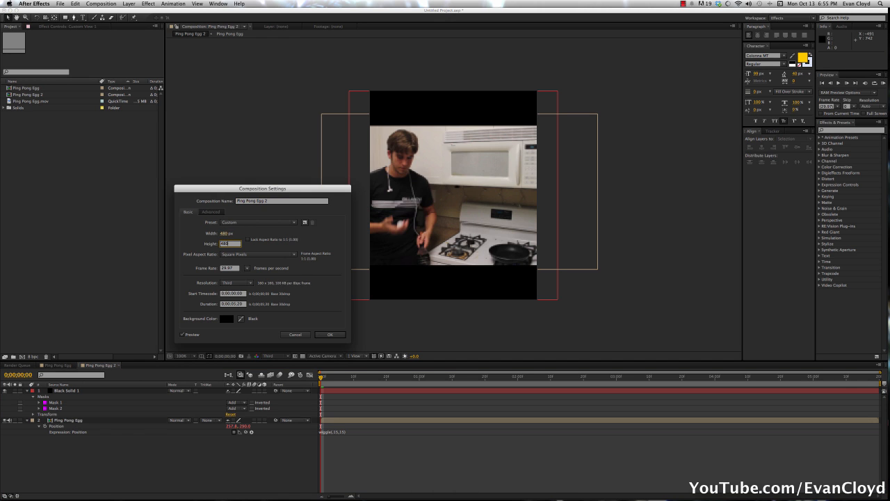
pyautogui.click(330, 334)
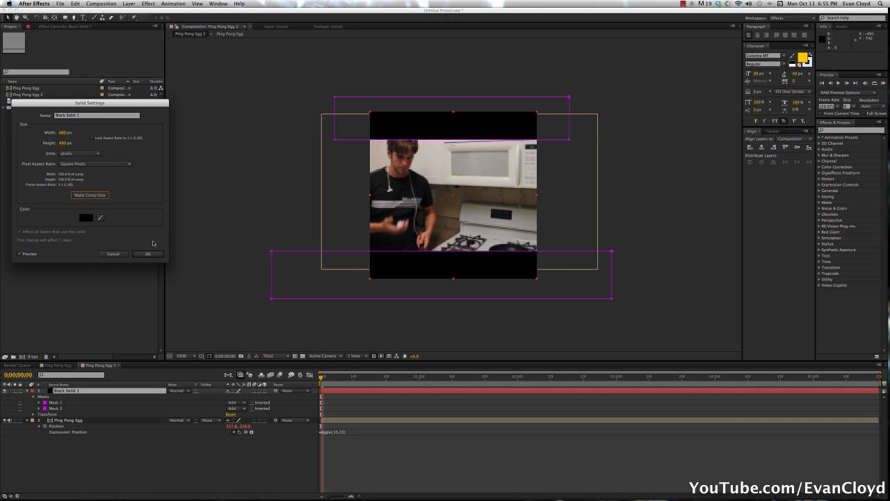
pyautogui.click(147, 253)
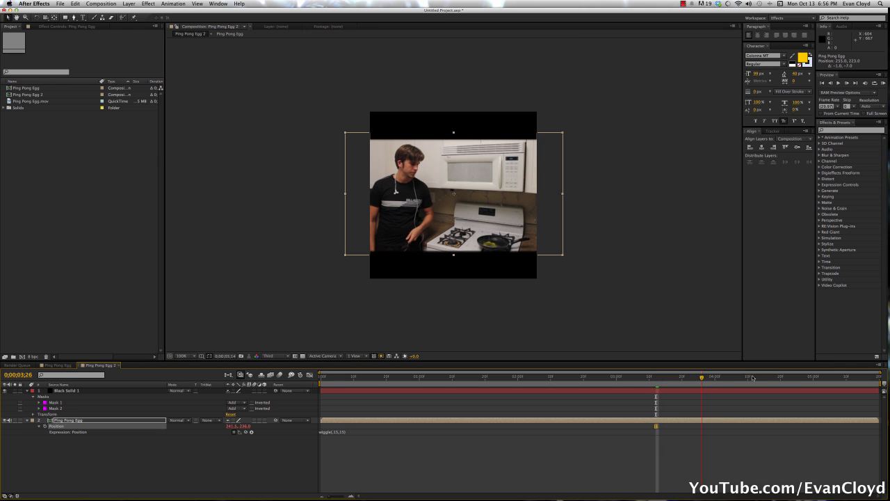
# Queue the comp with H.264 QuickTime output at a limited data rate, saved to the Finalized folder.
pyautogui.click(788, 378)
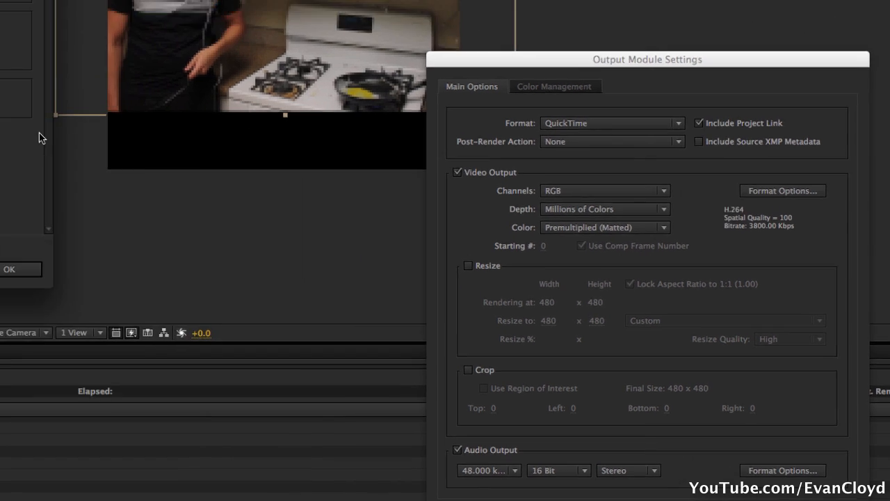
pyautogui.click(785, 189)
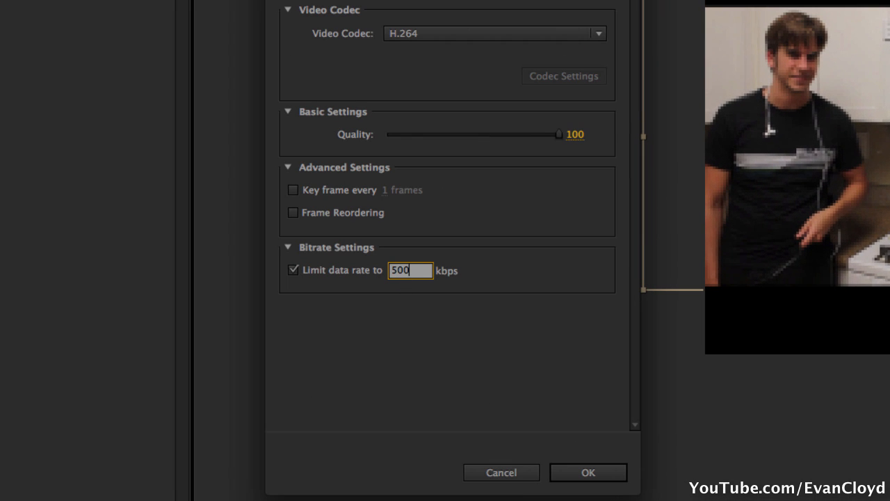
pyautogui.click(587, 473)
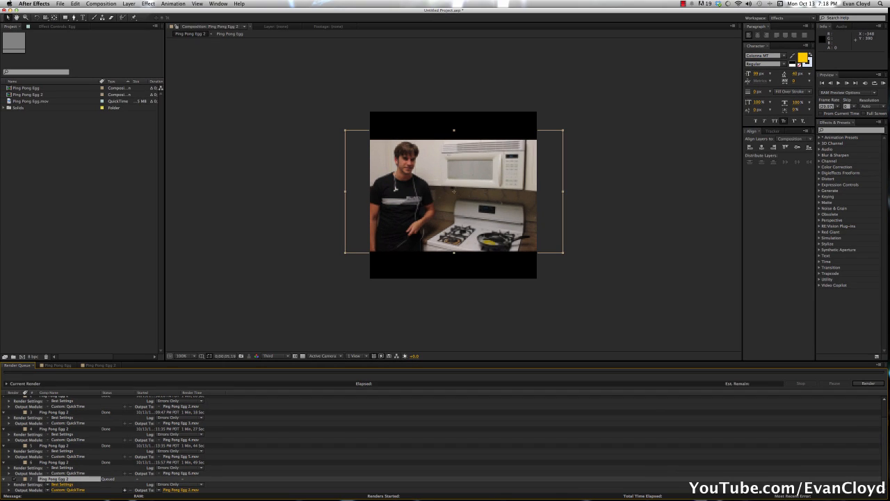
pyautogui.moveTo(438, 322)
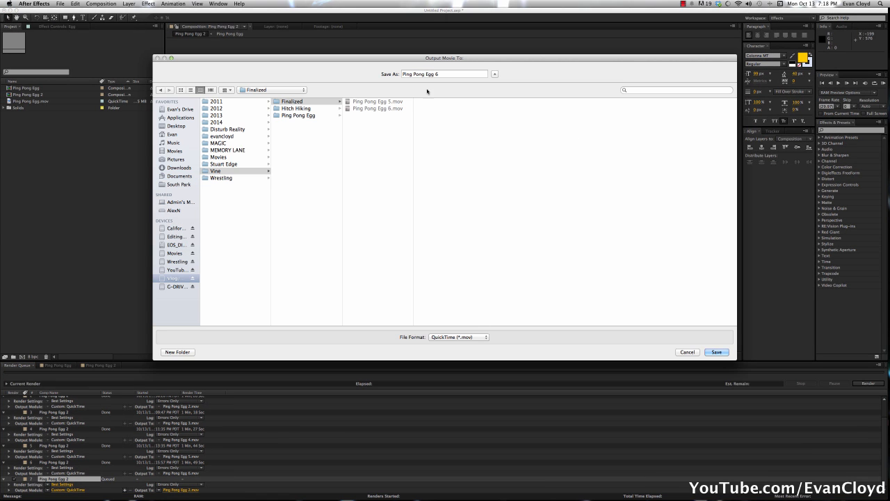
pyautogui.click(717, 351)
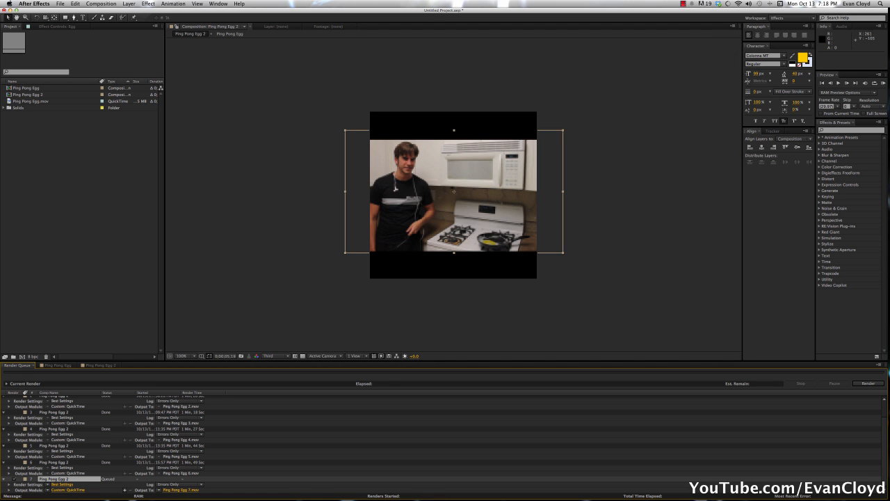
# Render the queued comp out to Ping Pong Egg 7.mov.
pyautogui.click(865, 384)
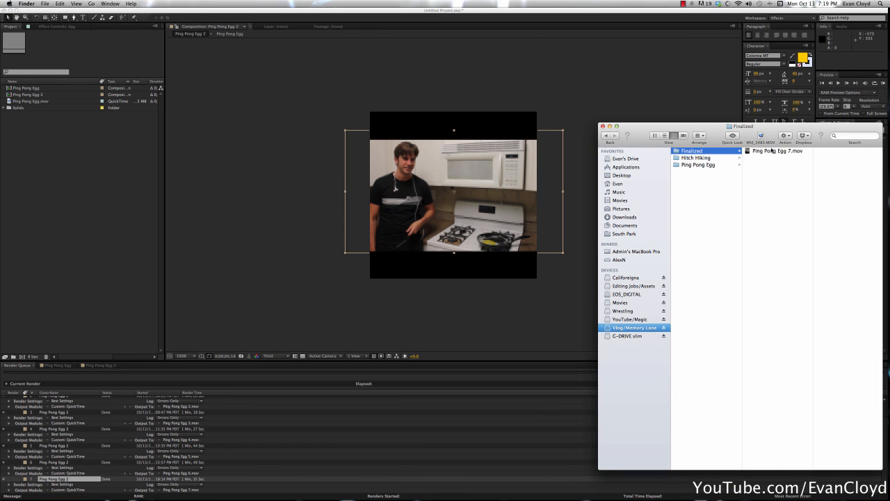
# Preview Ping Pong Egg 7.mov in Finder and attach it as the VineClient upload video.
pyautogui.click(774, 150)
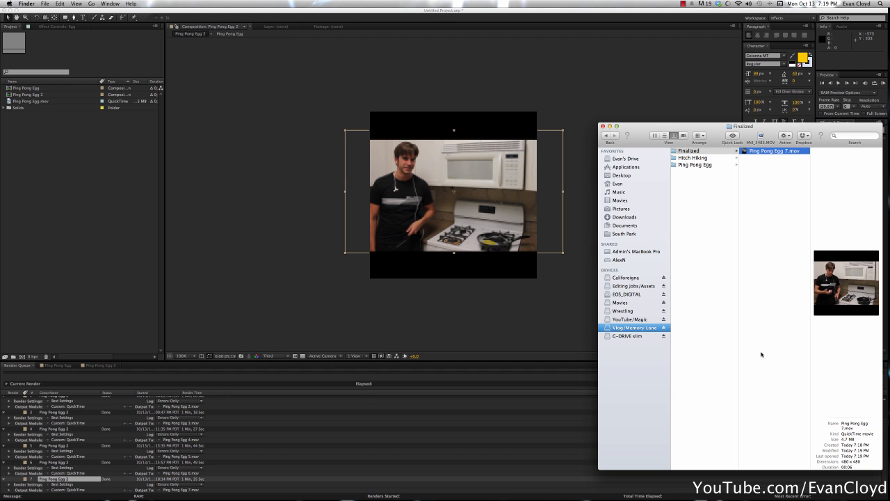
pyautogui.doubleClick(774, 150)
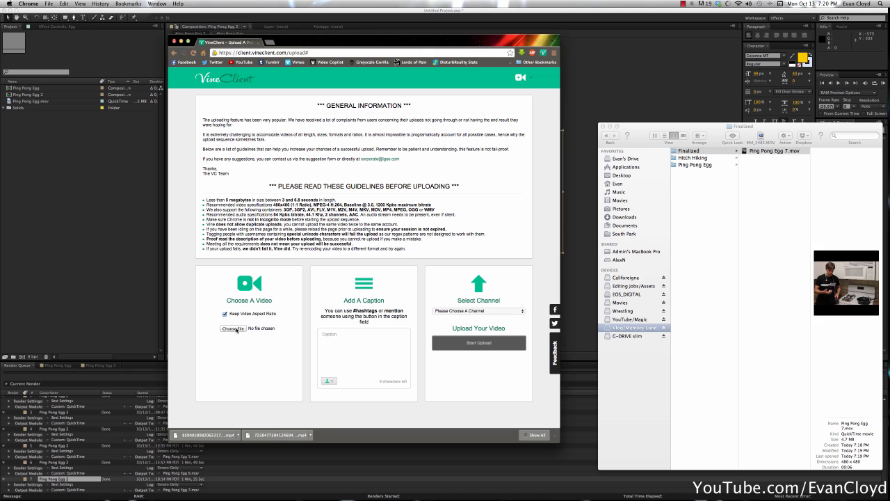
pyautogui.click(234, 328)
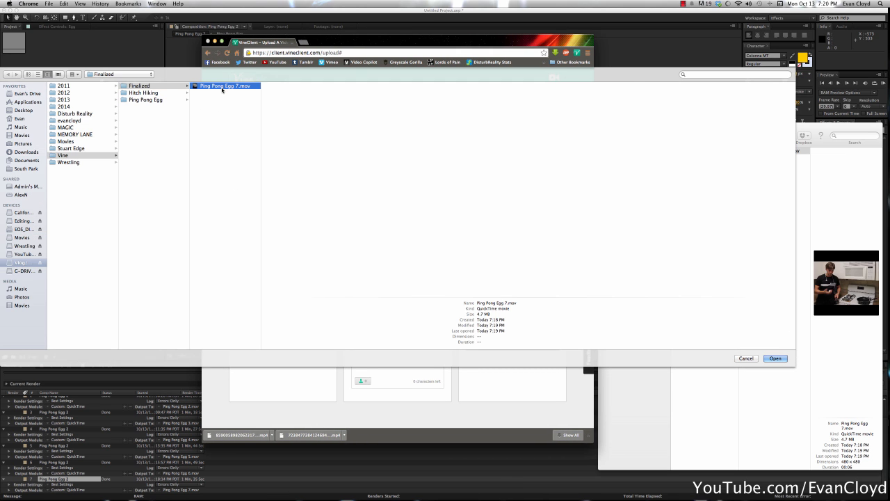
pyautogui.click(775, 359)
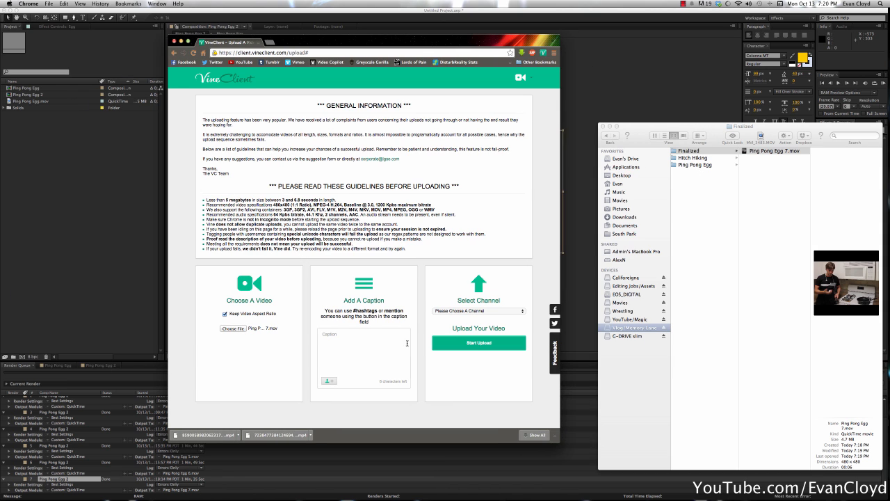